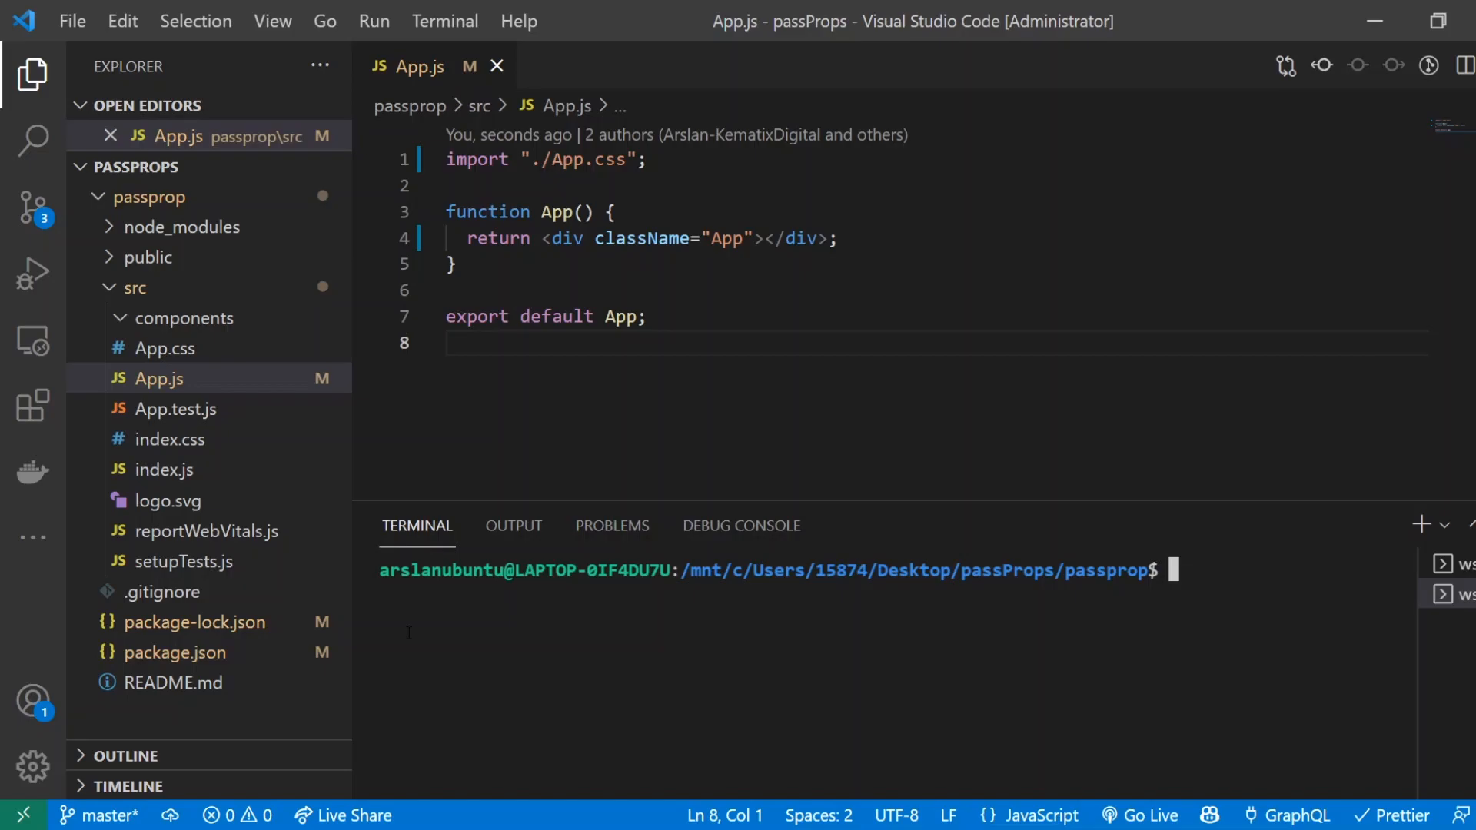
Install the particles package and create a ParticleBackground arrow component returning 'hello'
type("npm install react-tsparr")
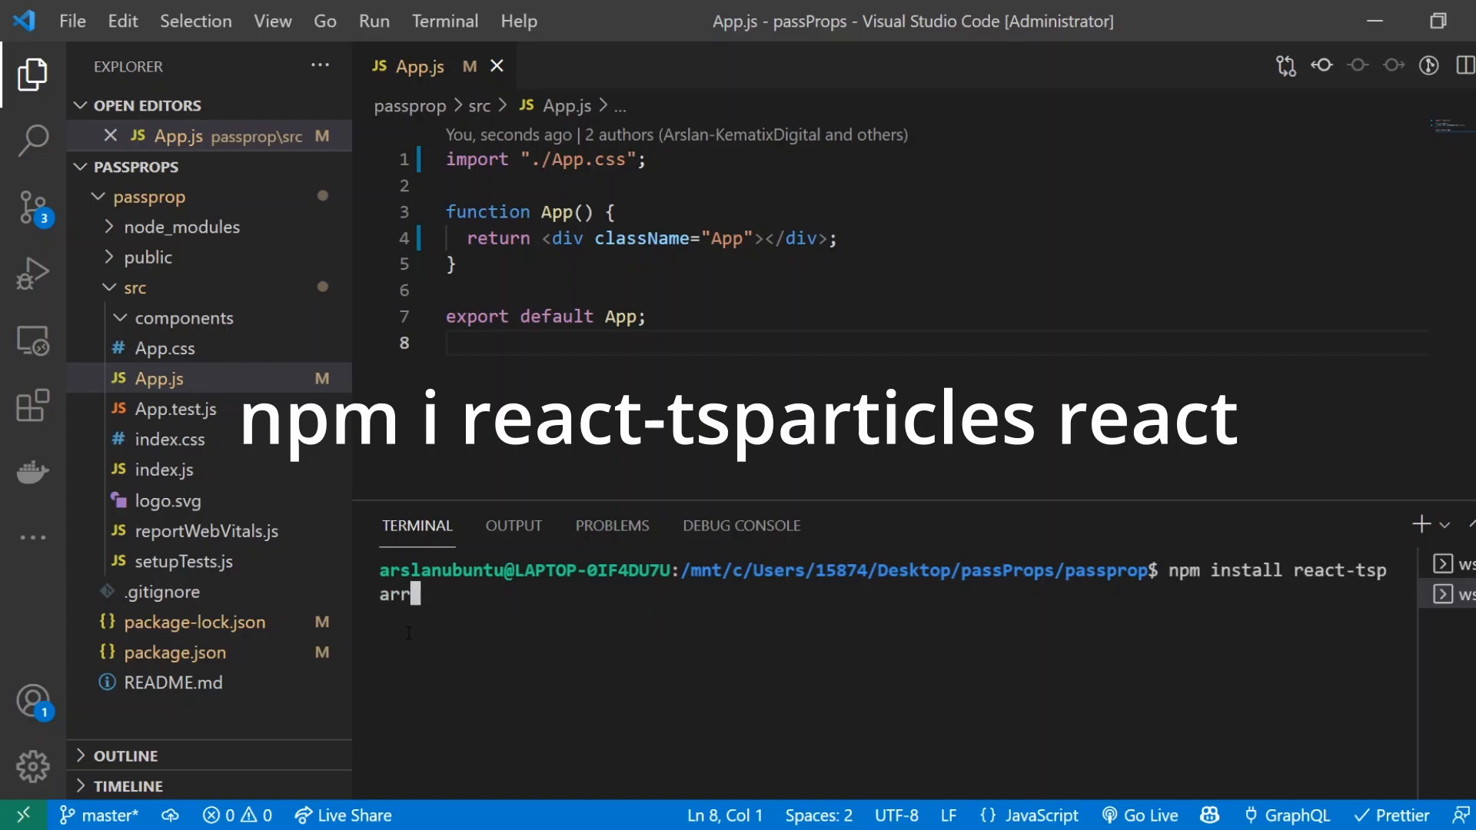
type("articles")
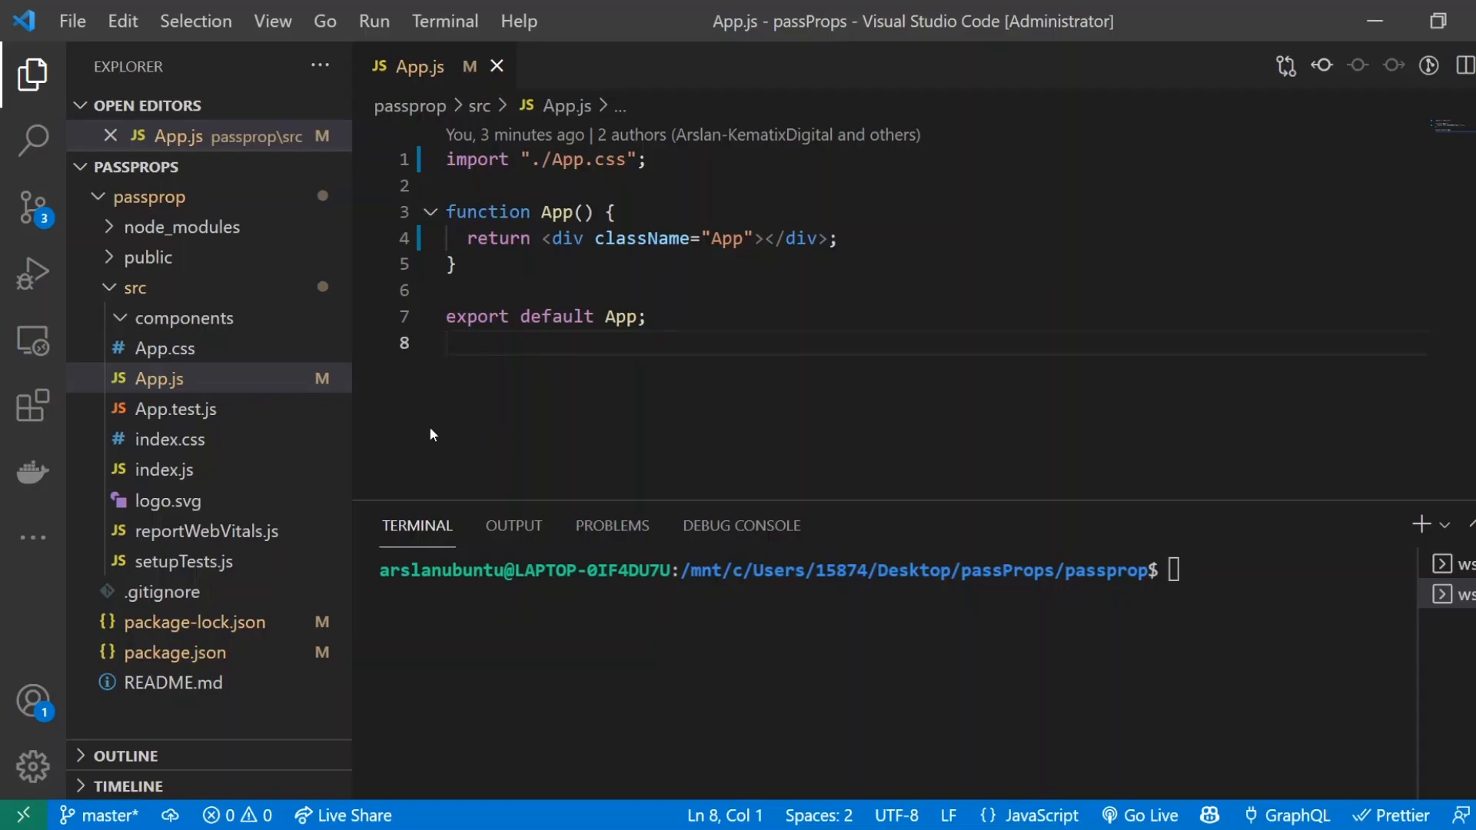
mouse_move(193, 332)
type("particleBackground.js")
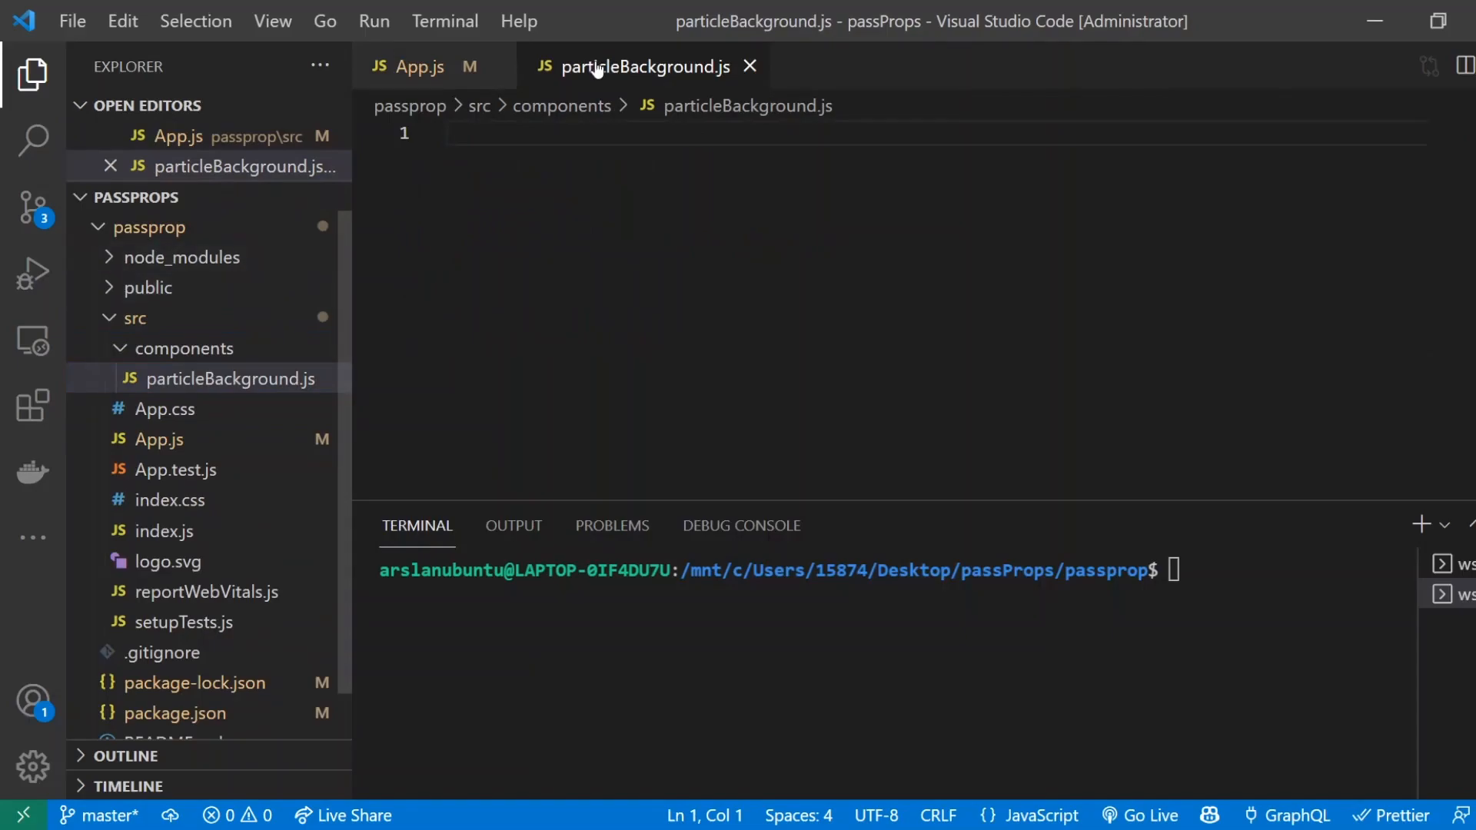
left_click(419, 66)
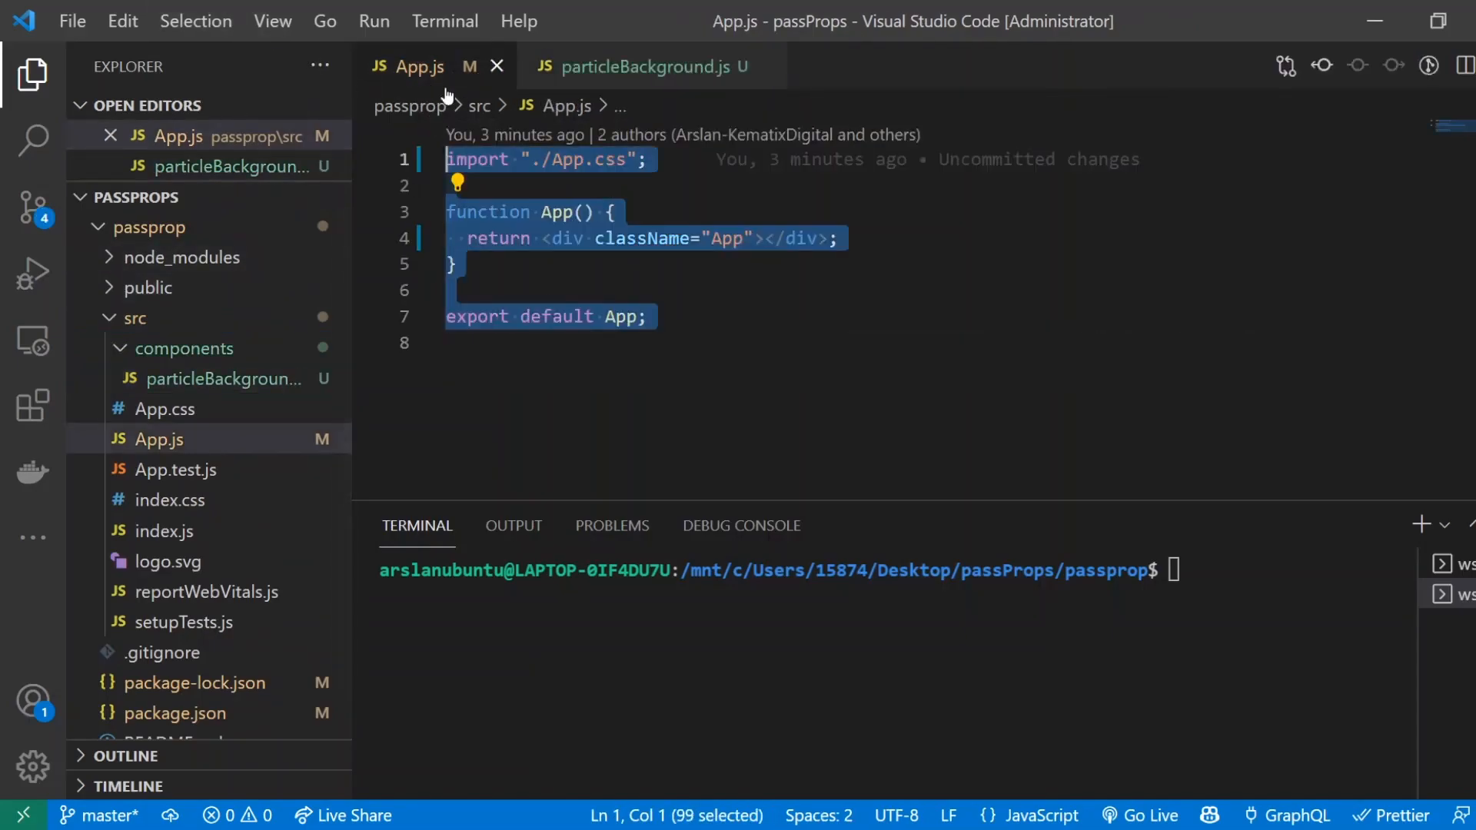
left_click(647, 66)
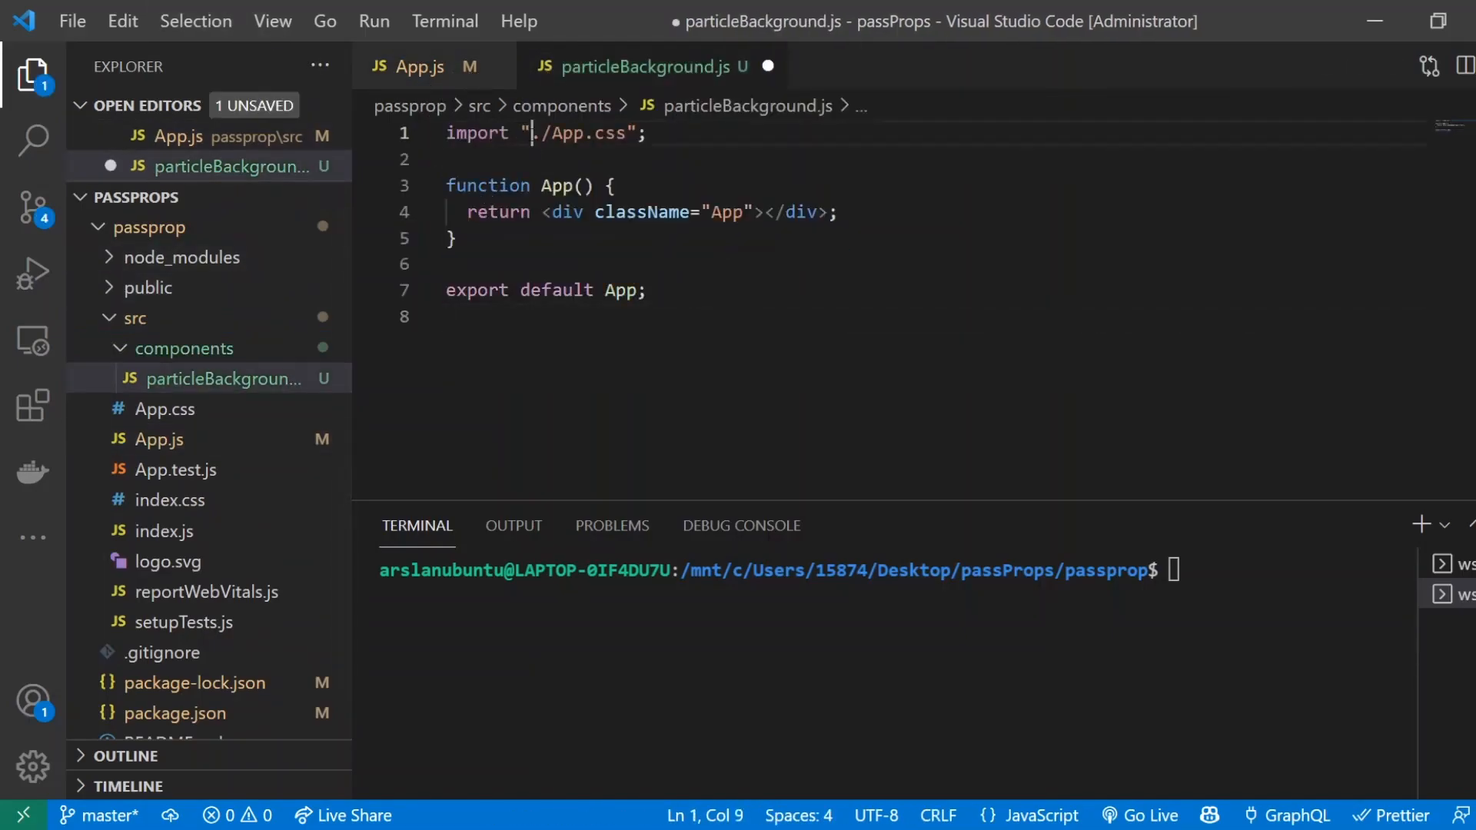
key("Backspace")
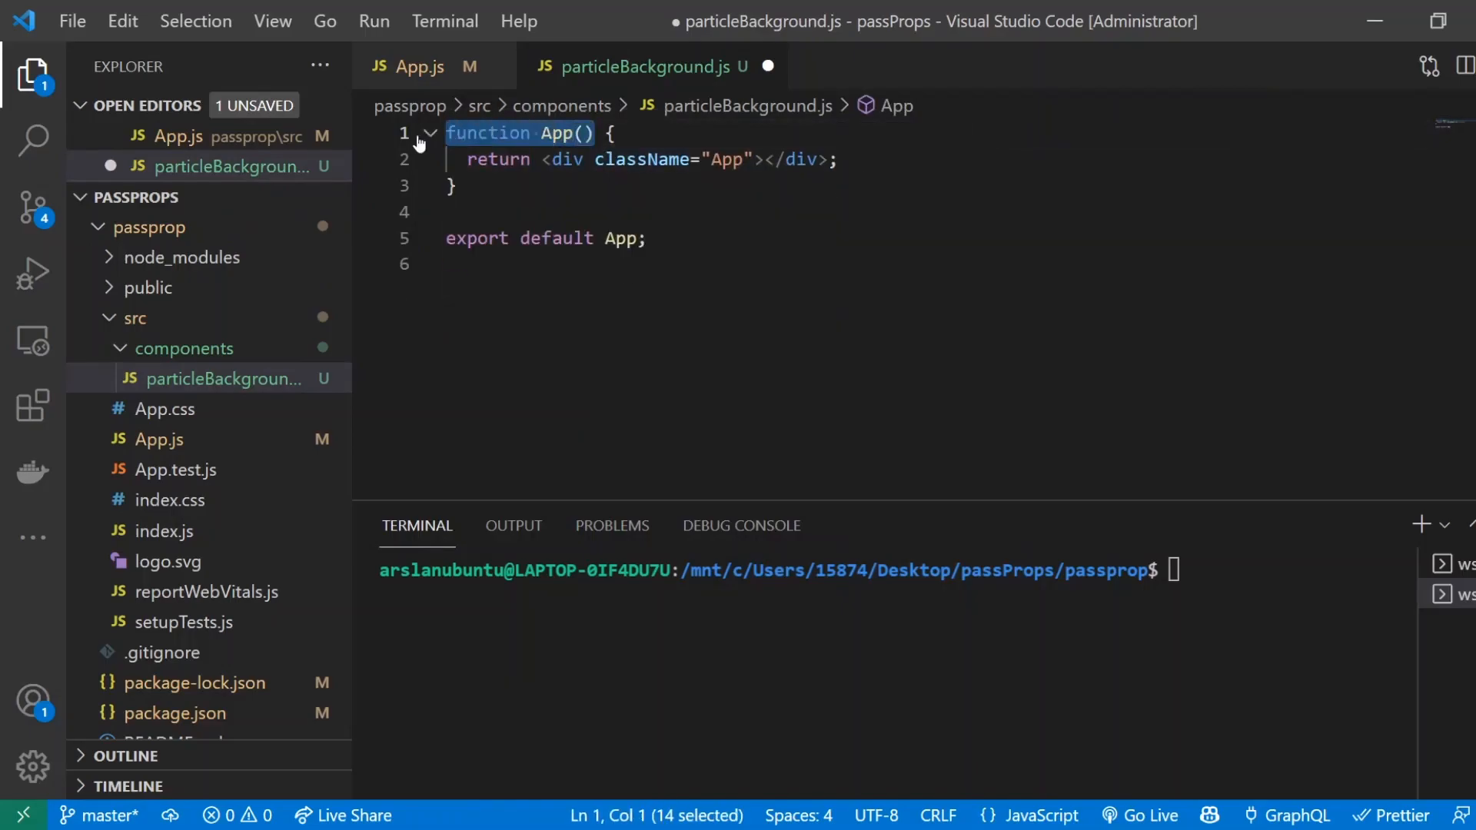
type("const ParticleBackground = () => {")
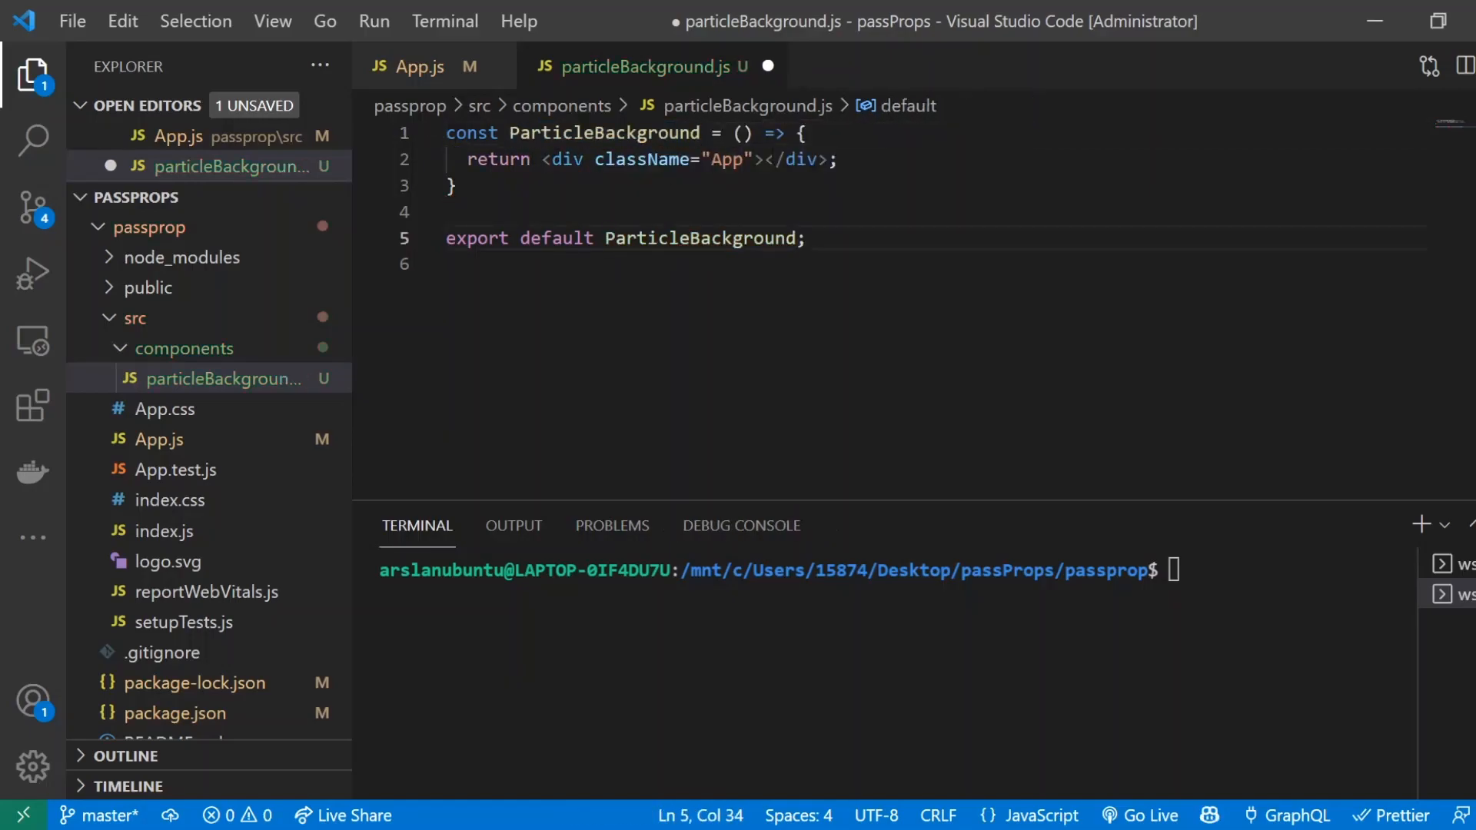
type("hello")
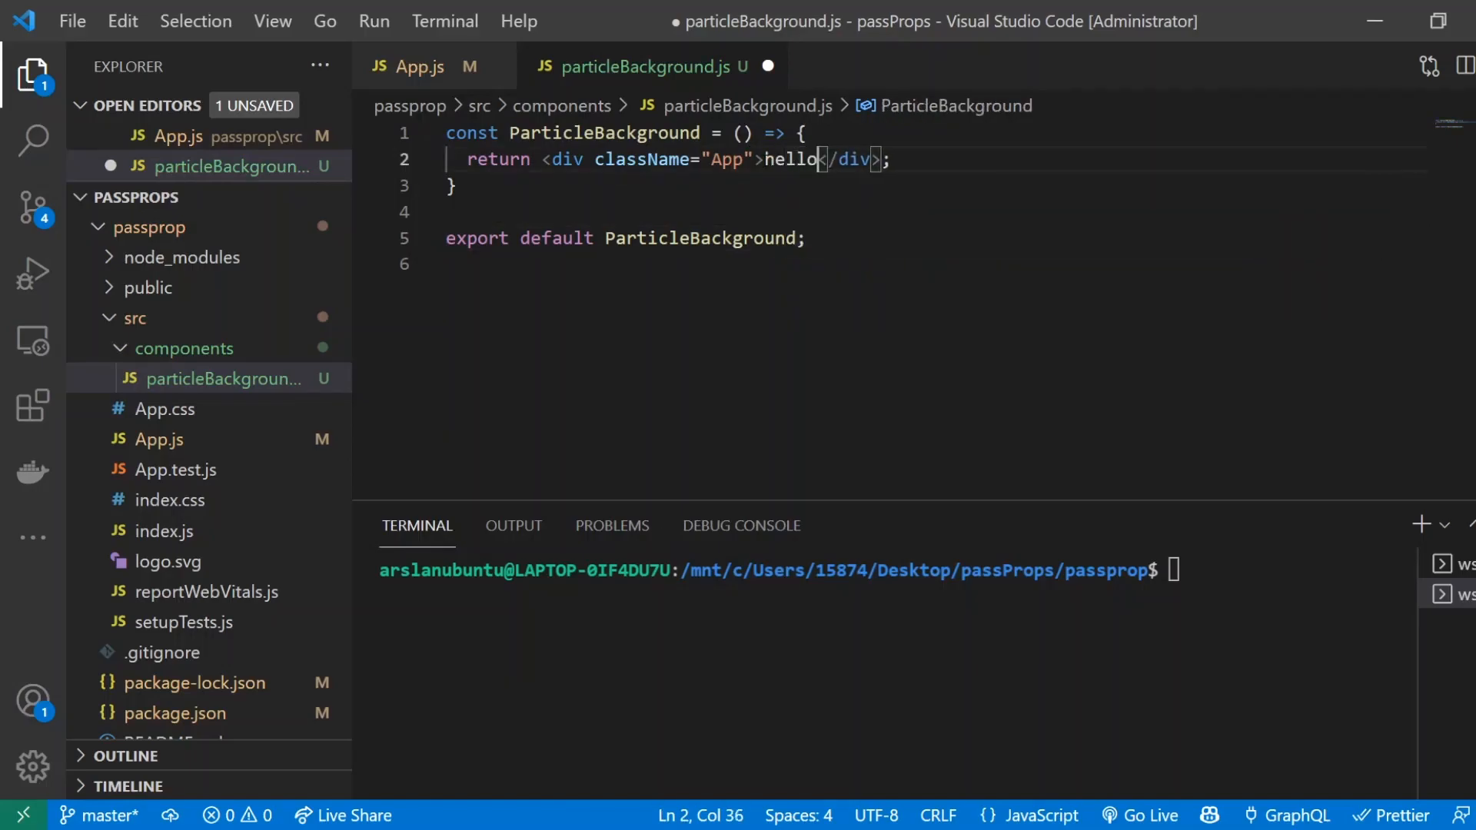
Replace App's 'Hello CodeSandbox' heading with a ParticleBackground element
left_click(421, 66)
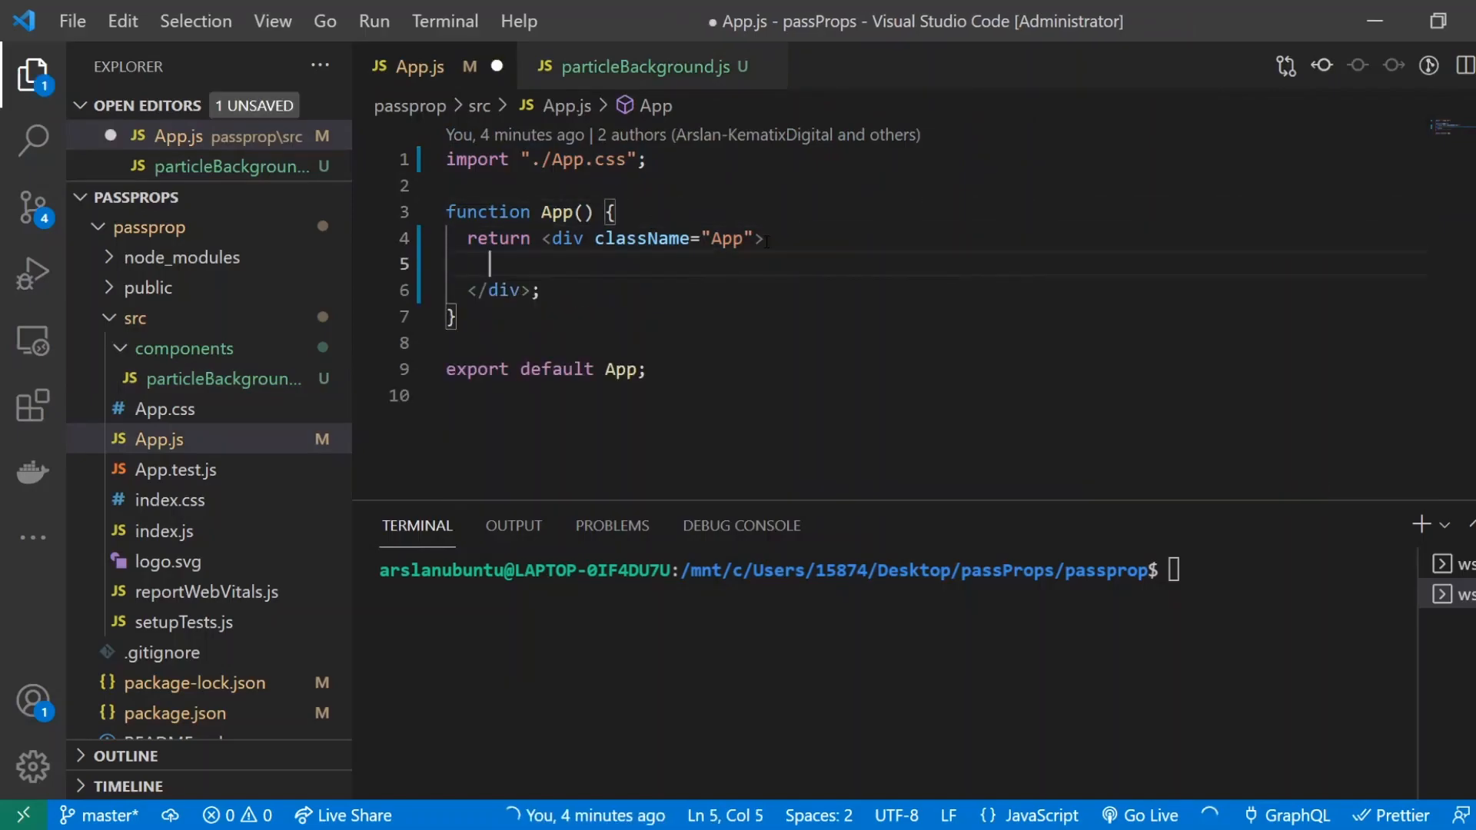
type("<h1>Hello CodeSandbox</h1>")
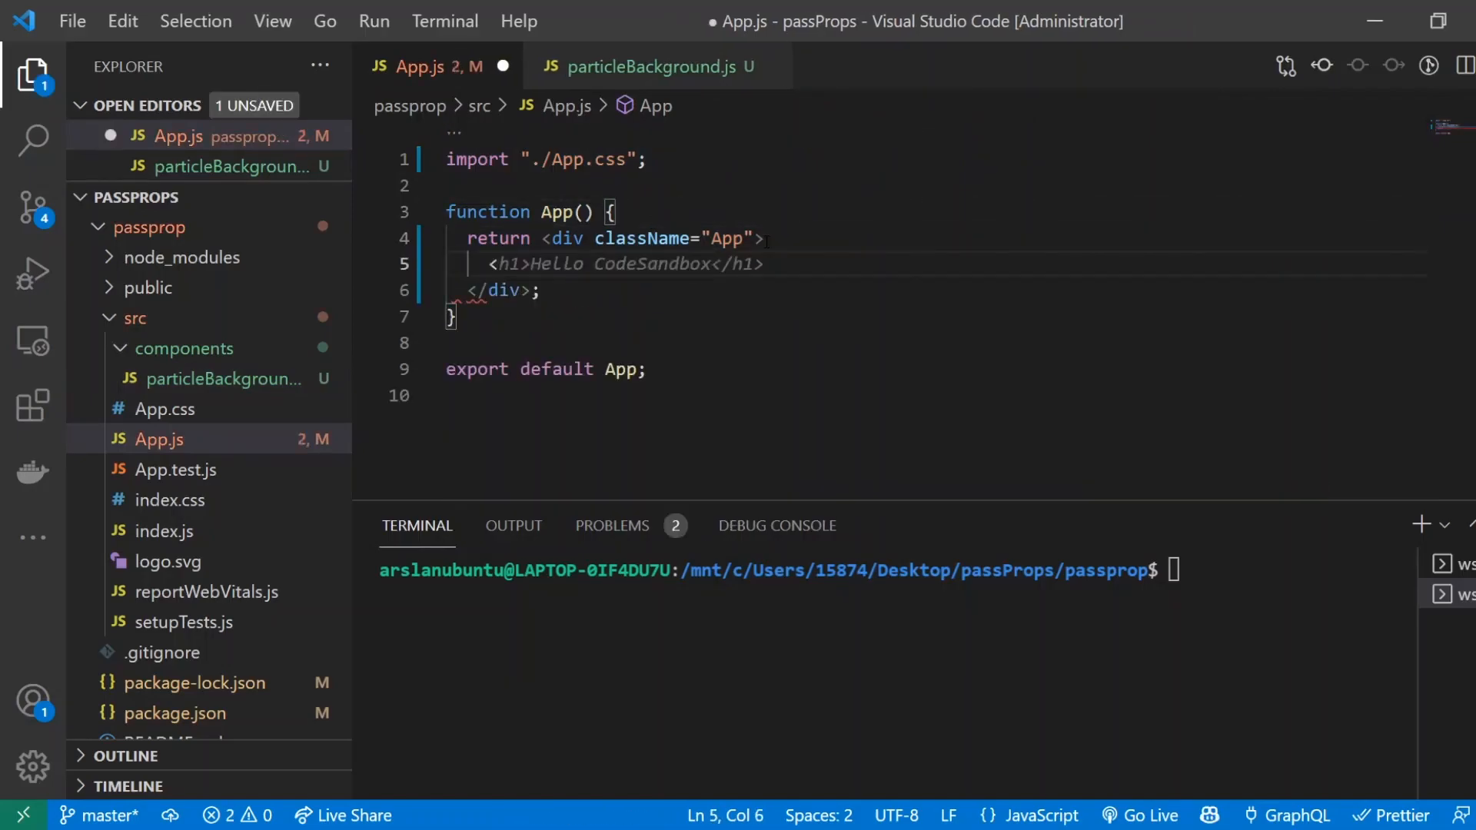
type("par")
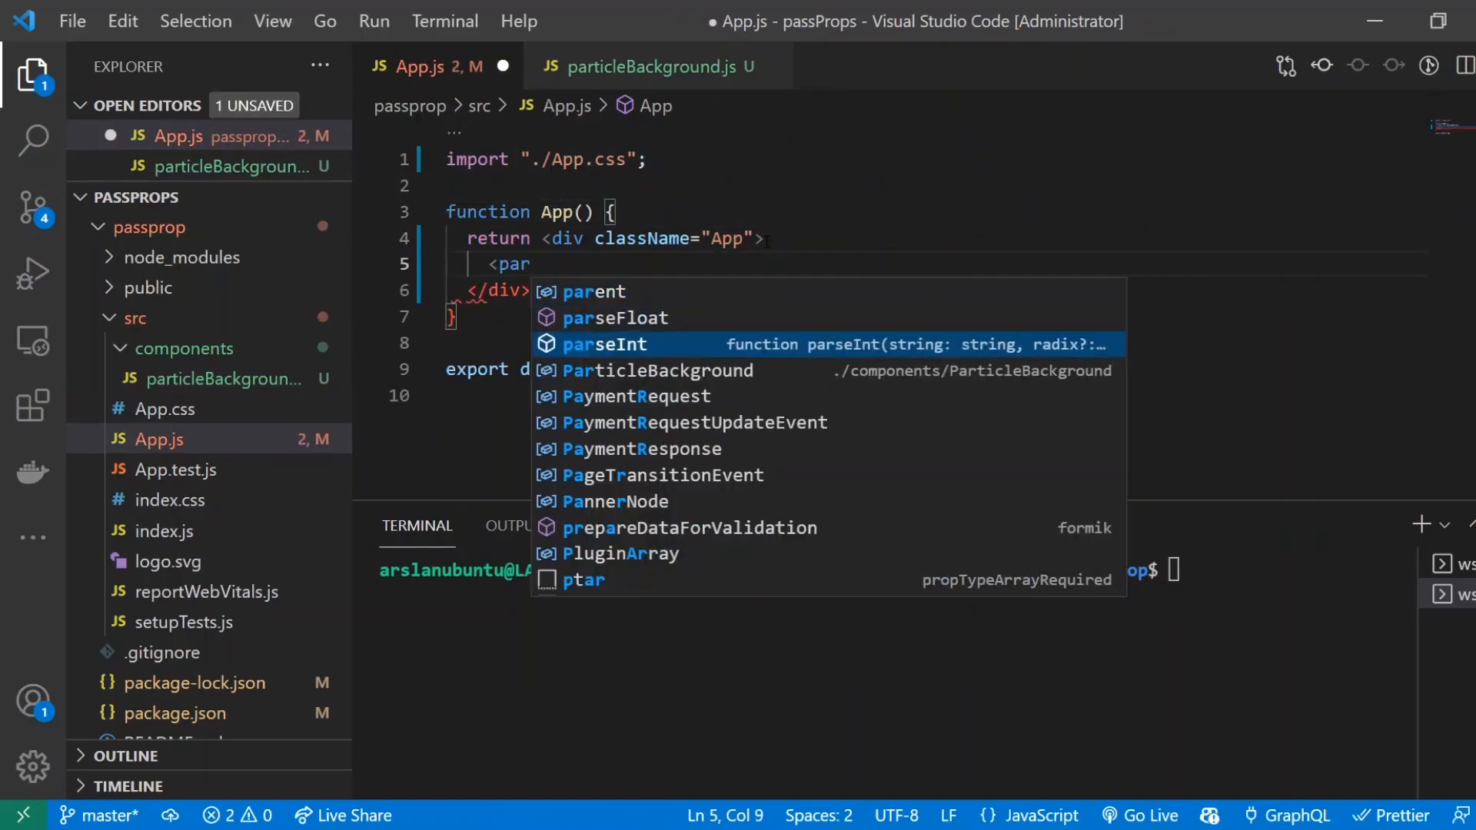
left_click(657, 370)
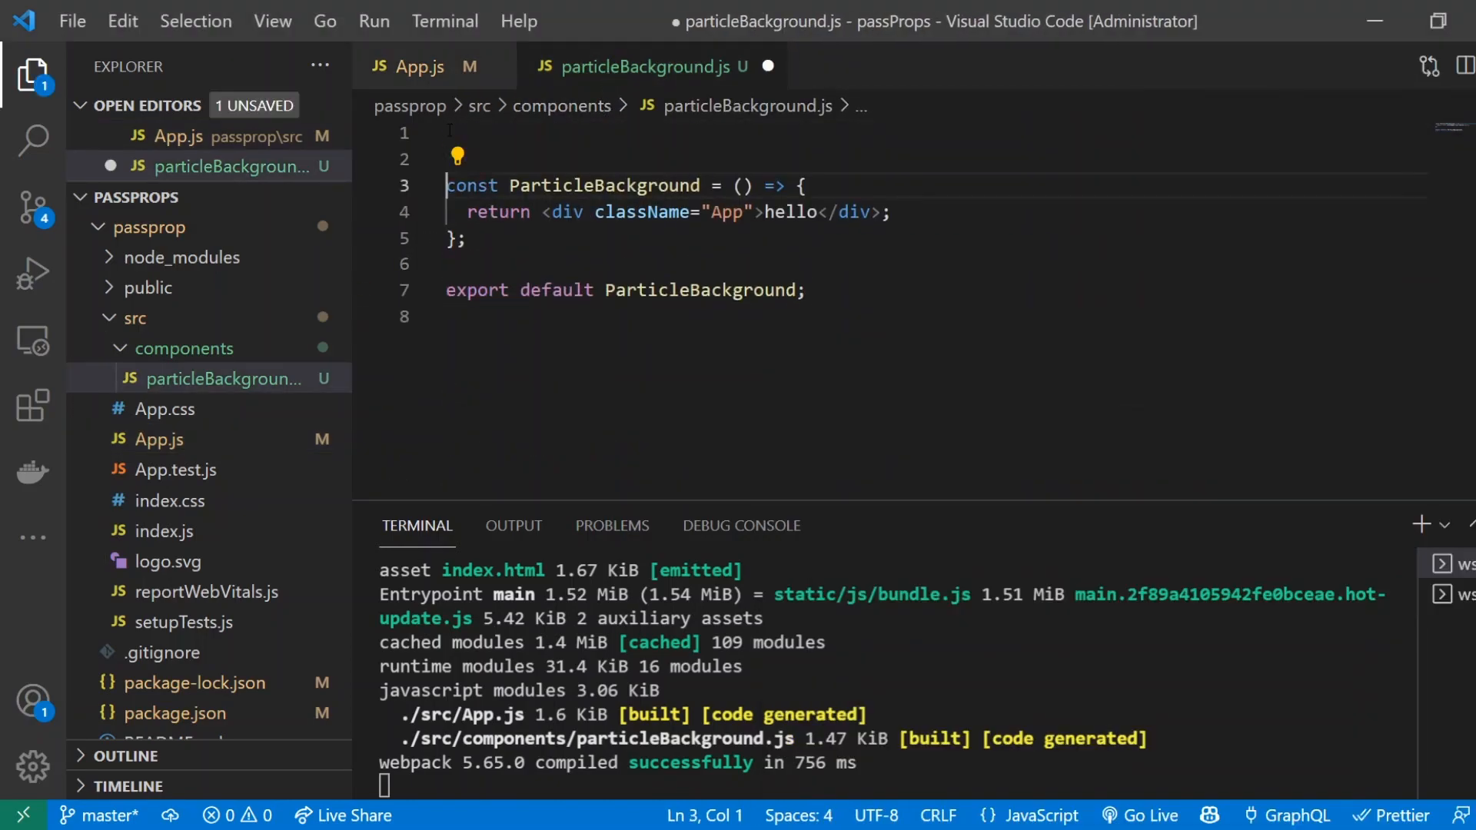
Import Particles from "react-tsparticles" and render <Particles /> inside the returned div, then save
left_click(452, 133)
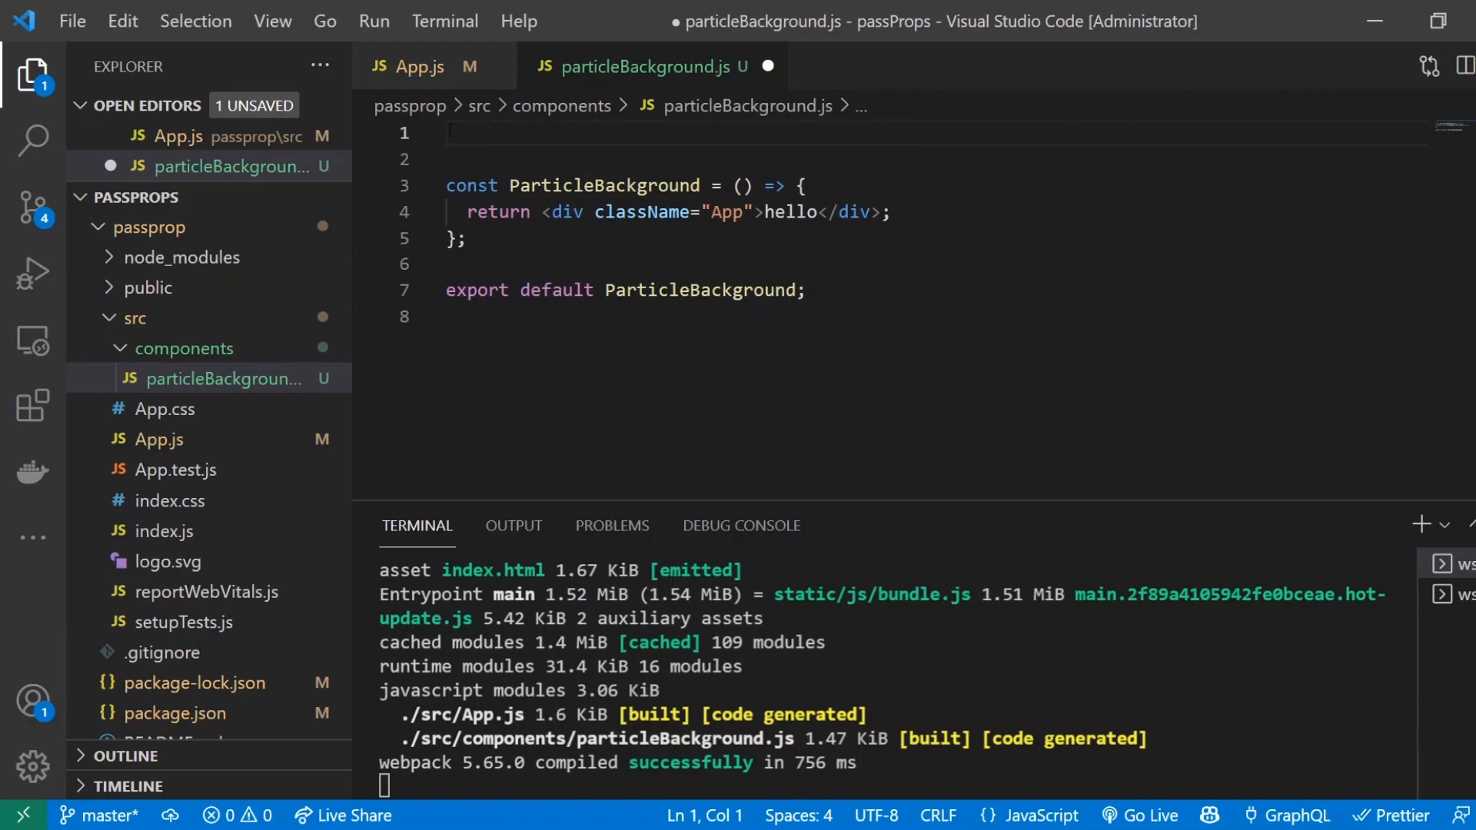
type("import")
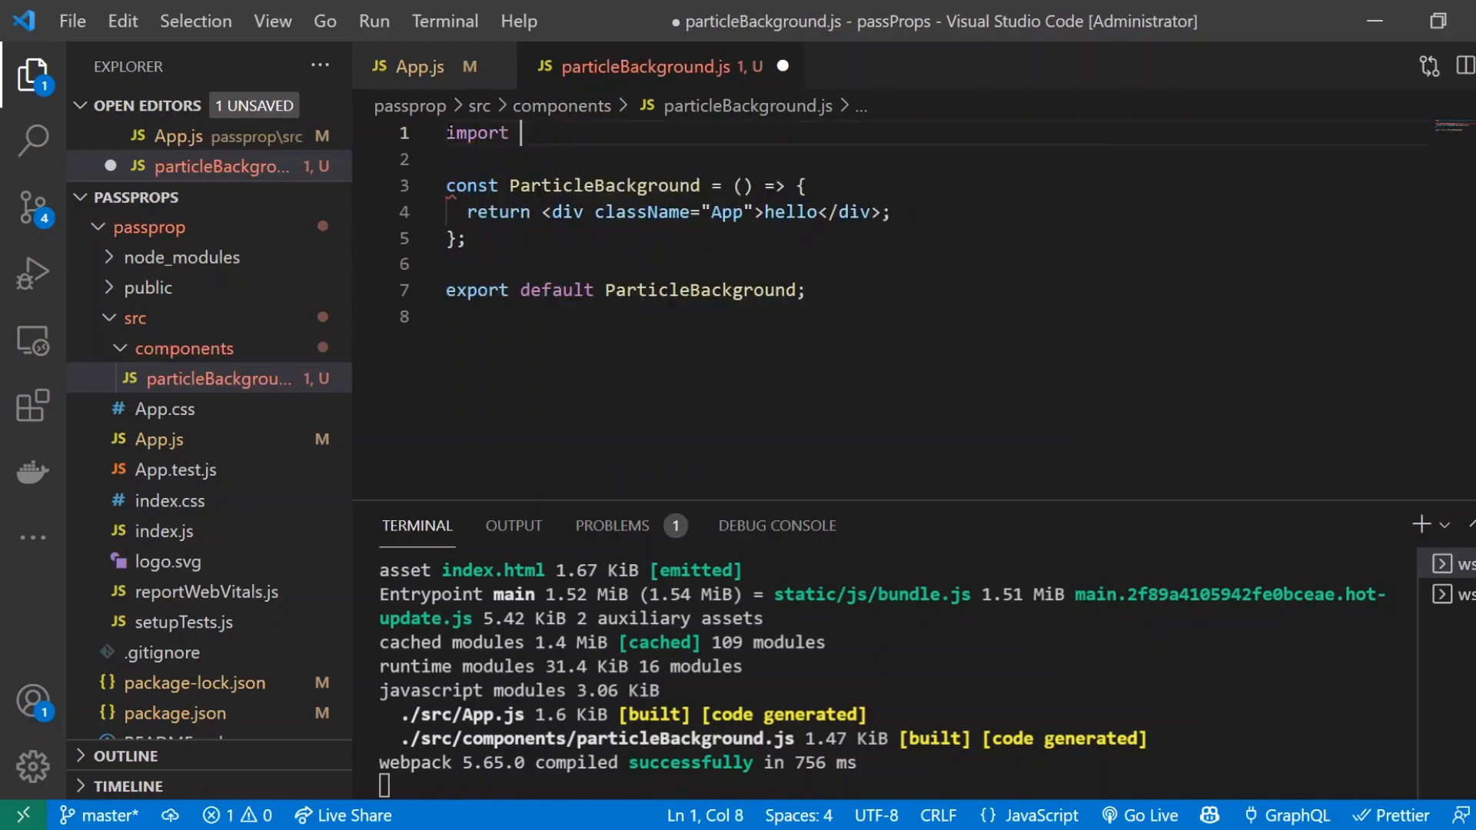
type("Particles fvr")
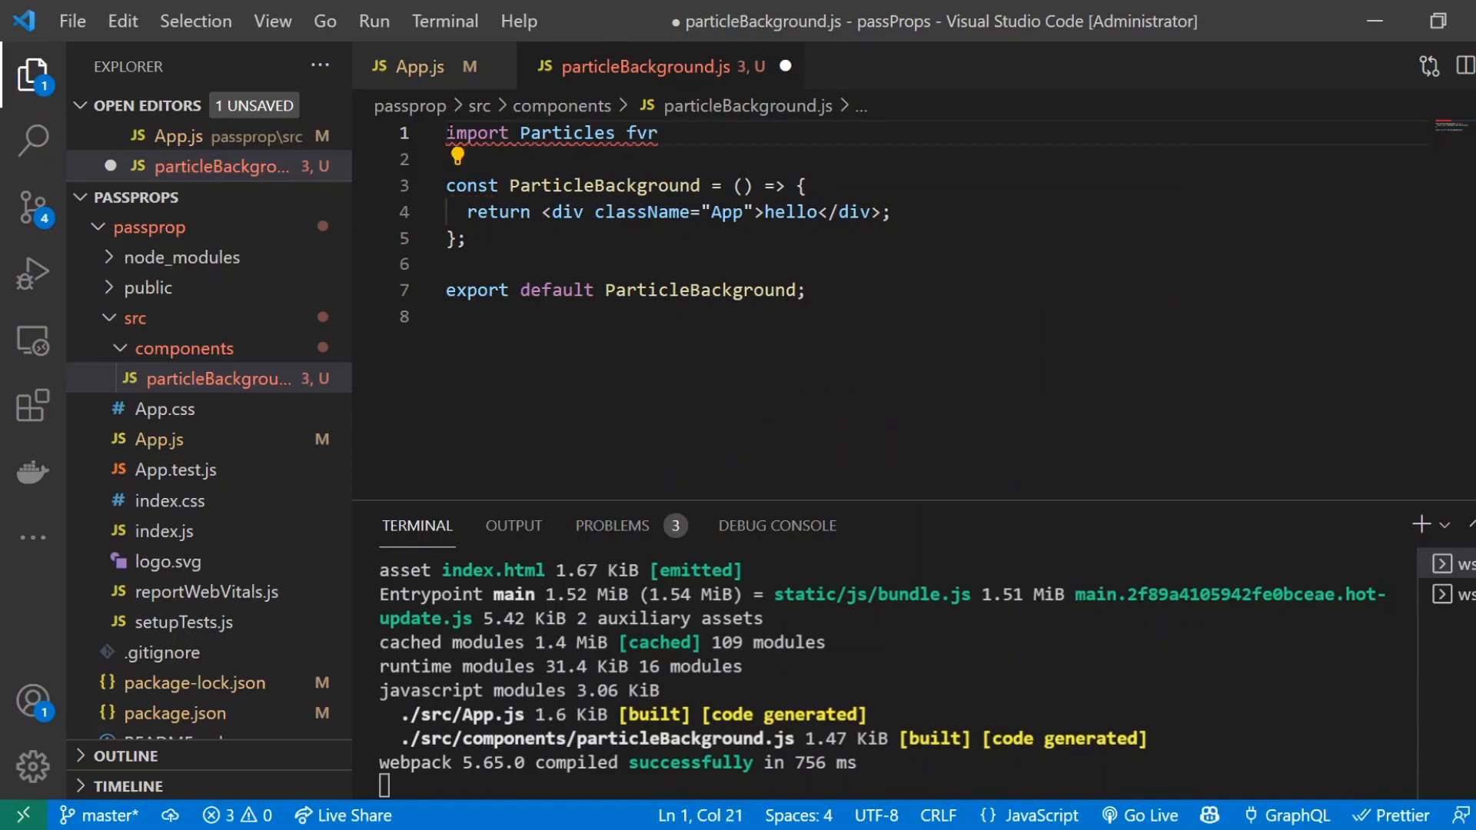
type("from \"react\"")
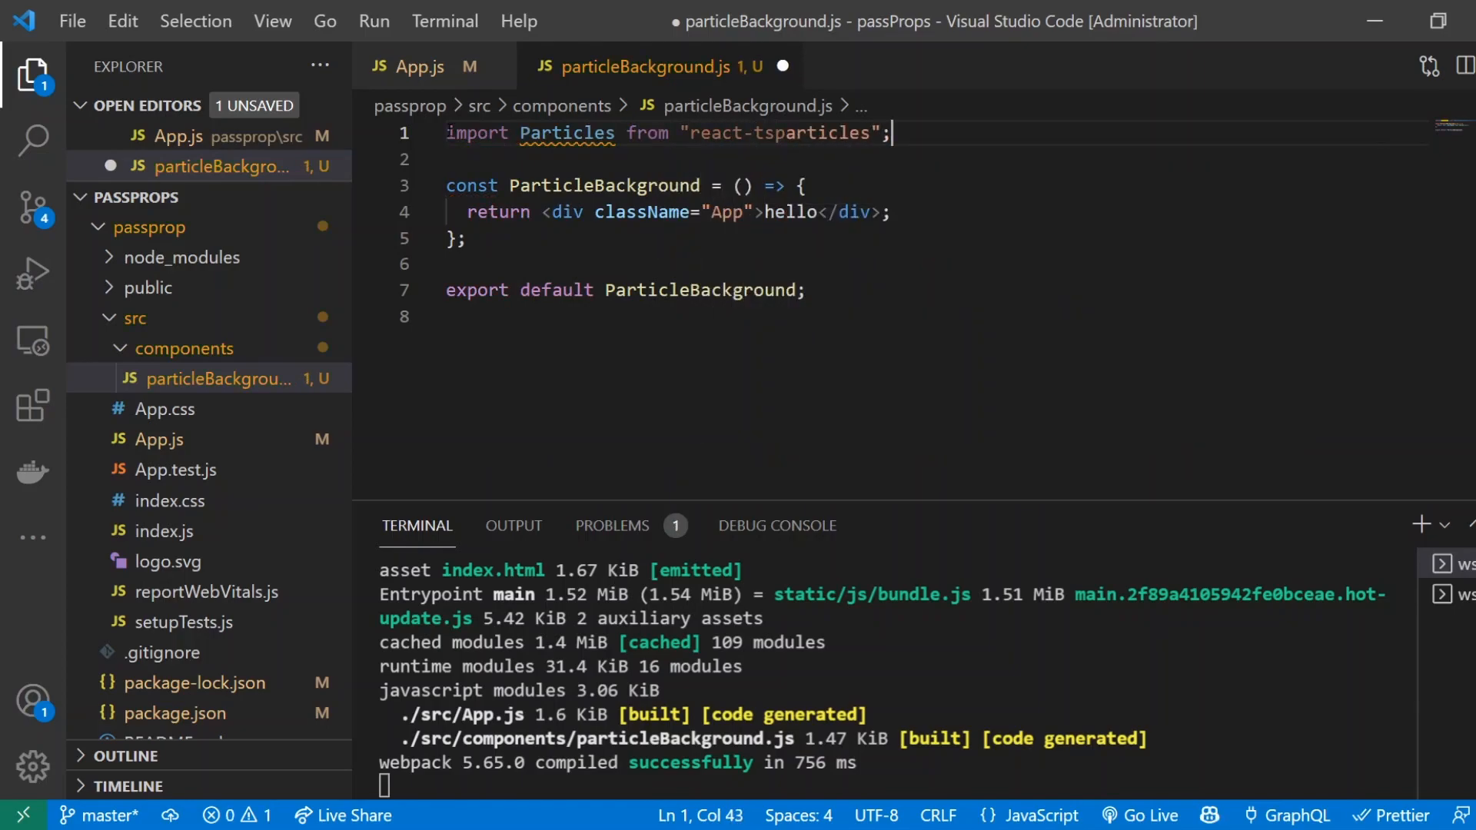
double_click(791, 212)
type("<Particles />")
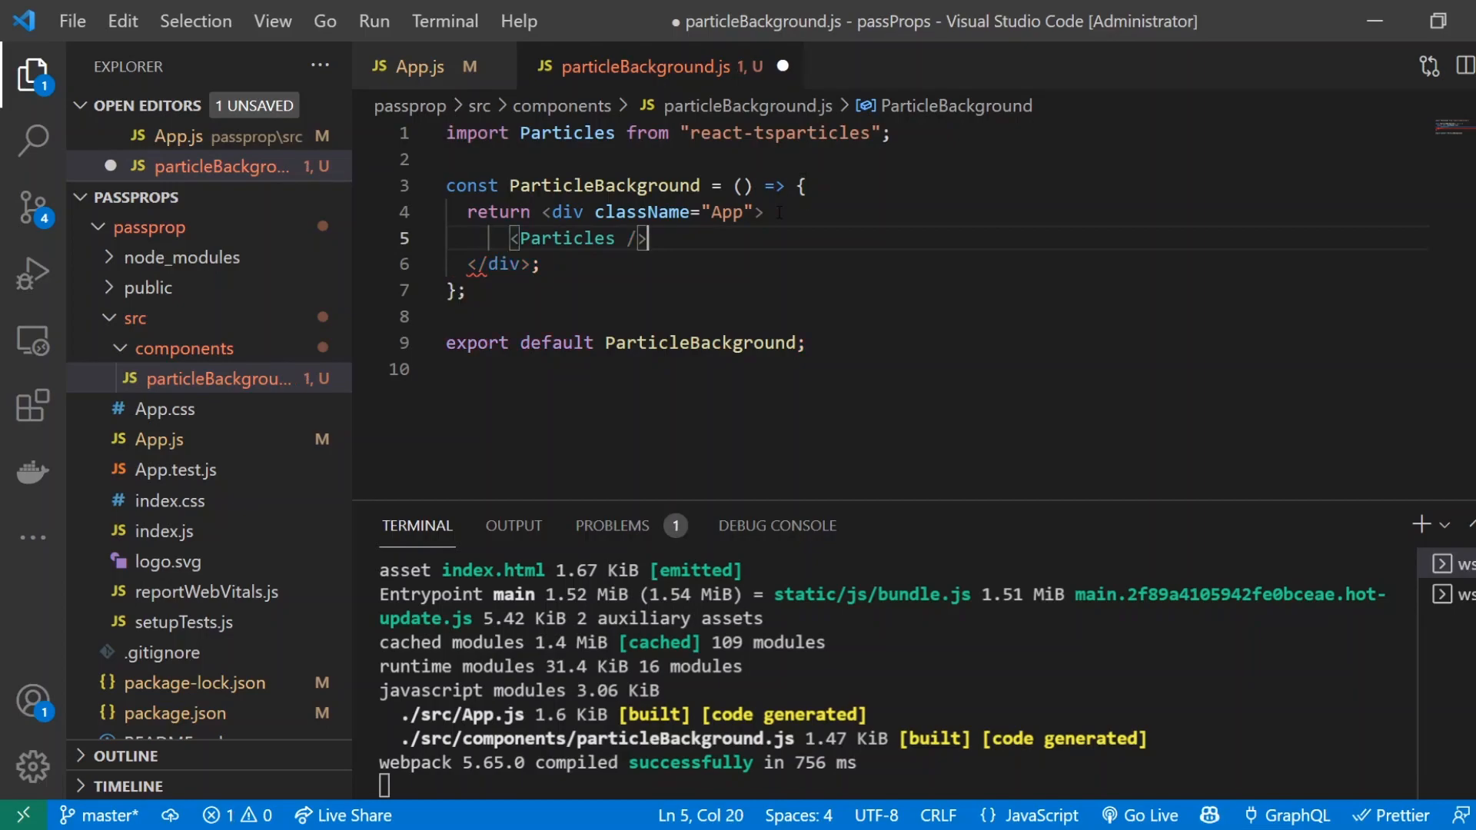
key("ctrl+s")
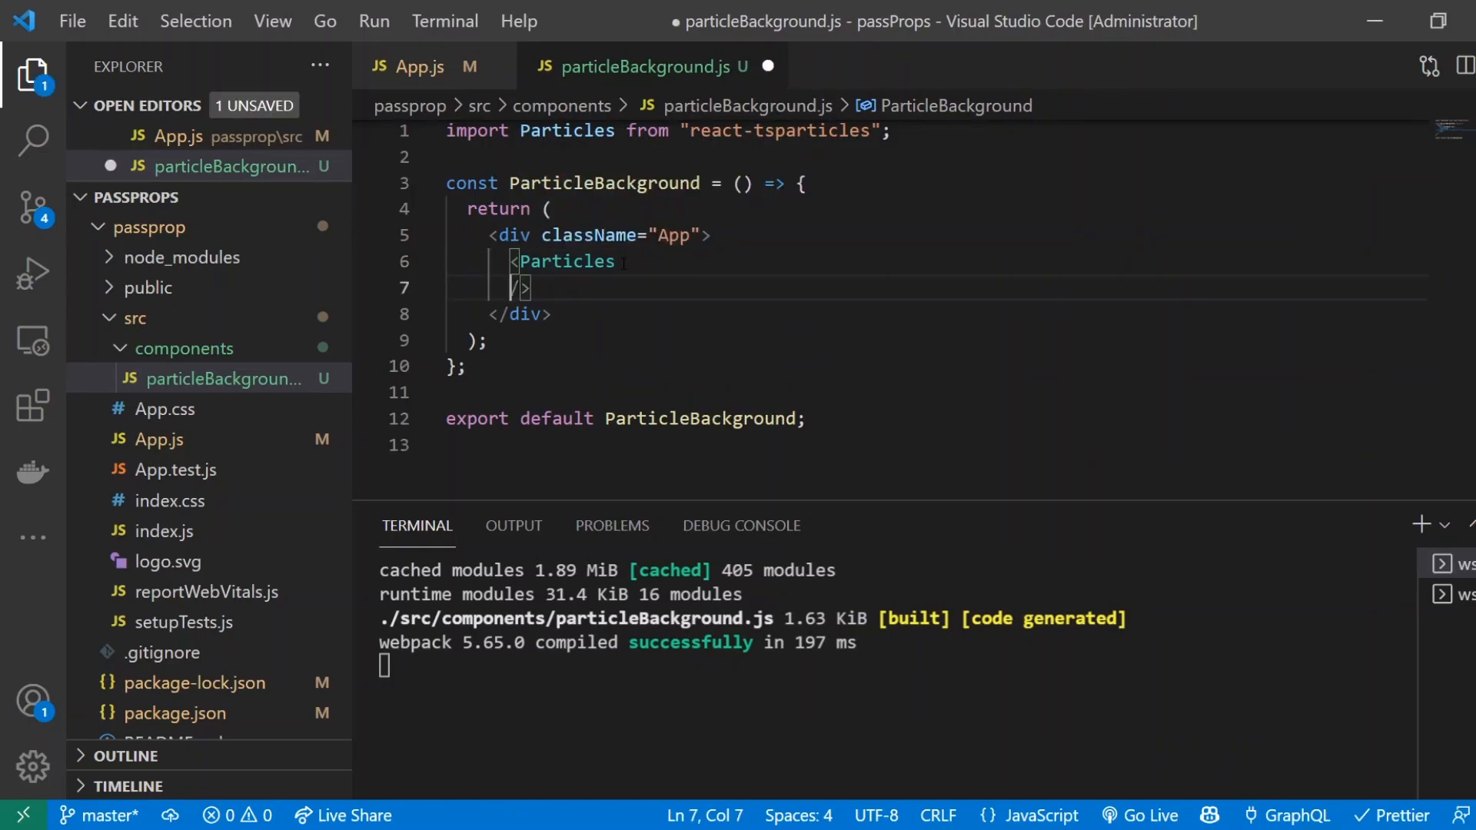
Give Particles an options prop with background color "#0e387a" and fpsLimit 60
type("options={{")
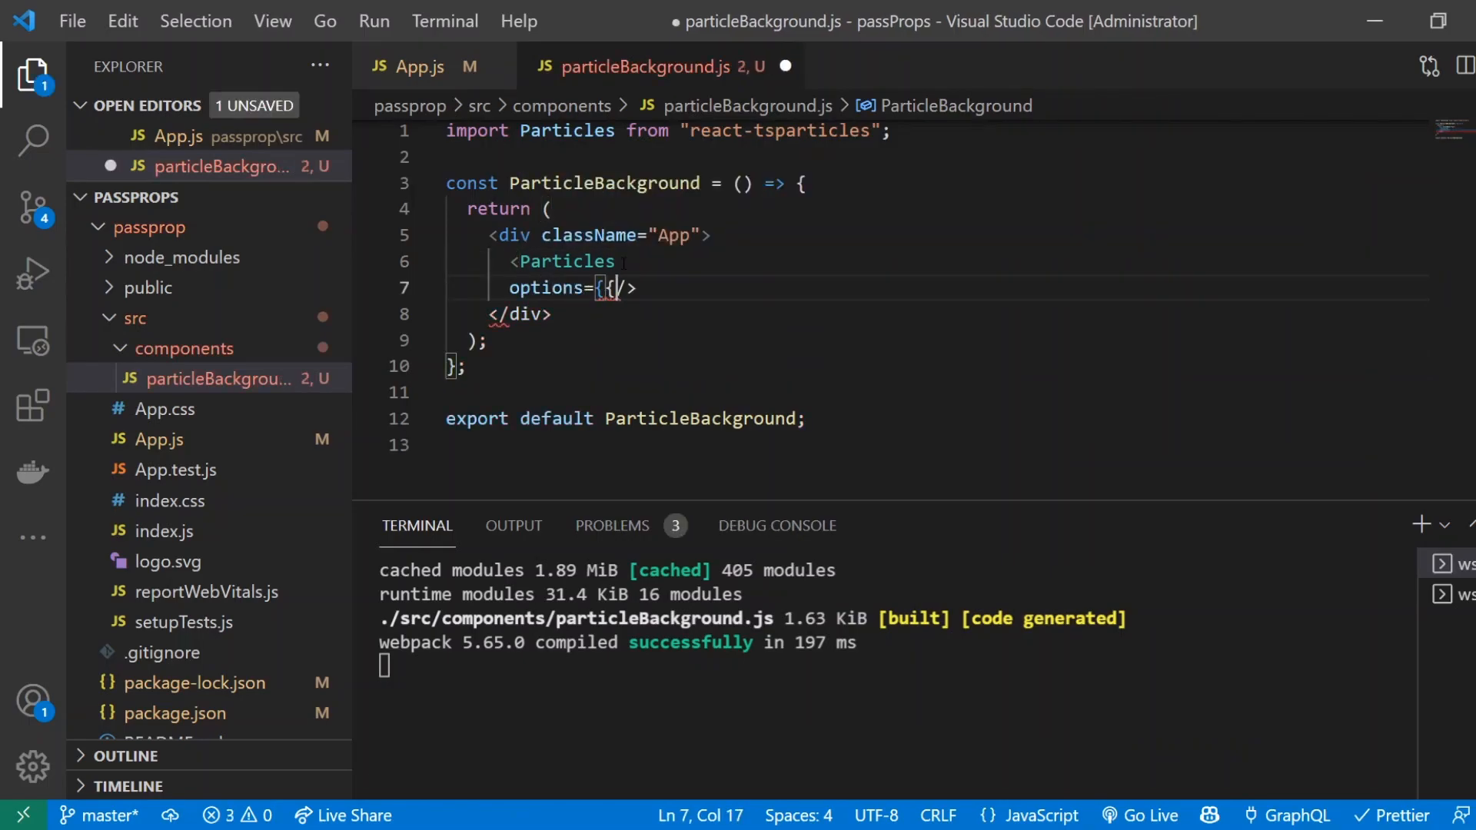
type("particles: {")
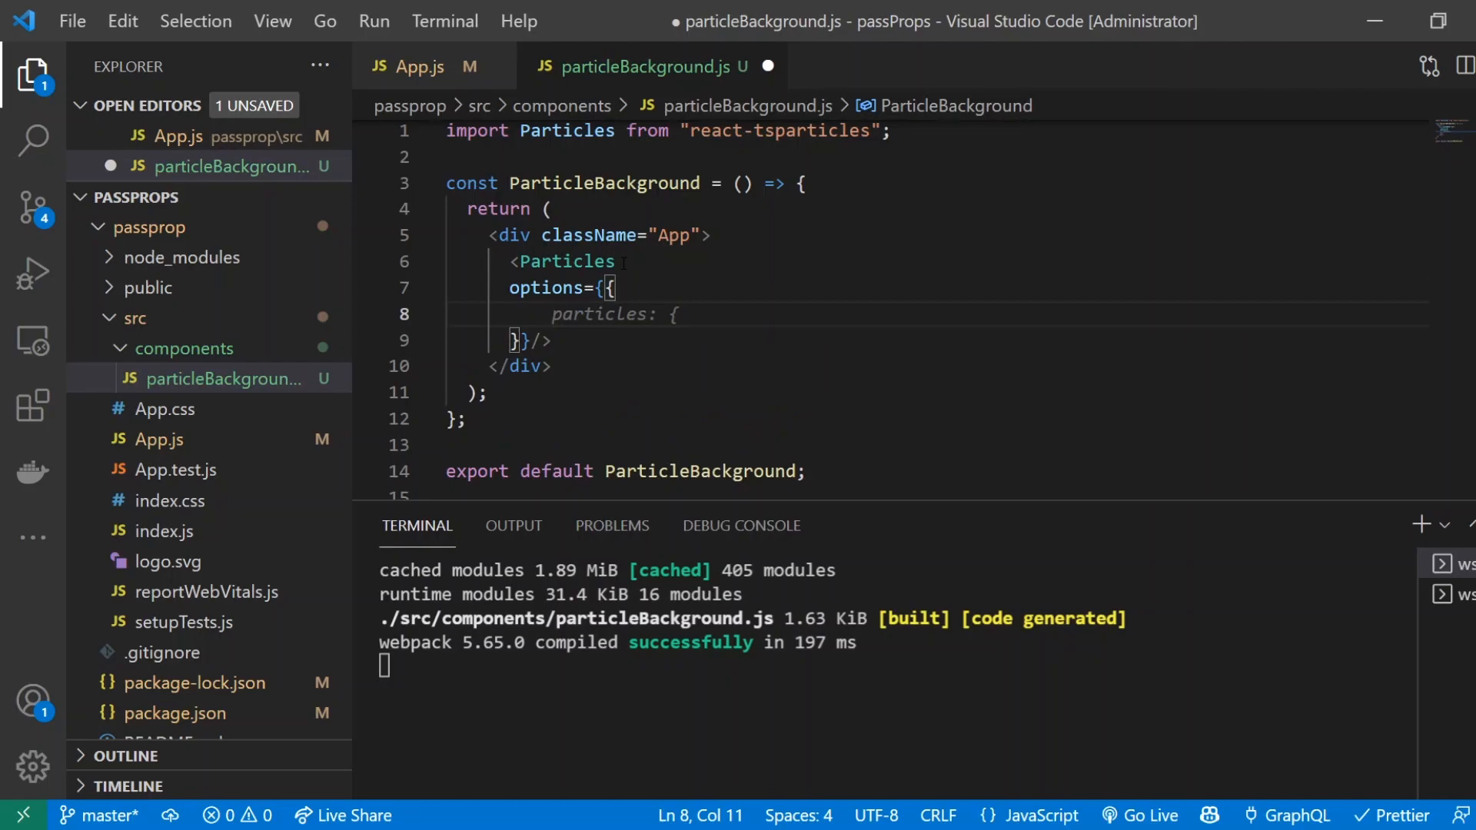
type("background: {")
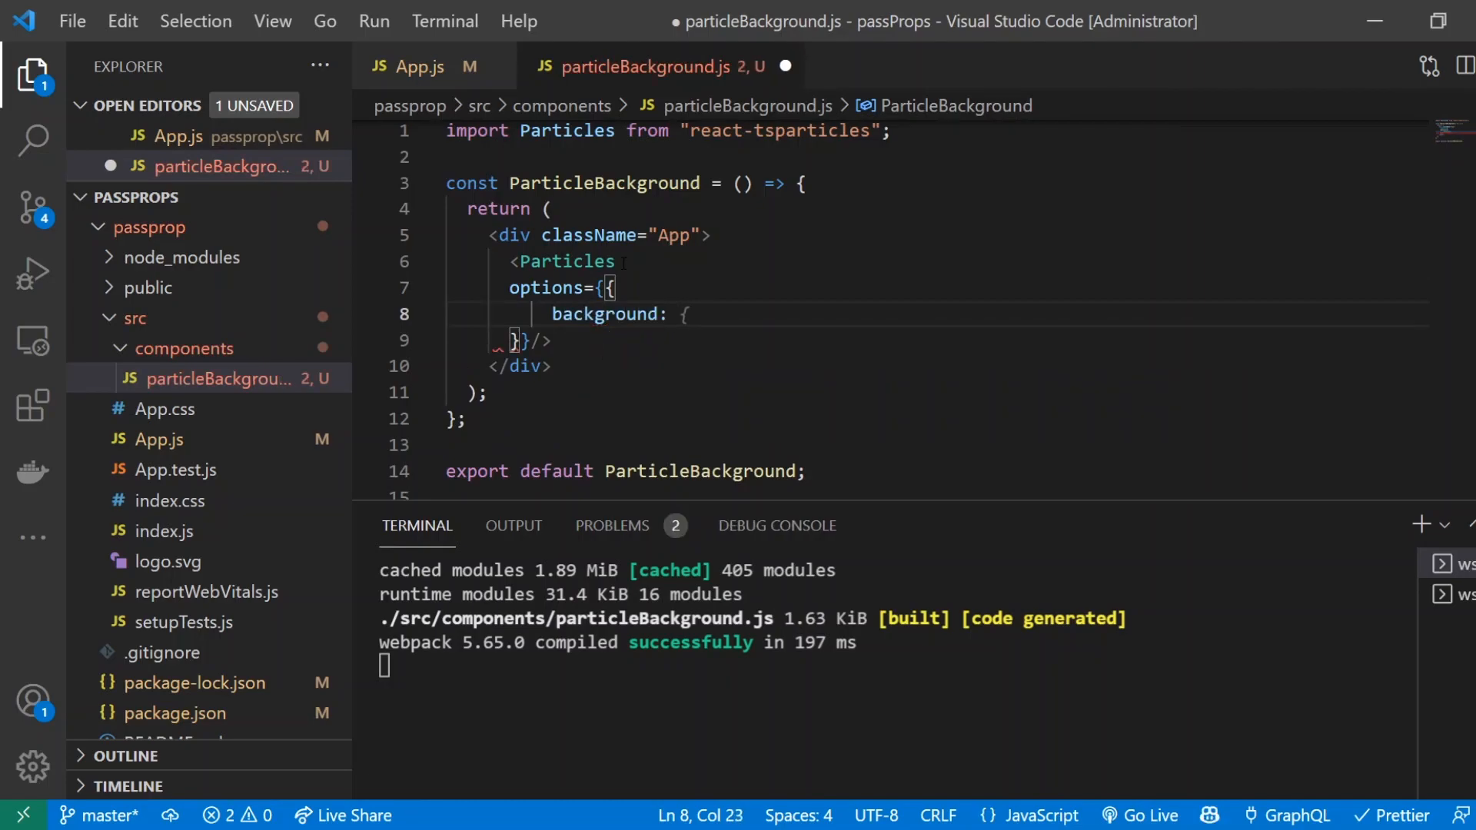
type("color: \"")
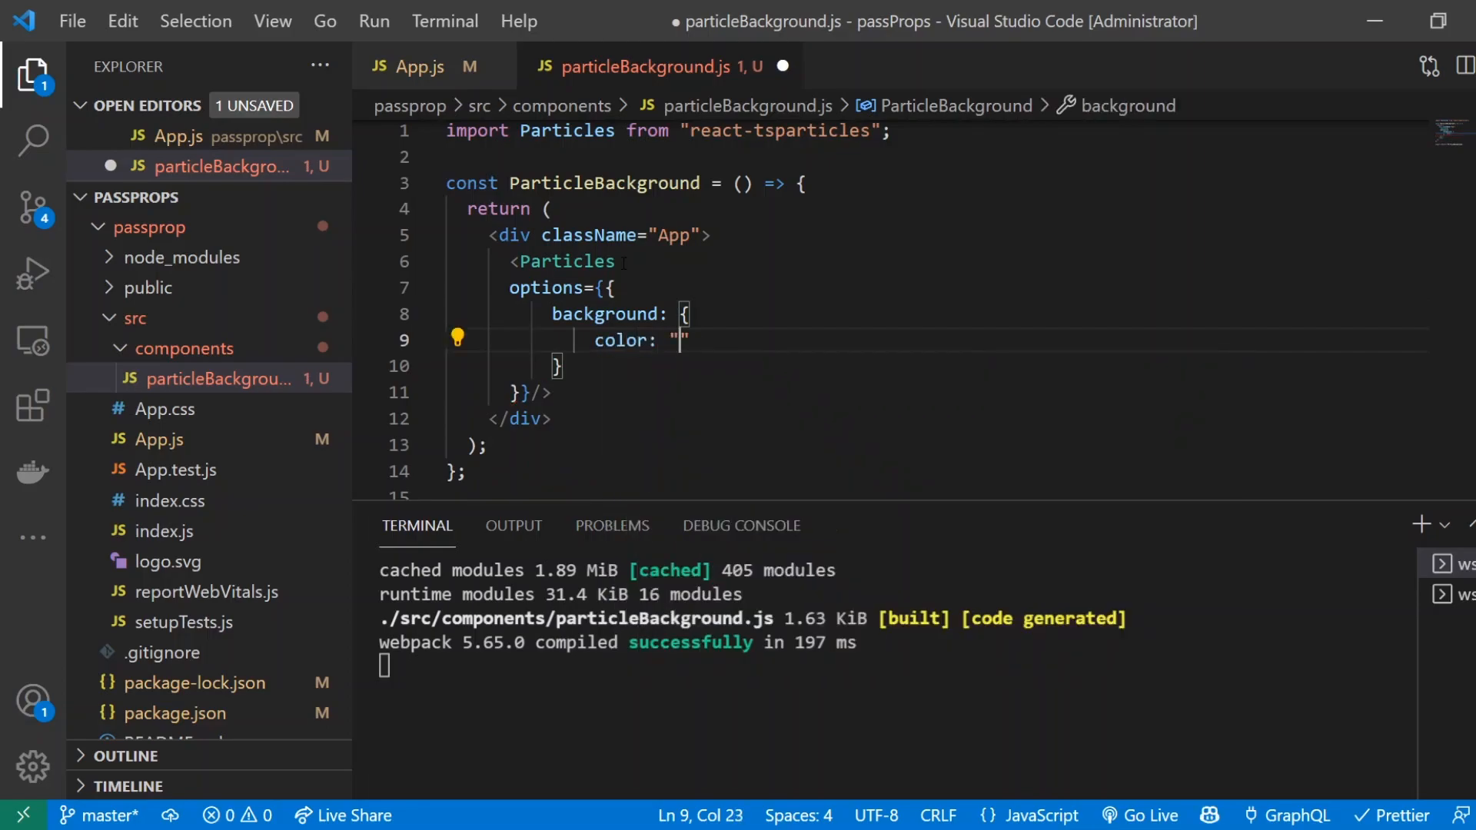
type("#000000")
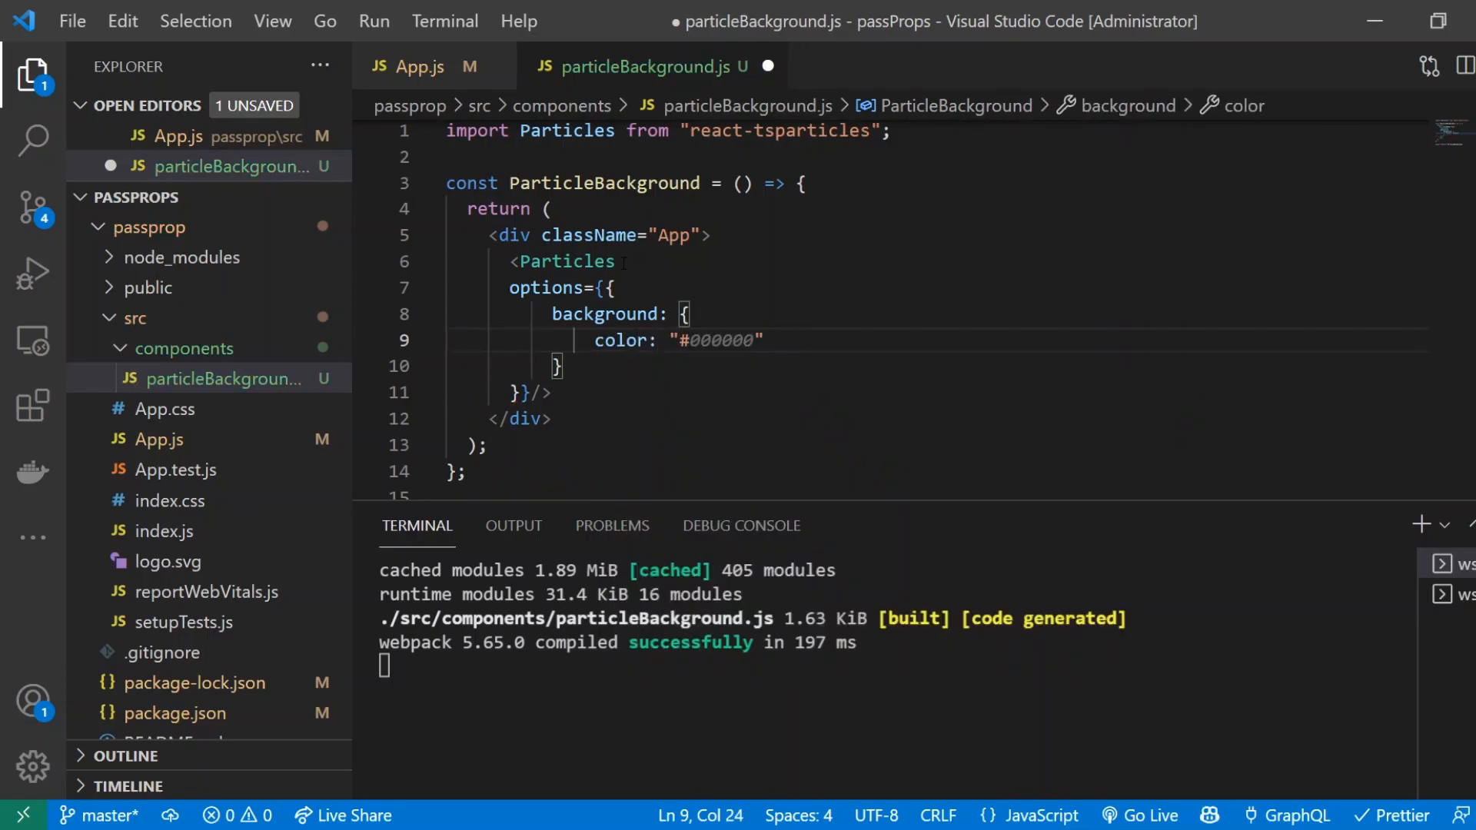
type("0e3")
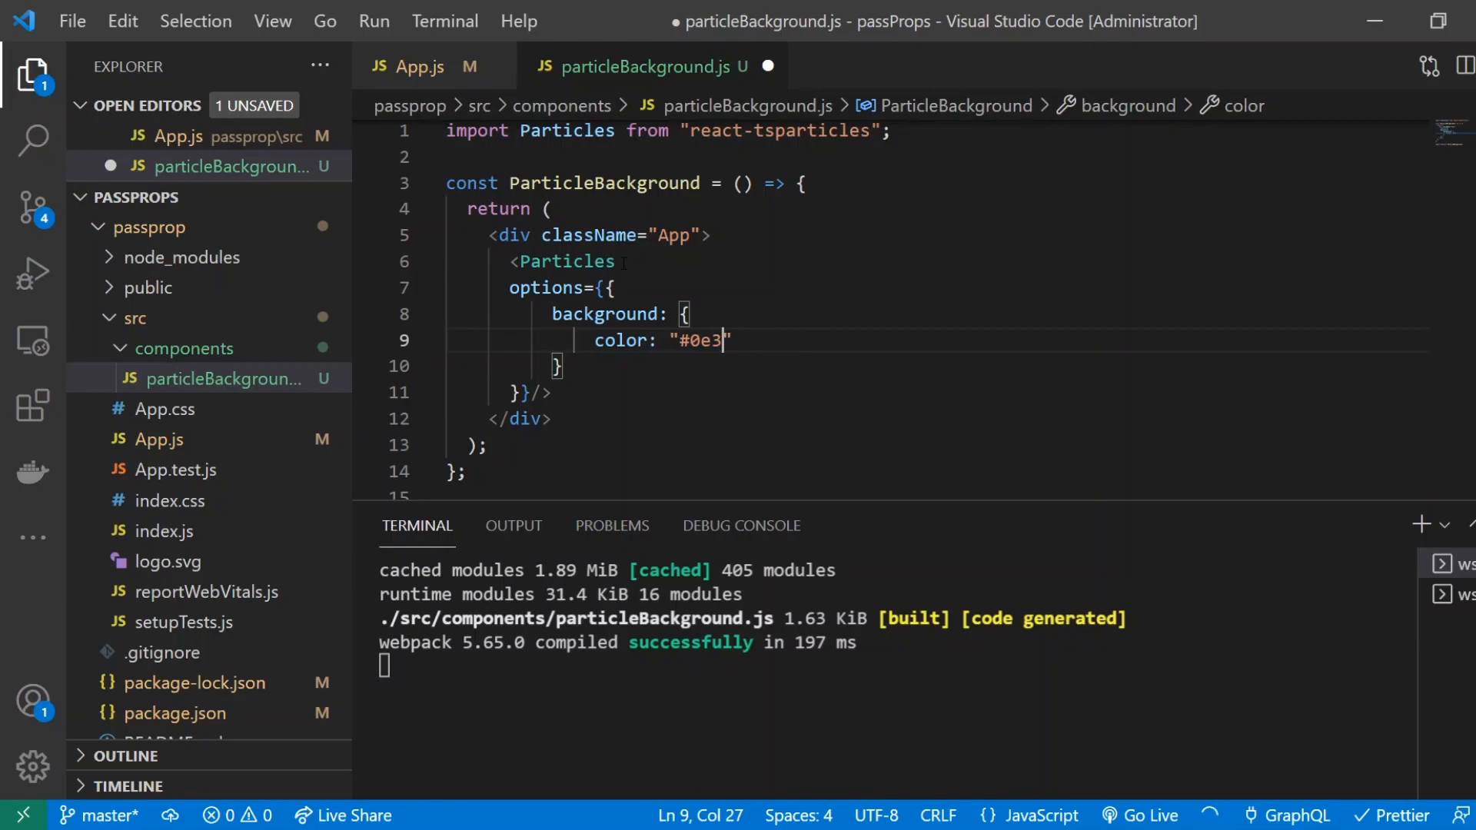
type("7a")
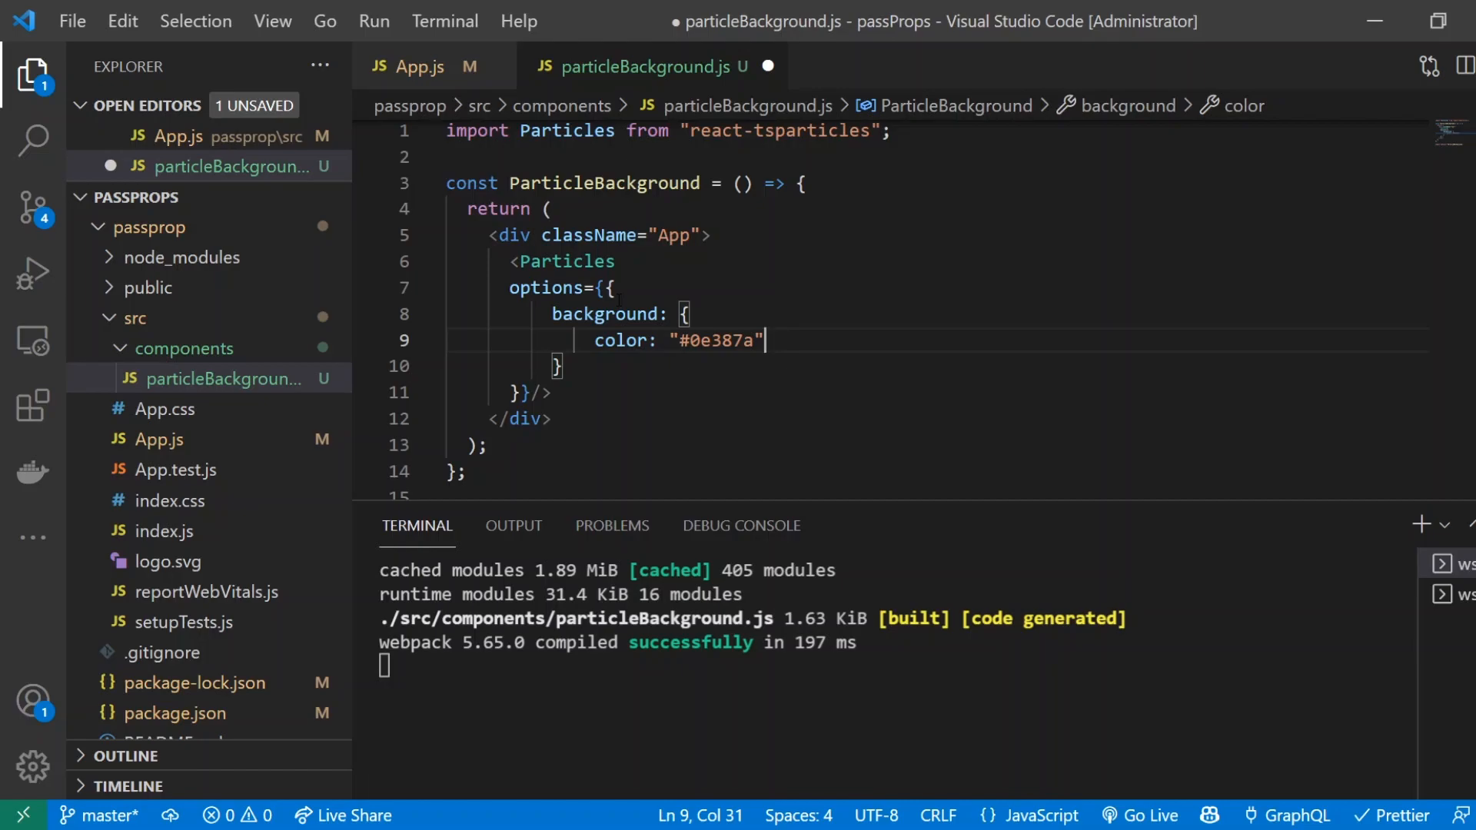
type(",")
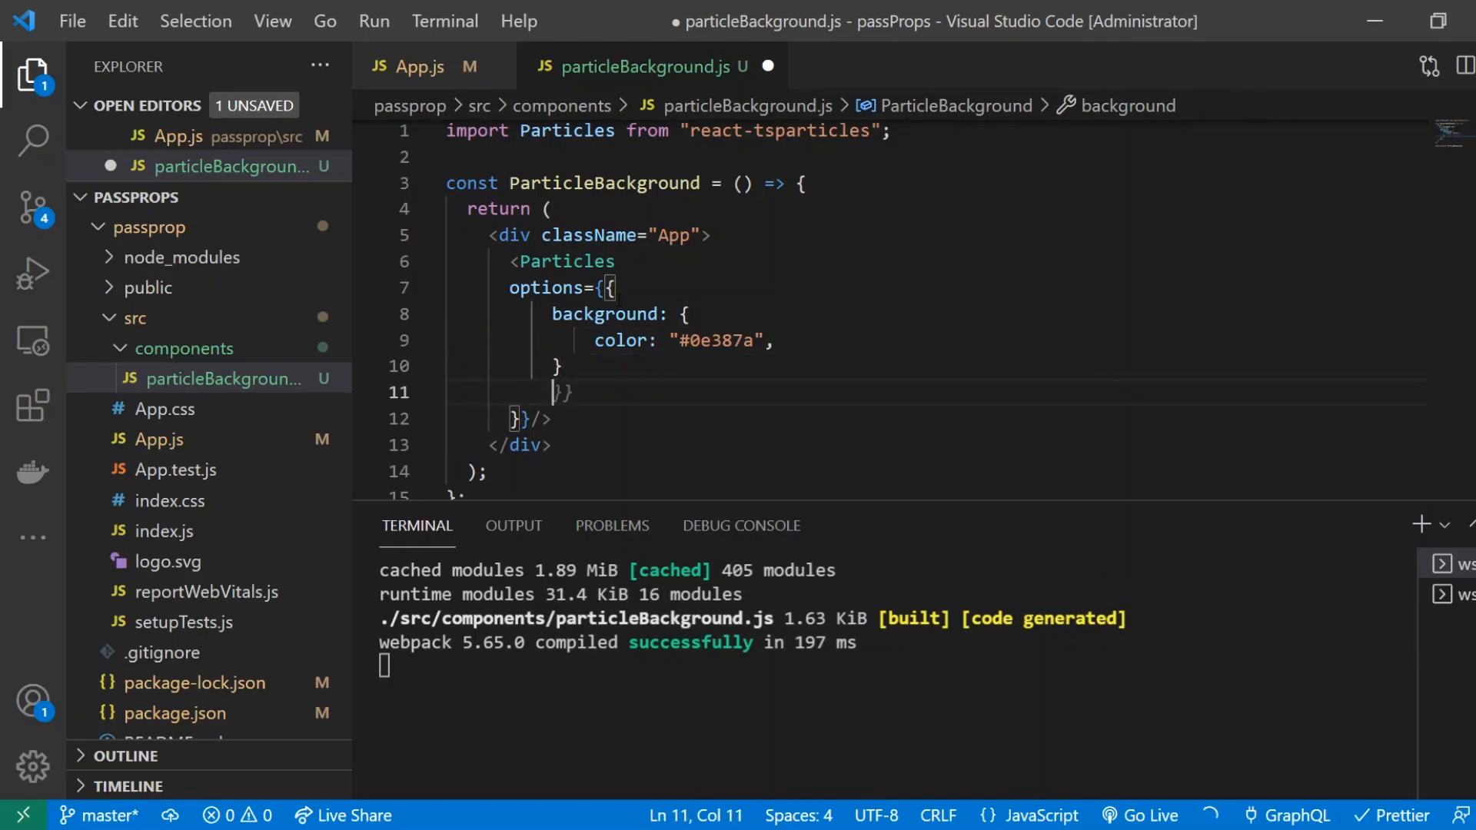
type(",")
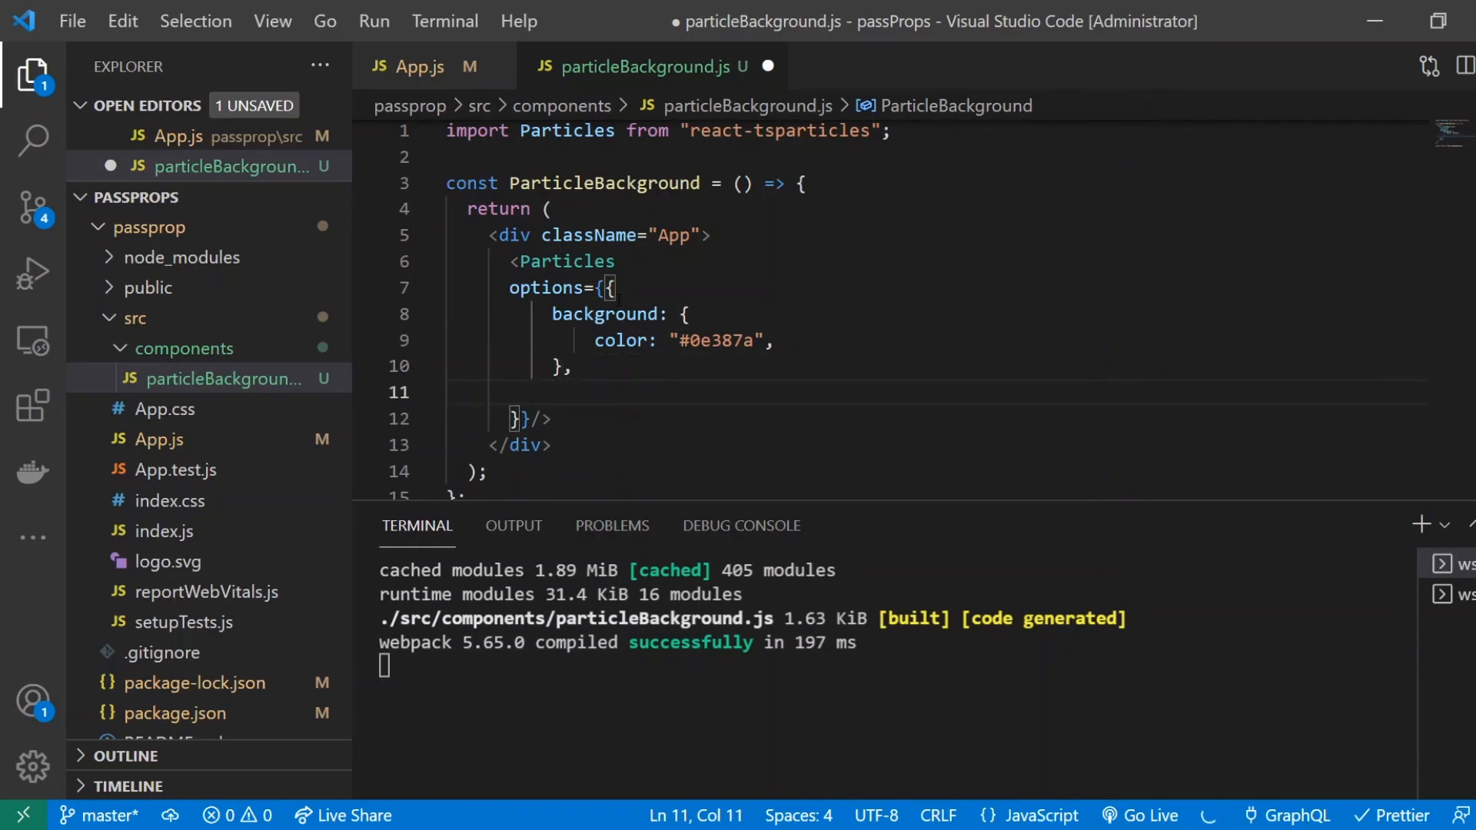
type("fpsLimit: 60,")
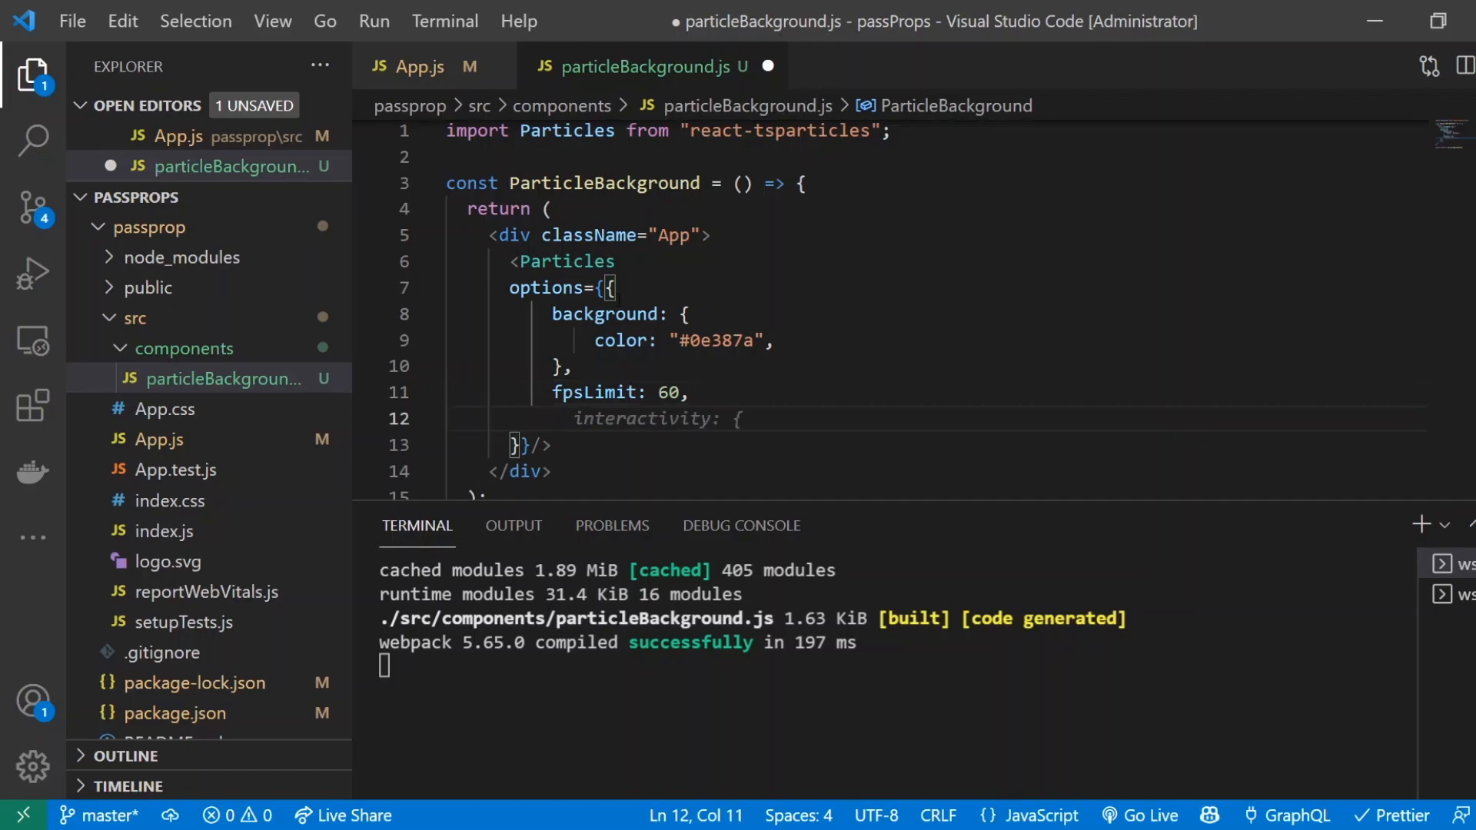
Add interactivity with detectsOn "canvas" and a resize: true event
type("interactivity: {")
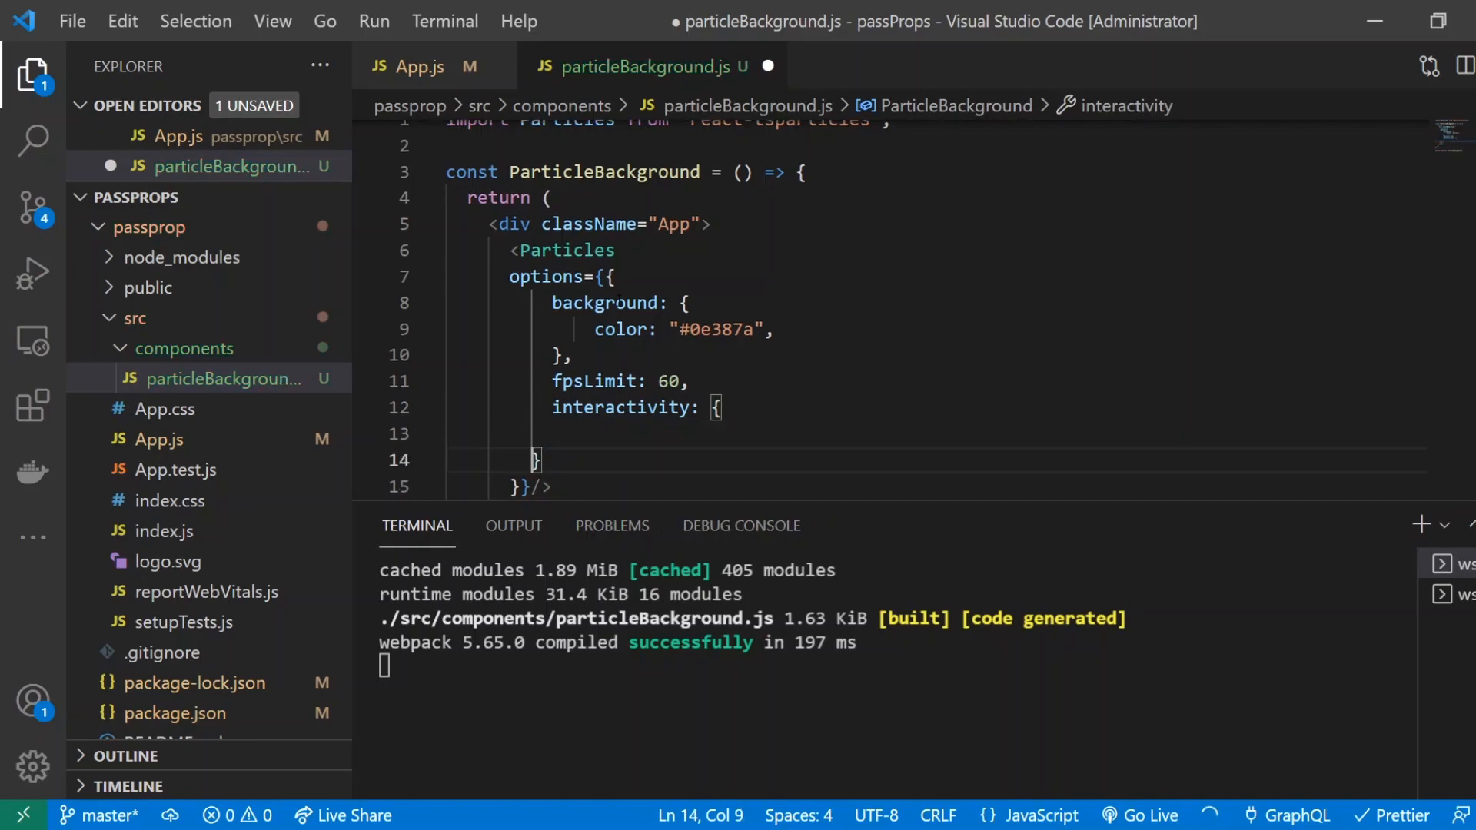
type("detectsOn: \"canvas\",")
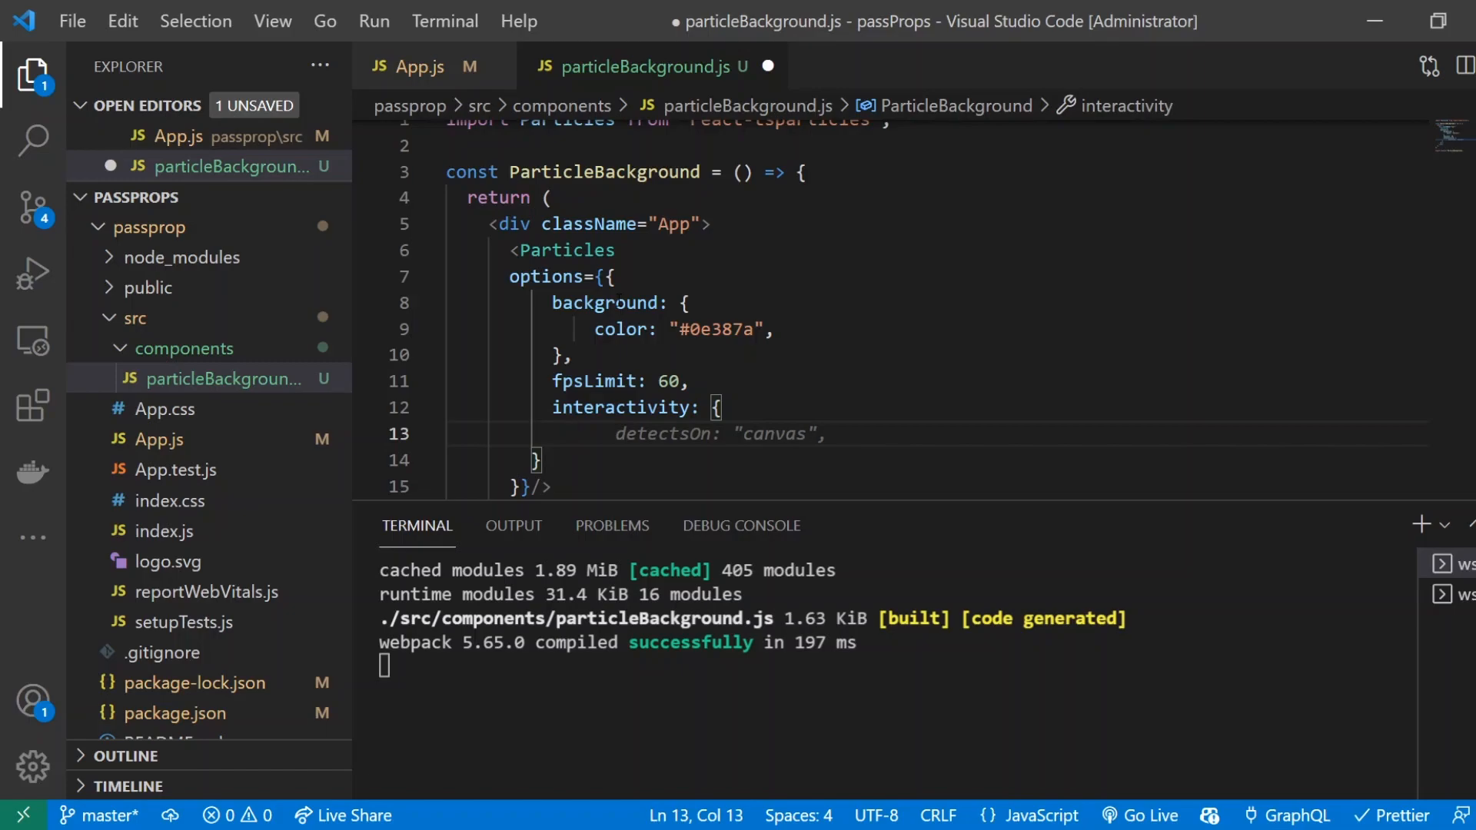
type("dete")
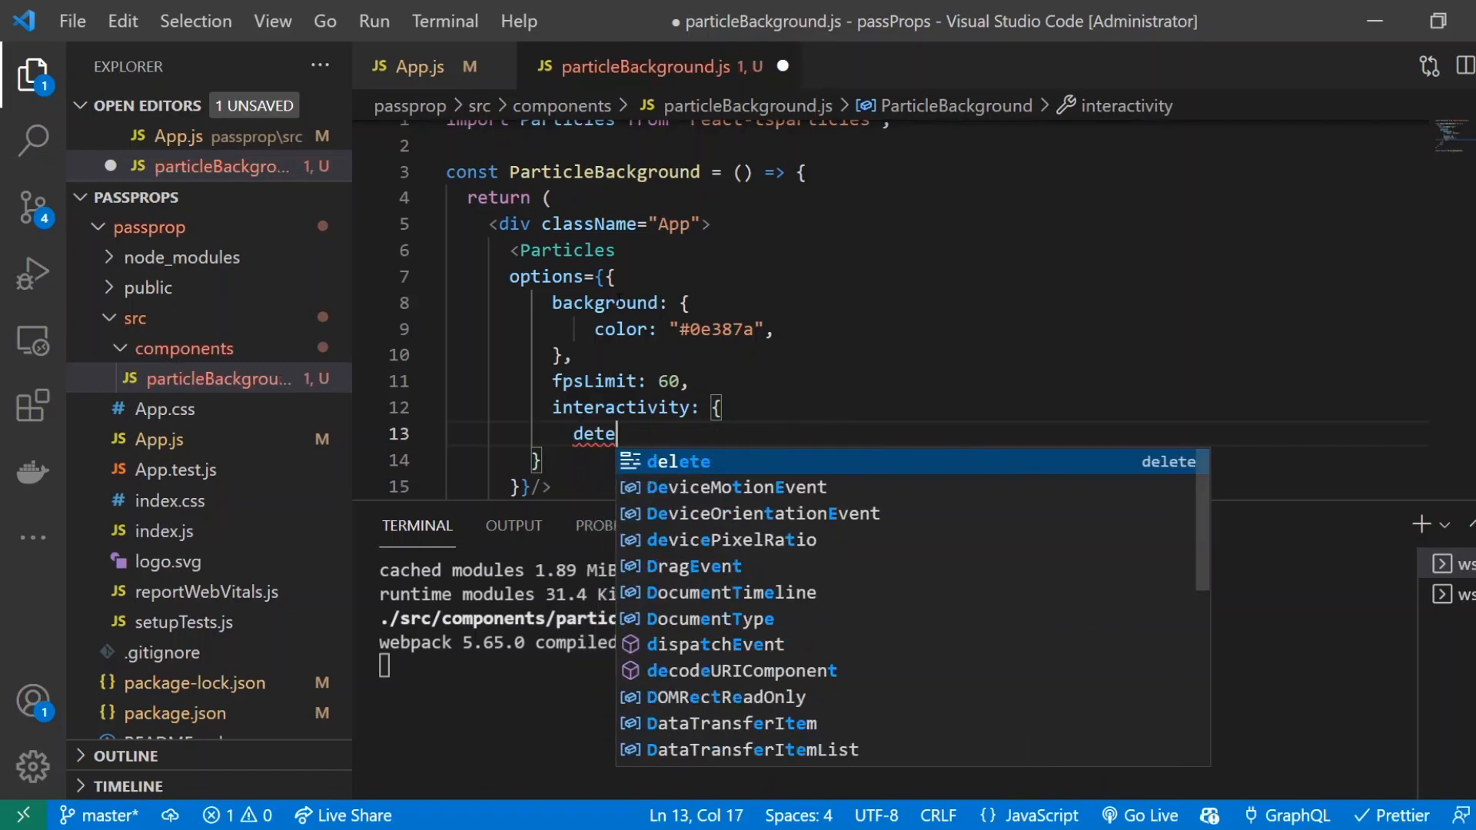
type("ctsPm")
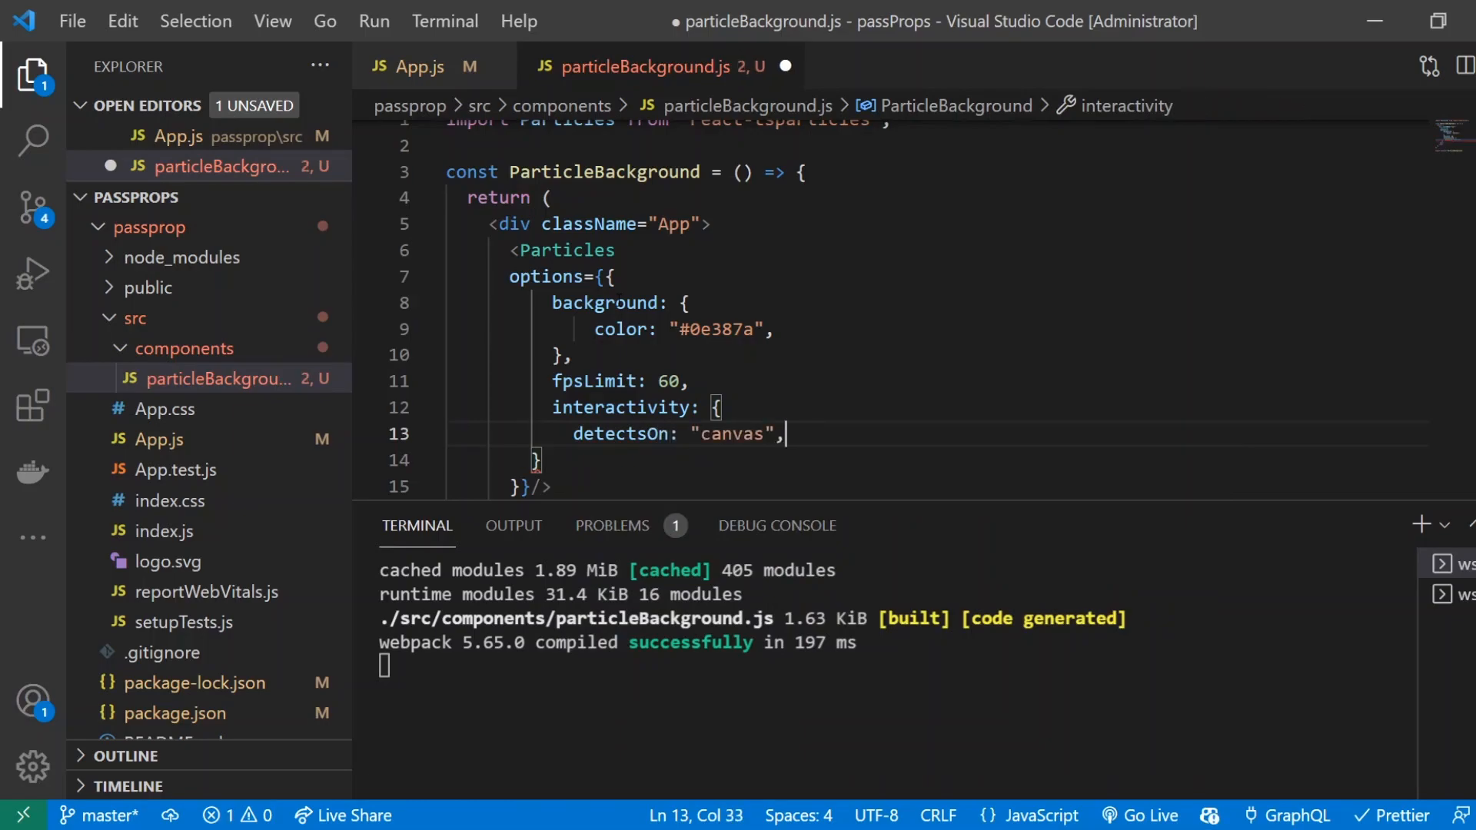
type("events {")
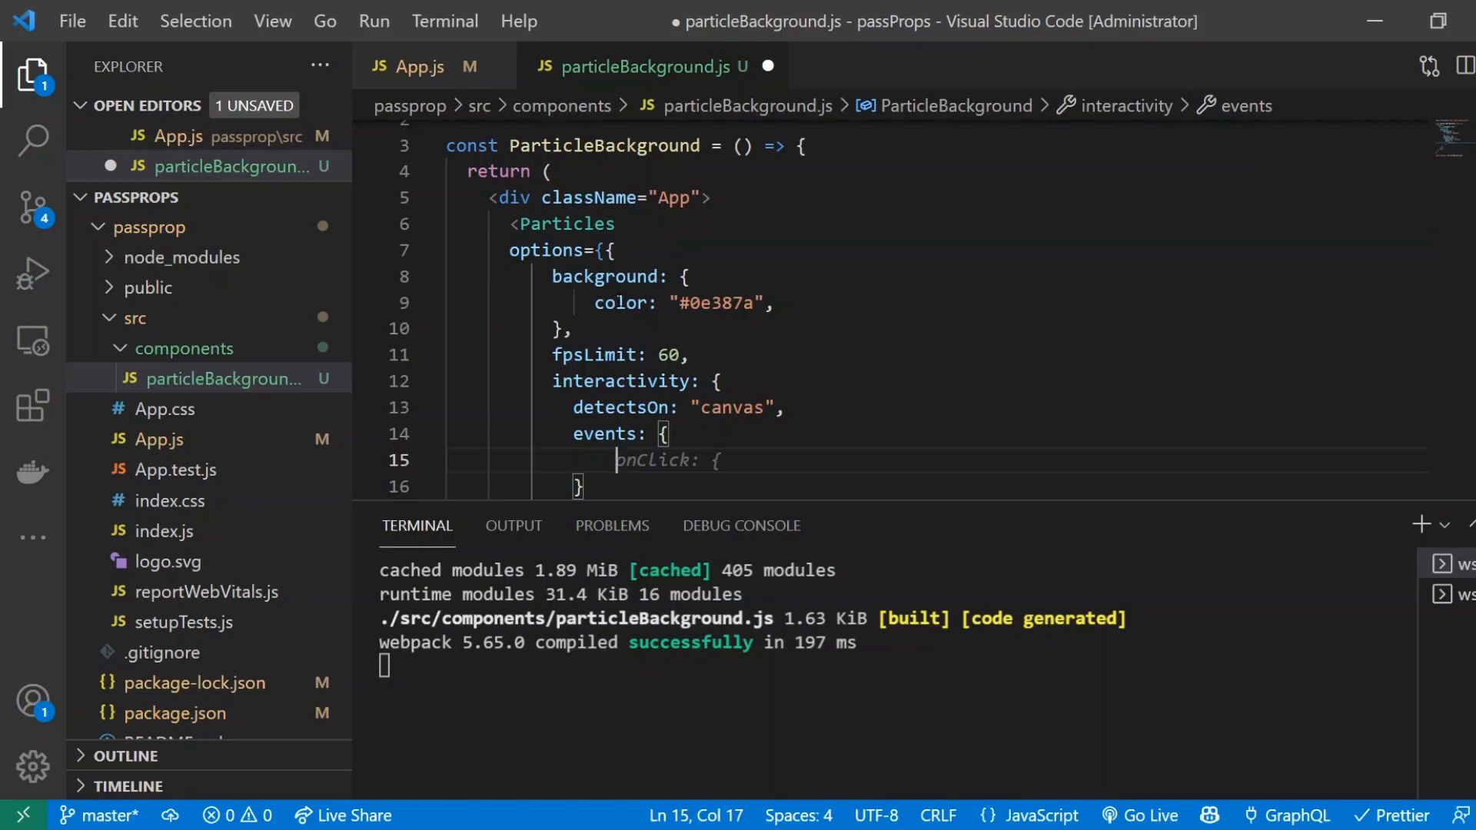
type("resize: true")
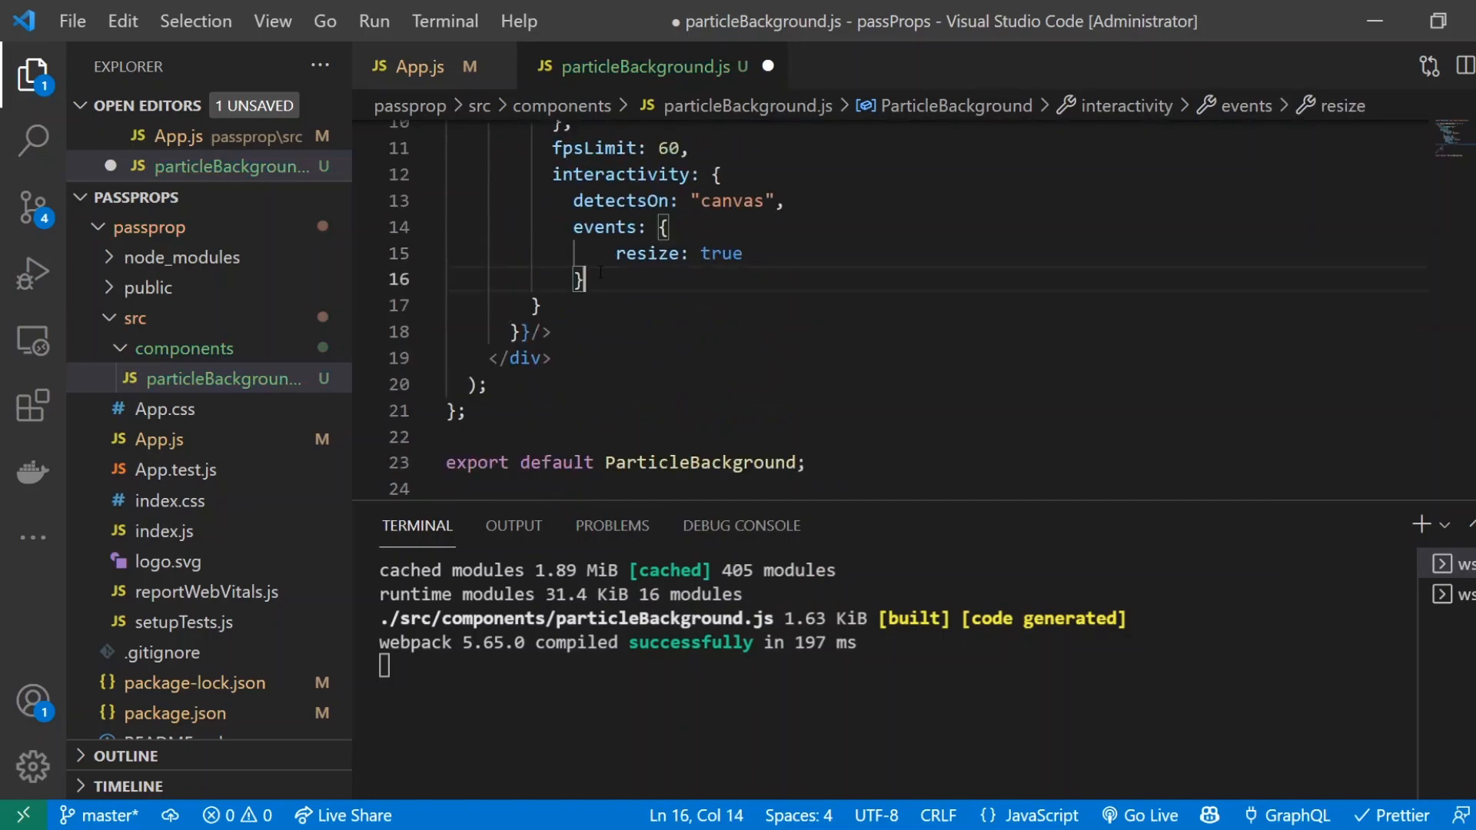
type(",")
left_click(938, 305)
type(",")
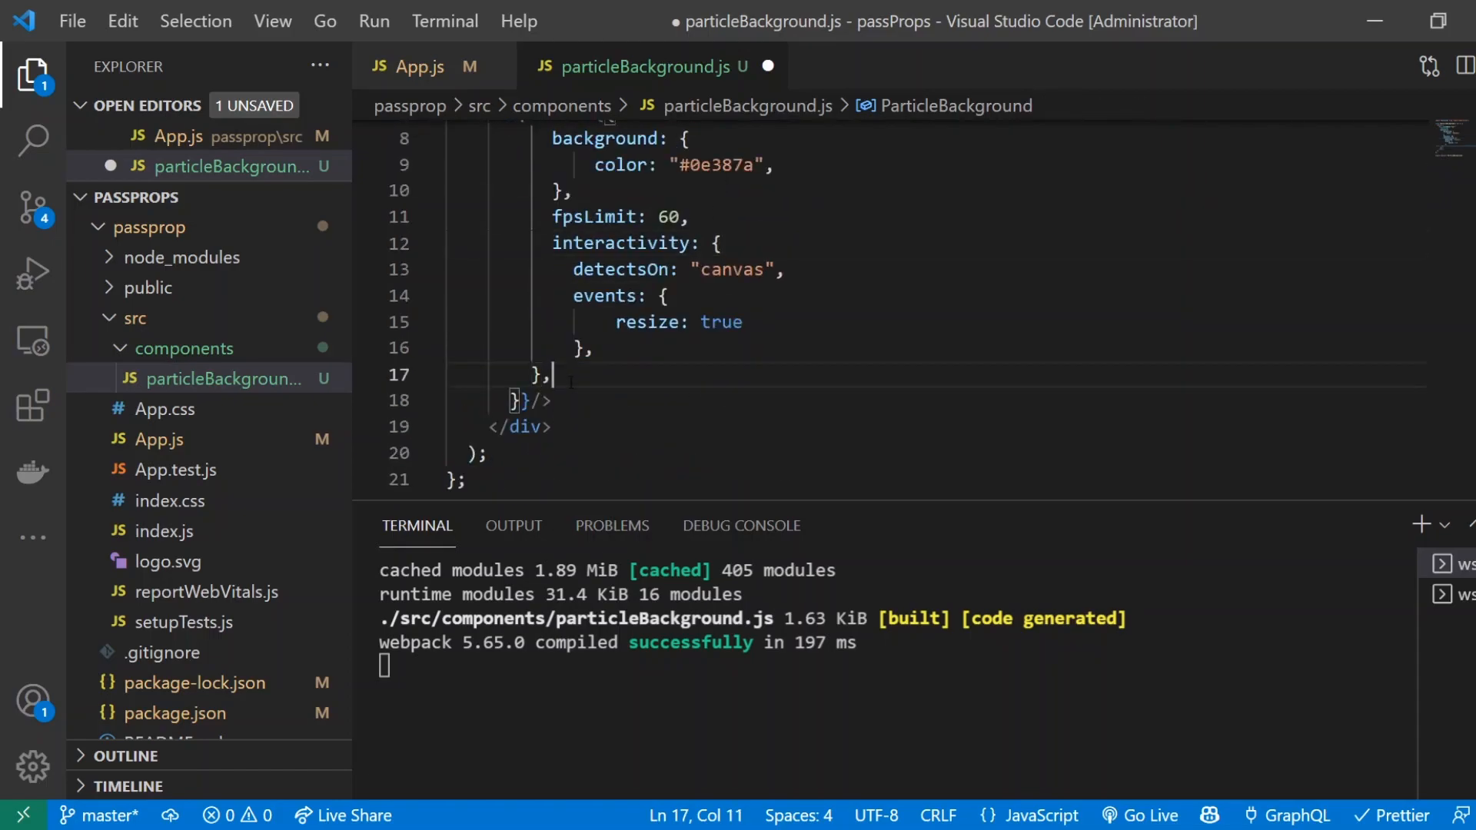
Add a particles block below interactivity with color value "9fafca"
type("particles: {")
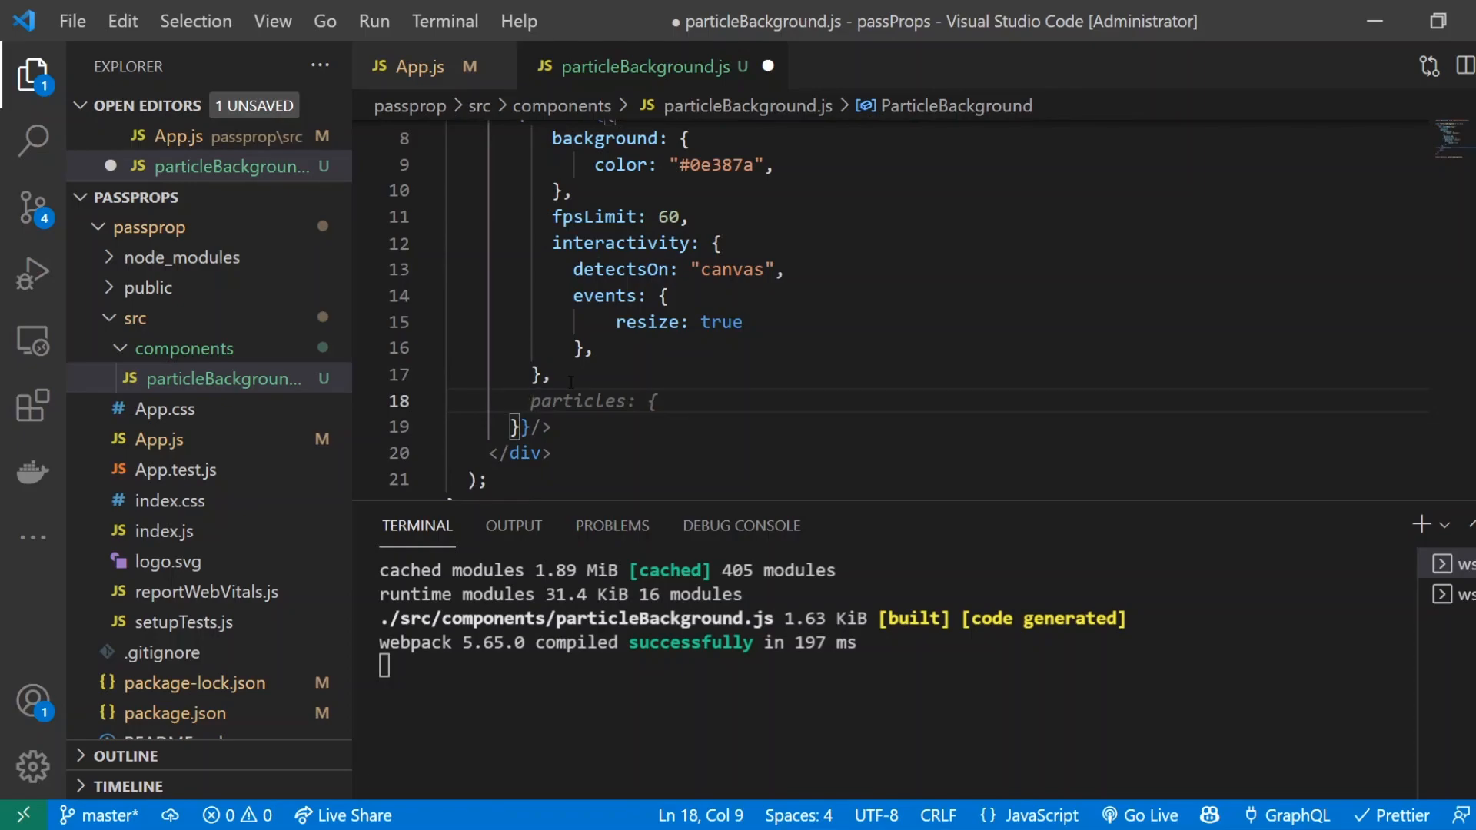
type("{")
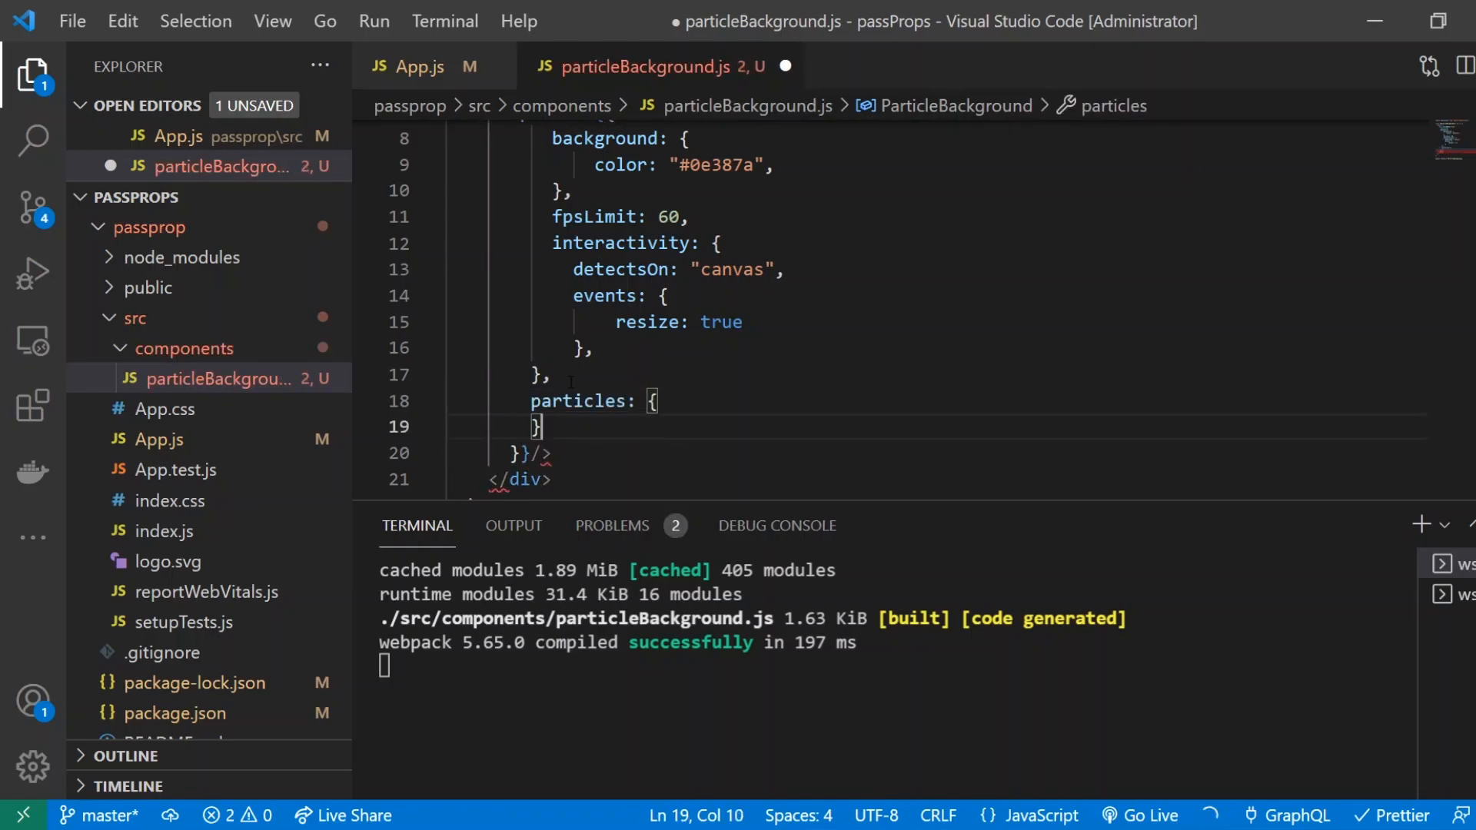
type("color: {")
type("value: \"")
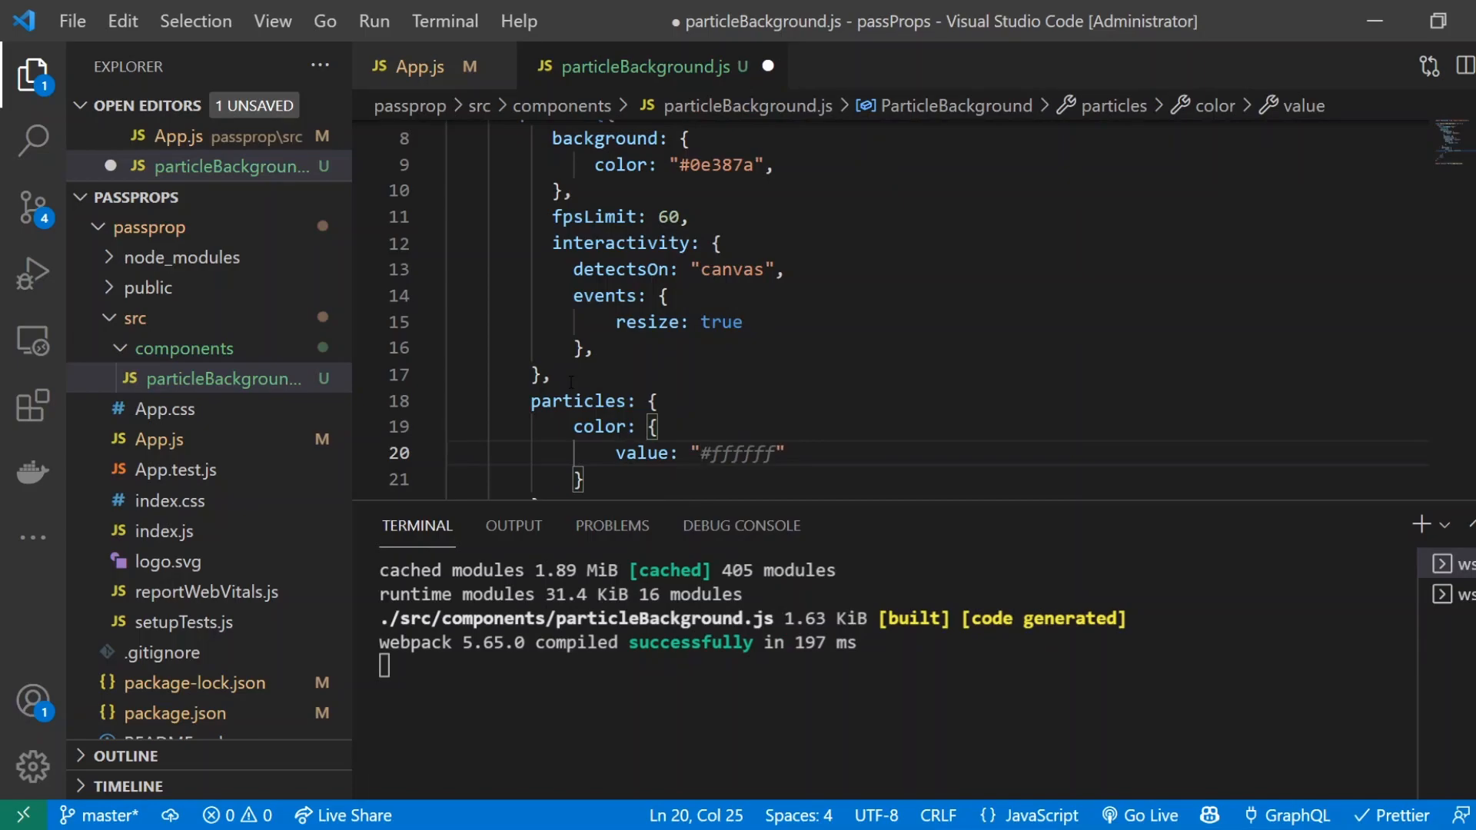
type("9fafca")
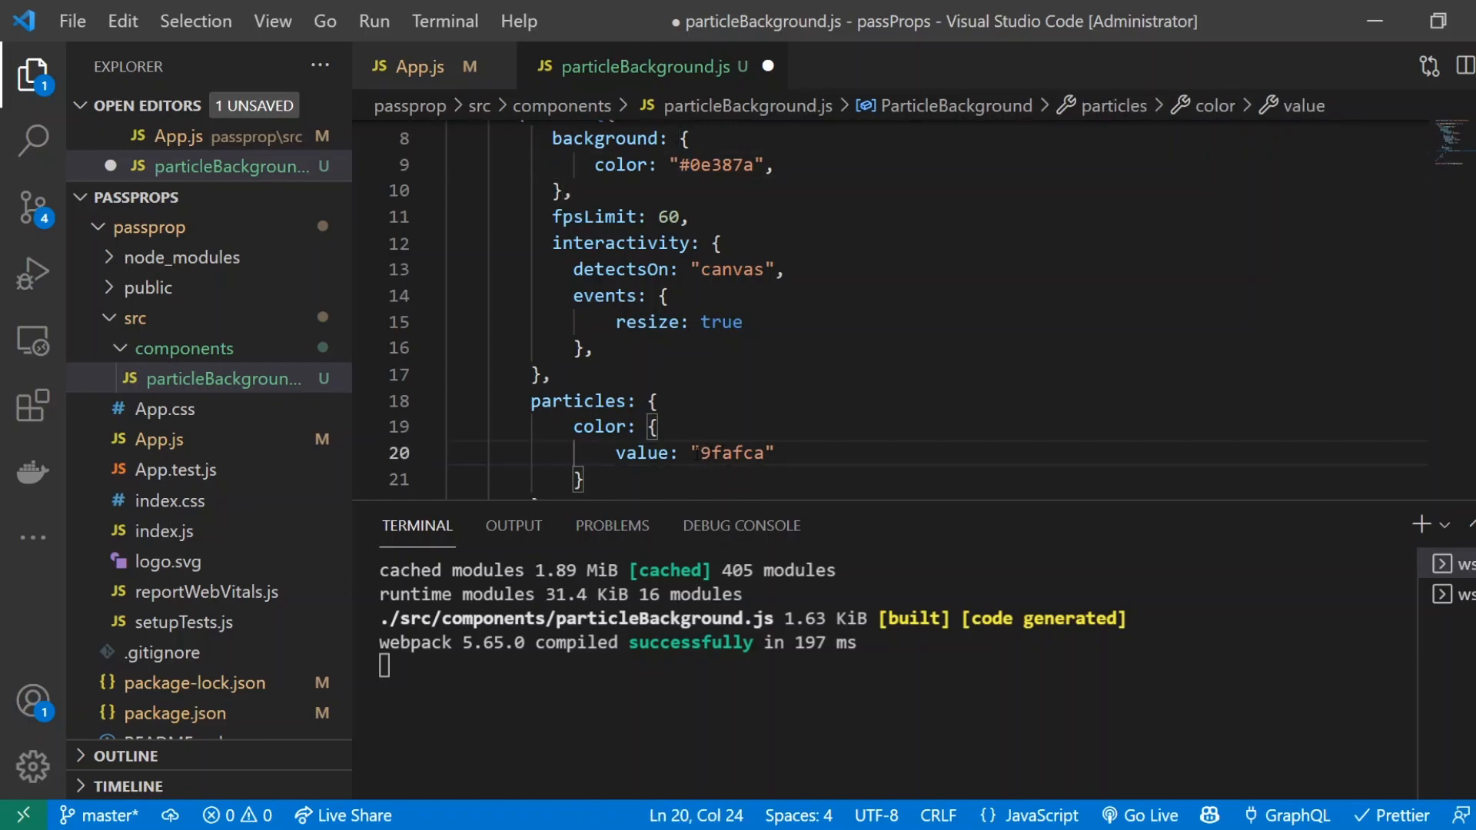
double_click(733, 453)
type(",")
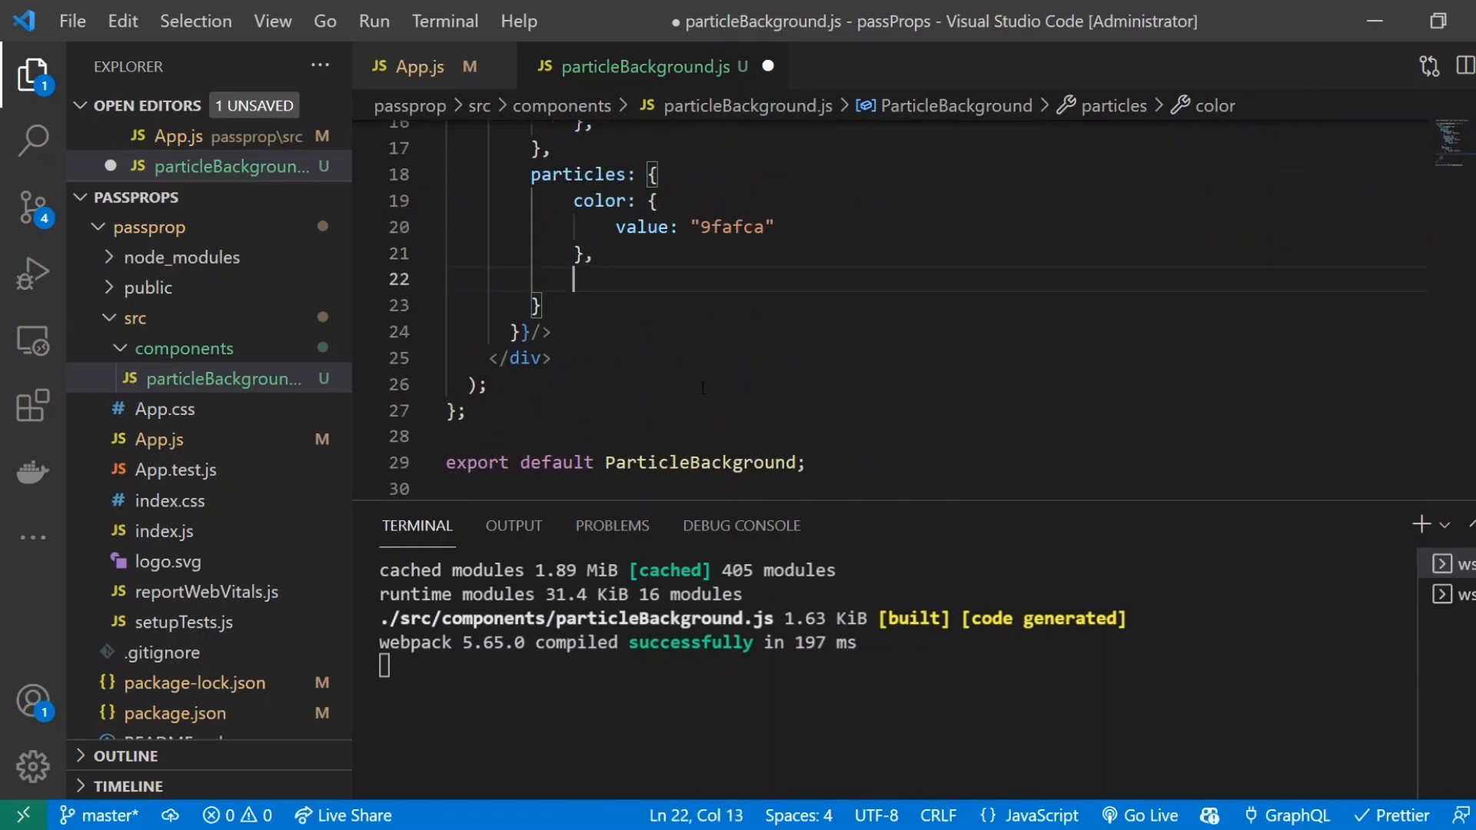
Add number: density enabled with area 1080, limit 0, value 400
type("number")
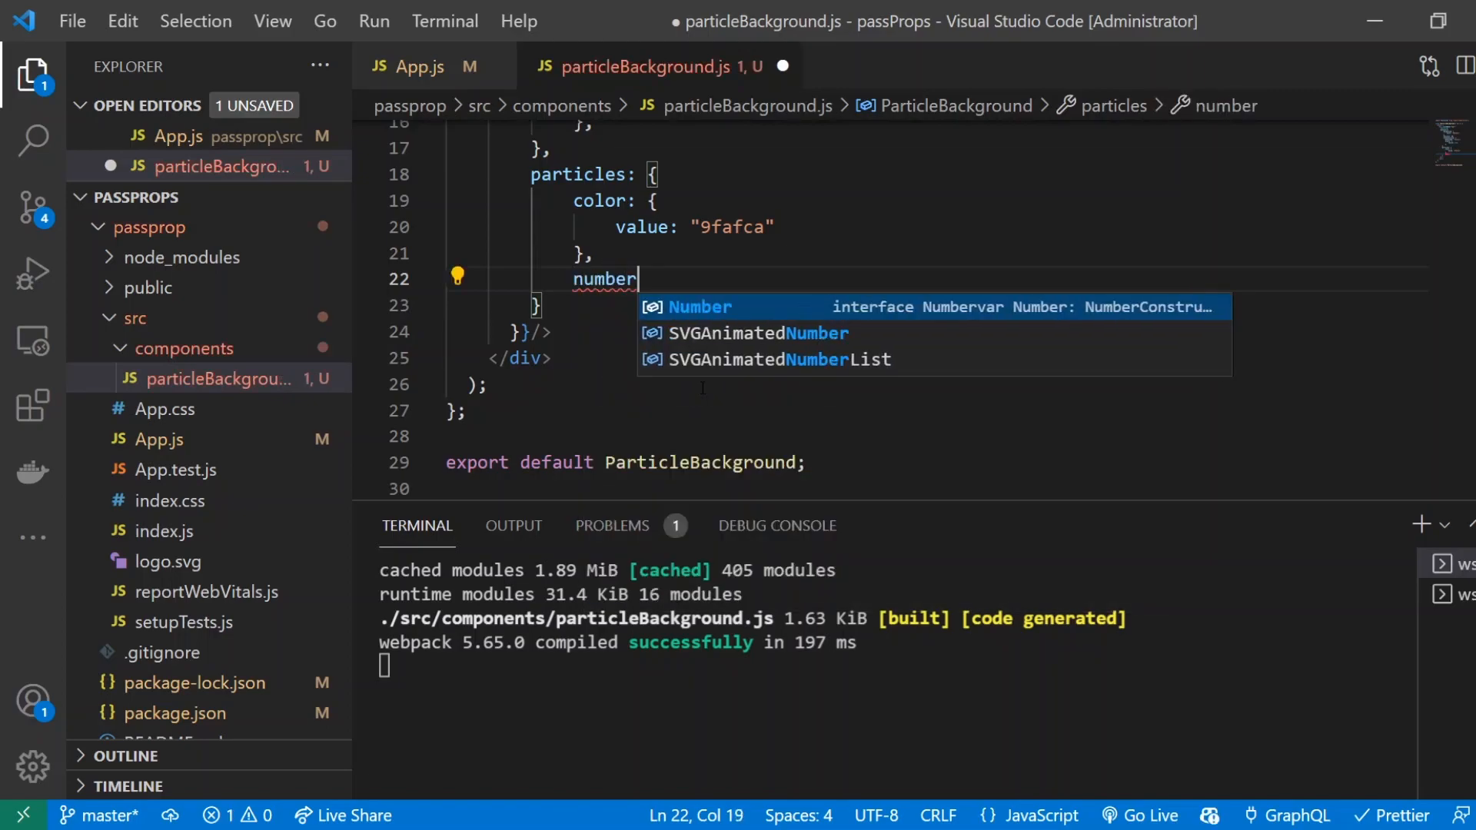
type(": {}")
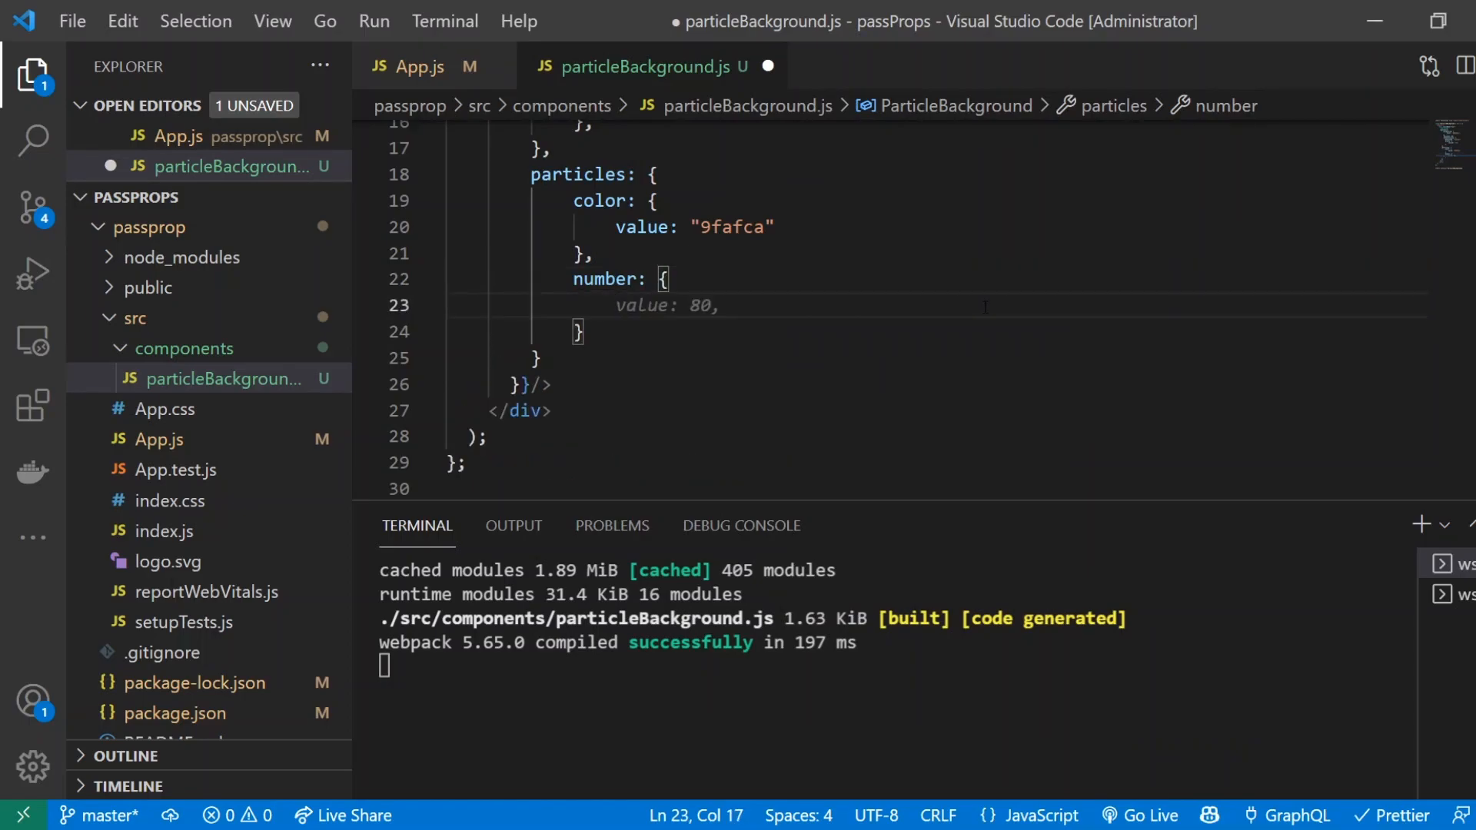
type("density: {")
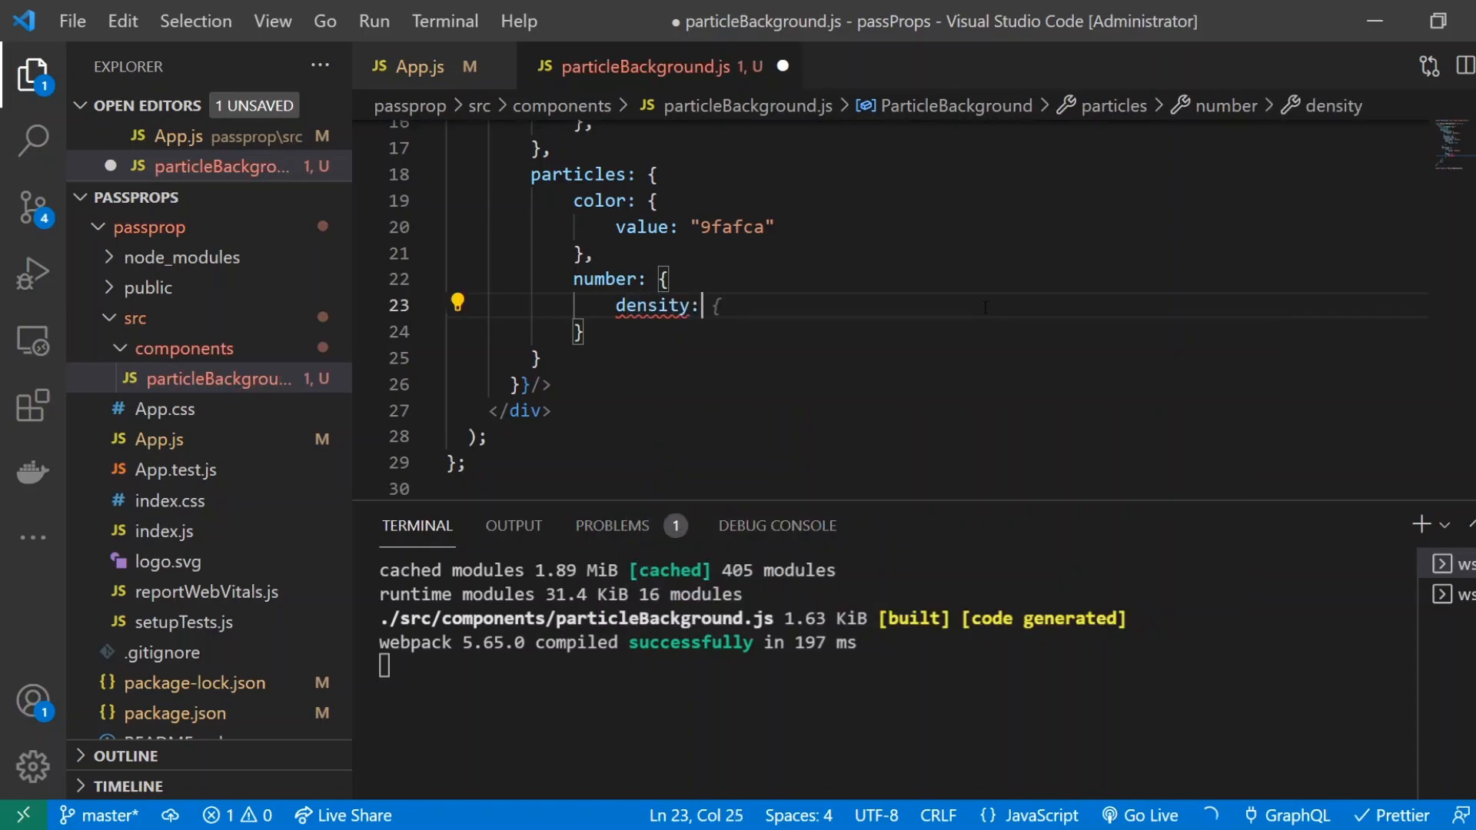
type("enable: true,")
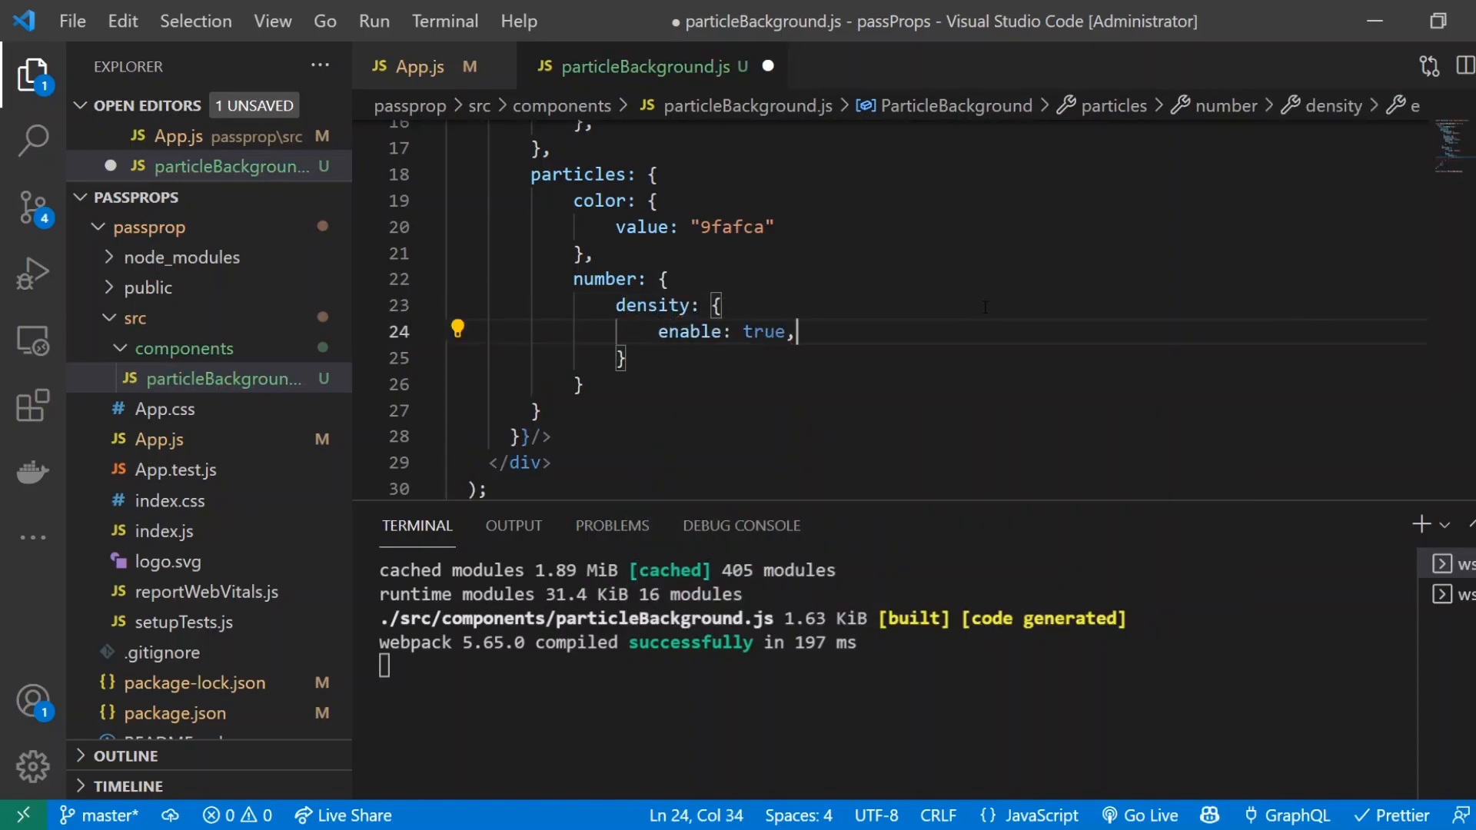
type("area")
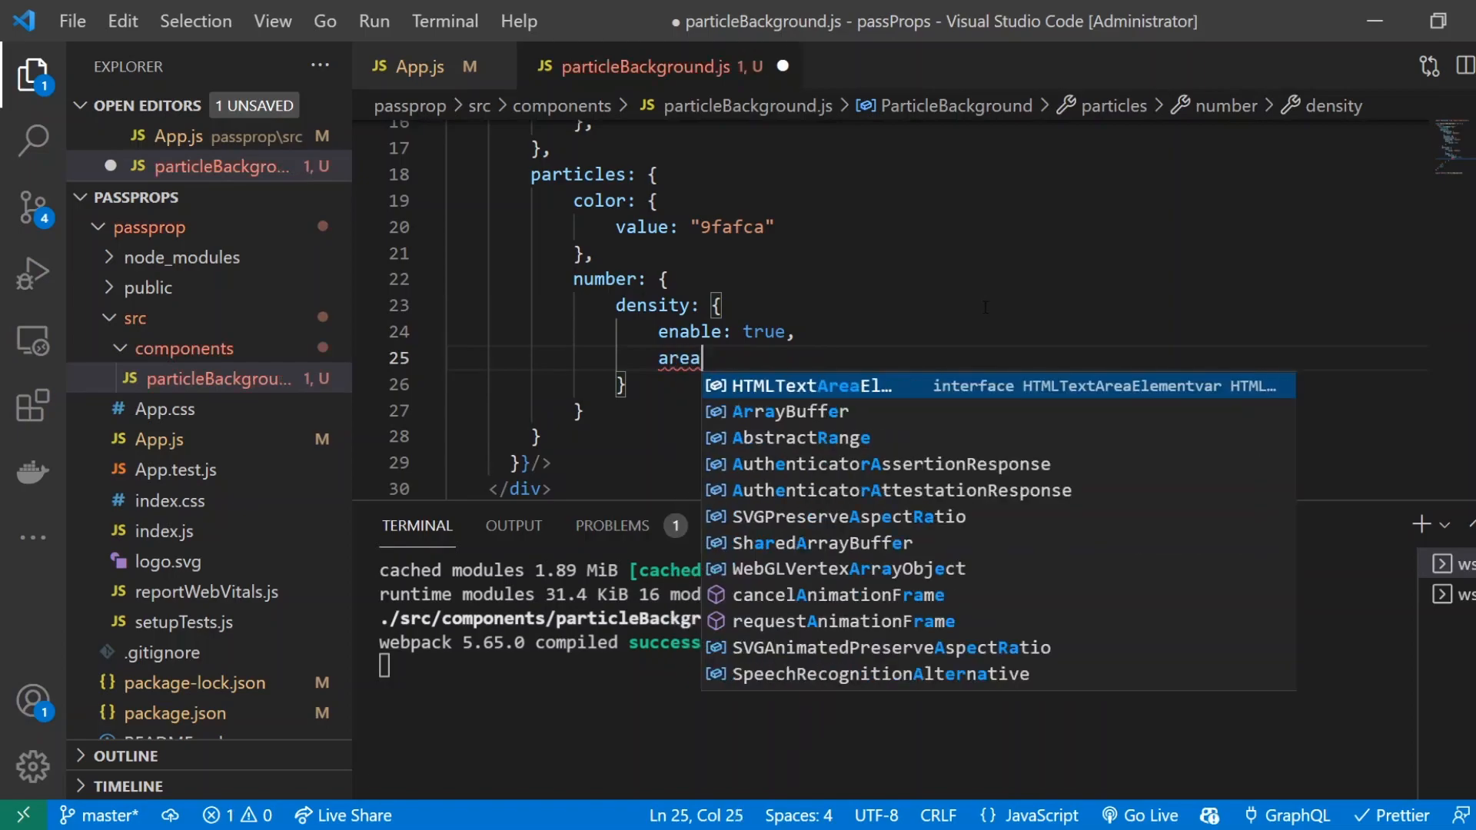
type(": 1080")
left_click(893, 383)
type(",")
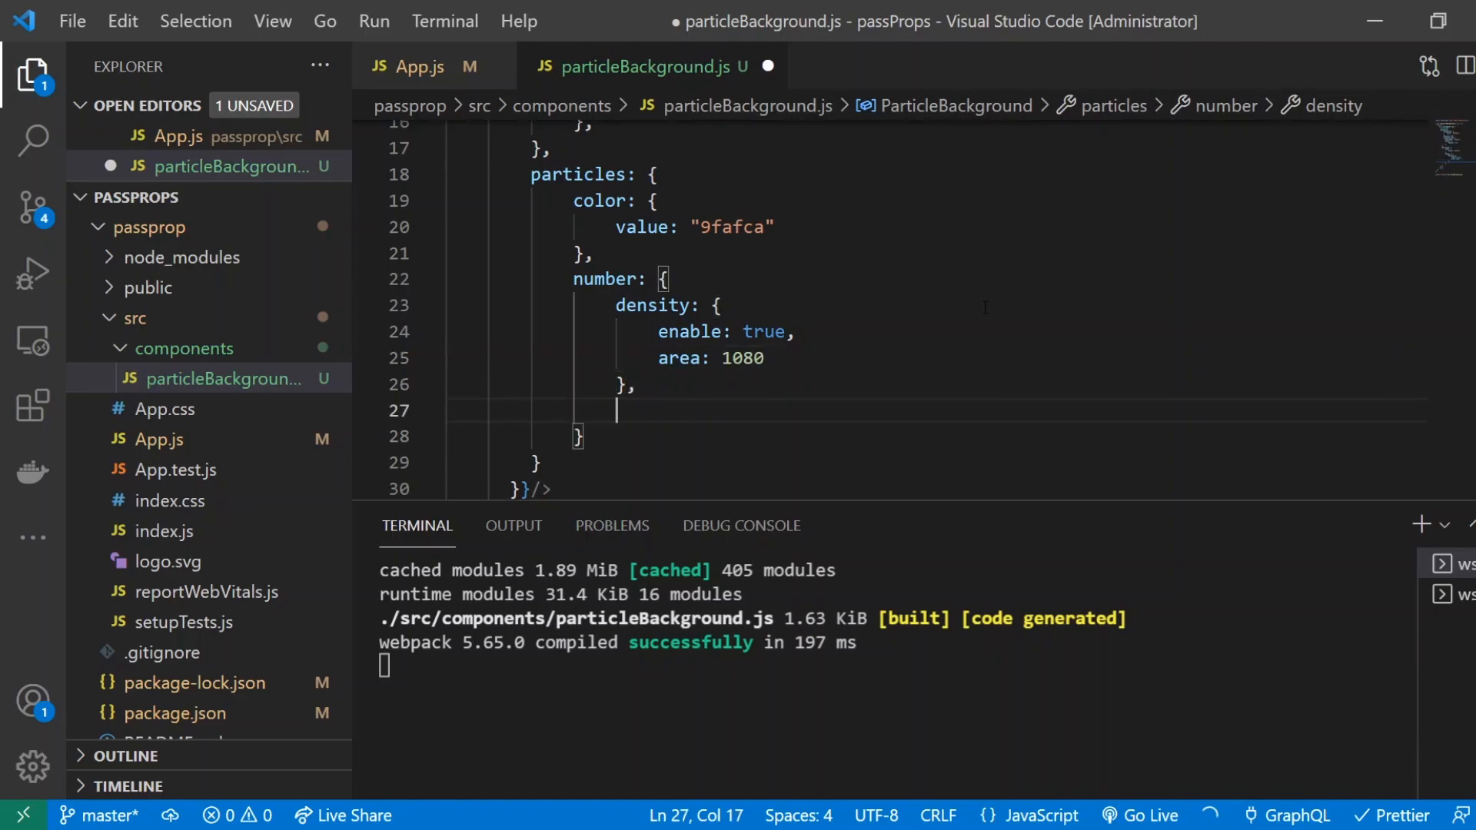
type("limt")
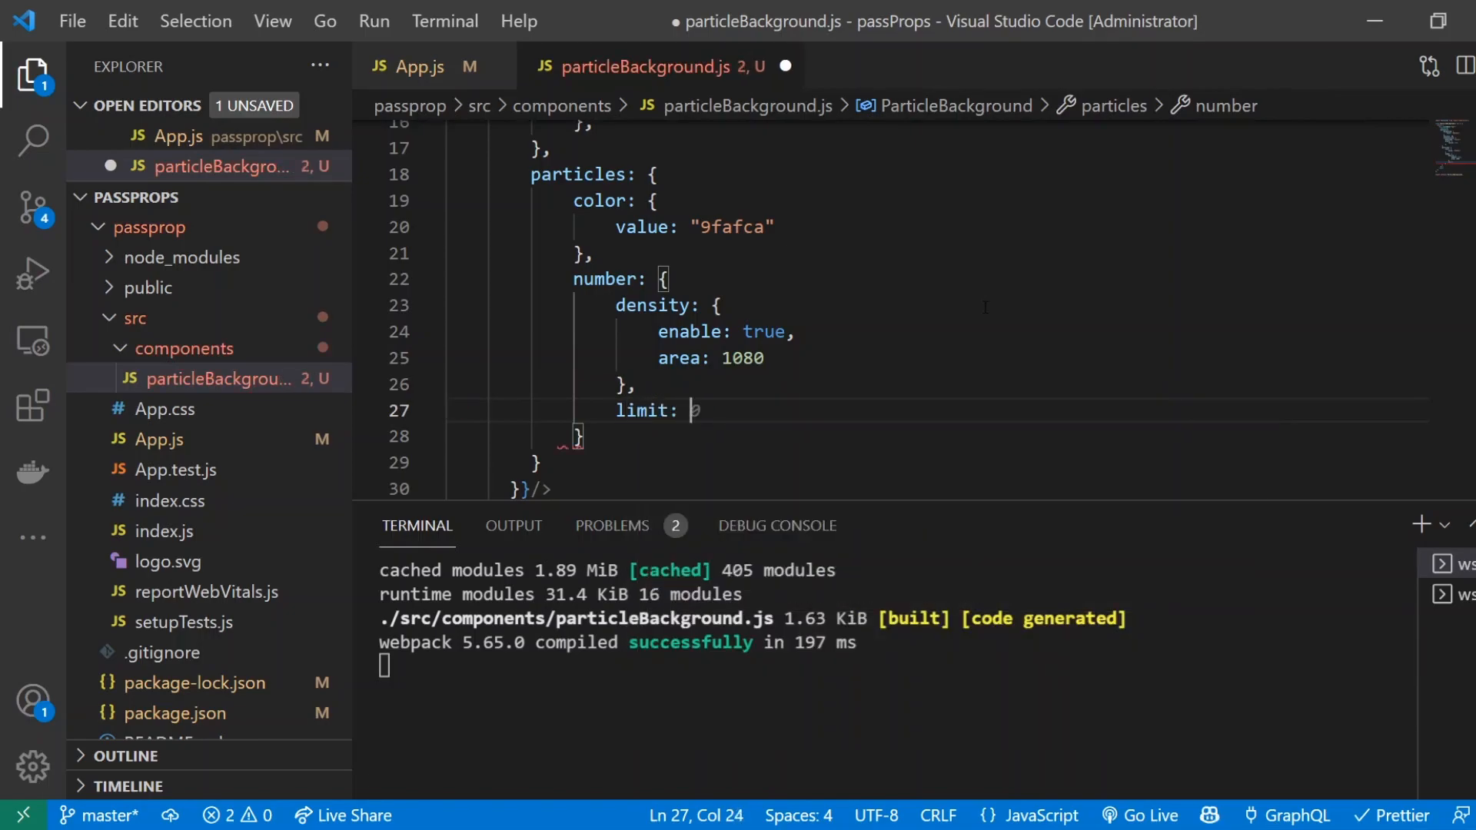
type("0,")
type("value:")
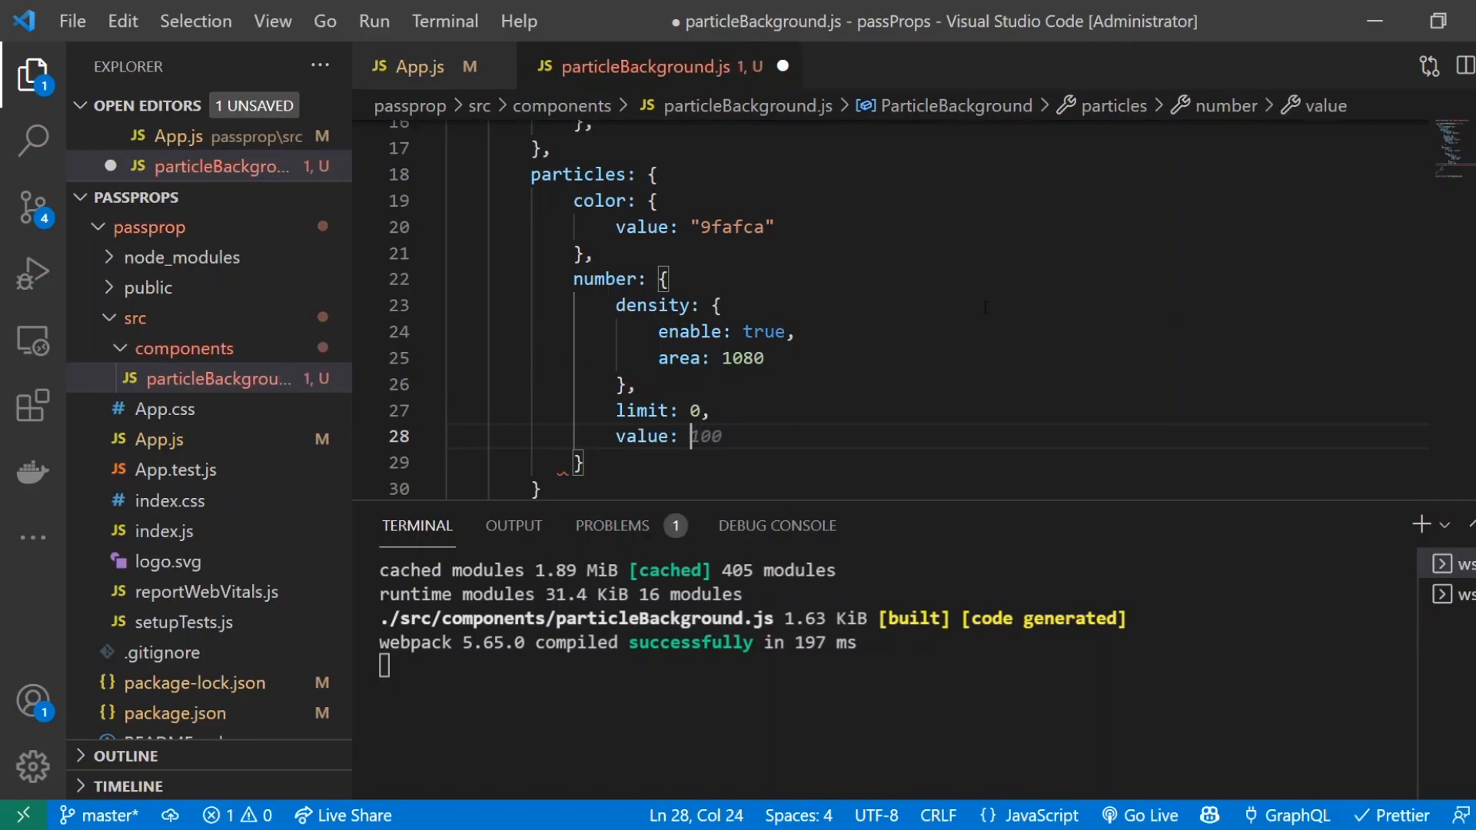
type("400,")
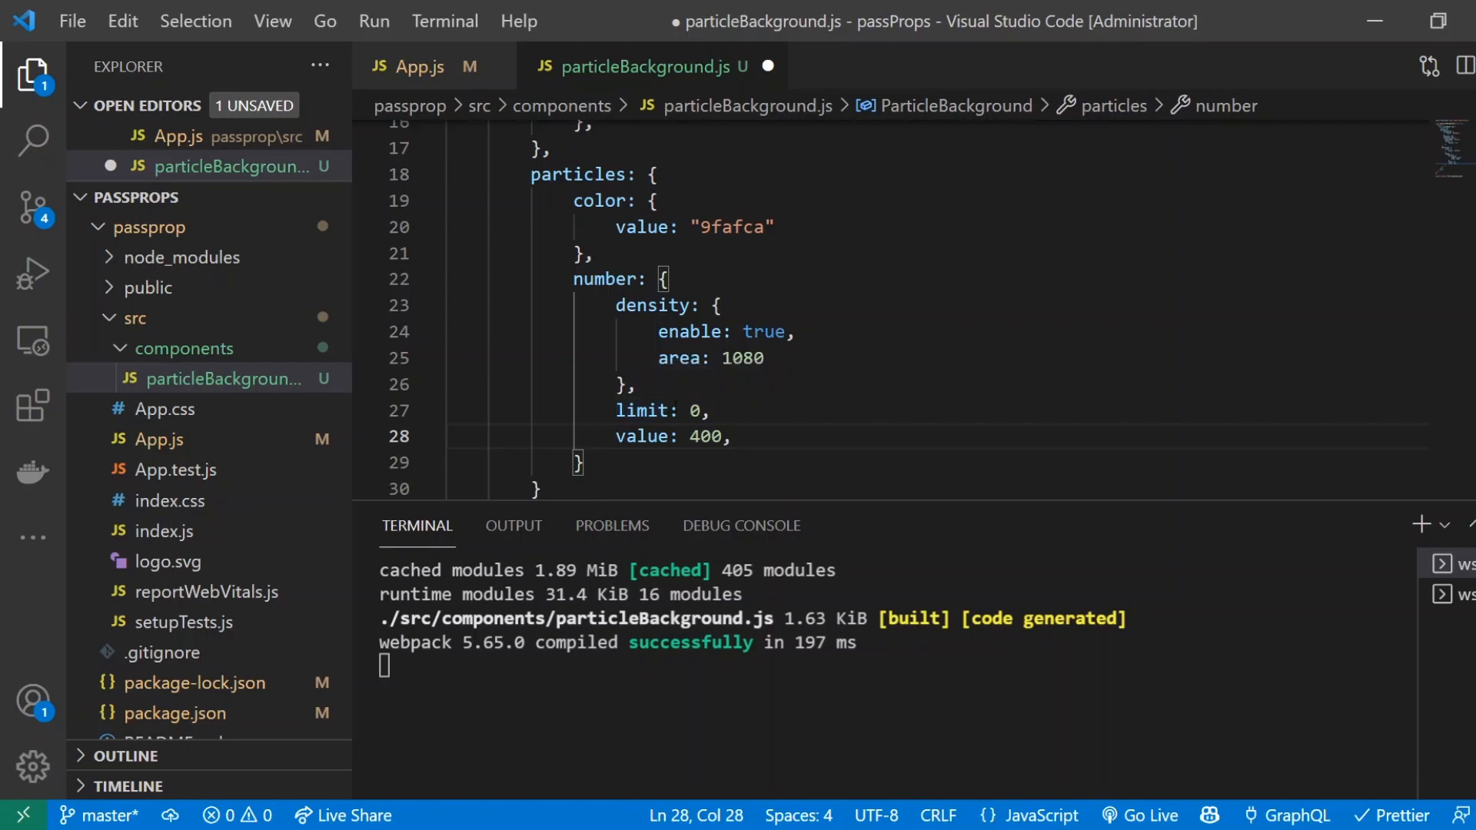
mouse_move(647, 410)
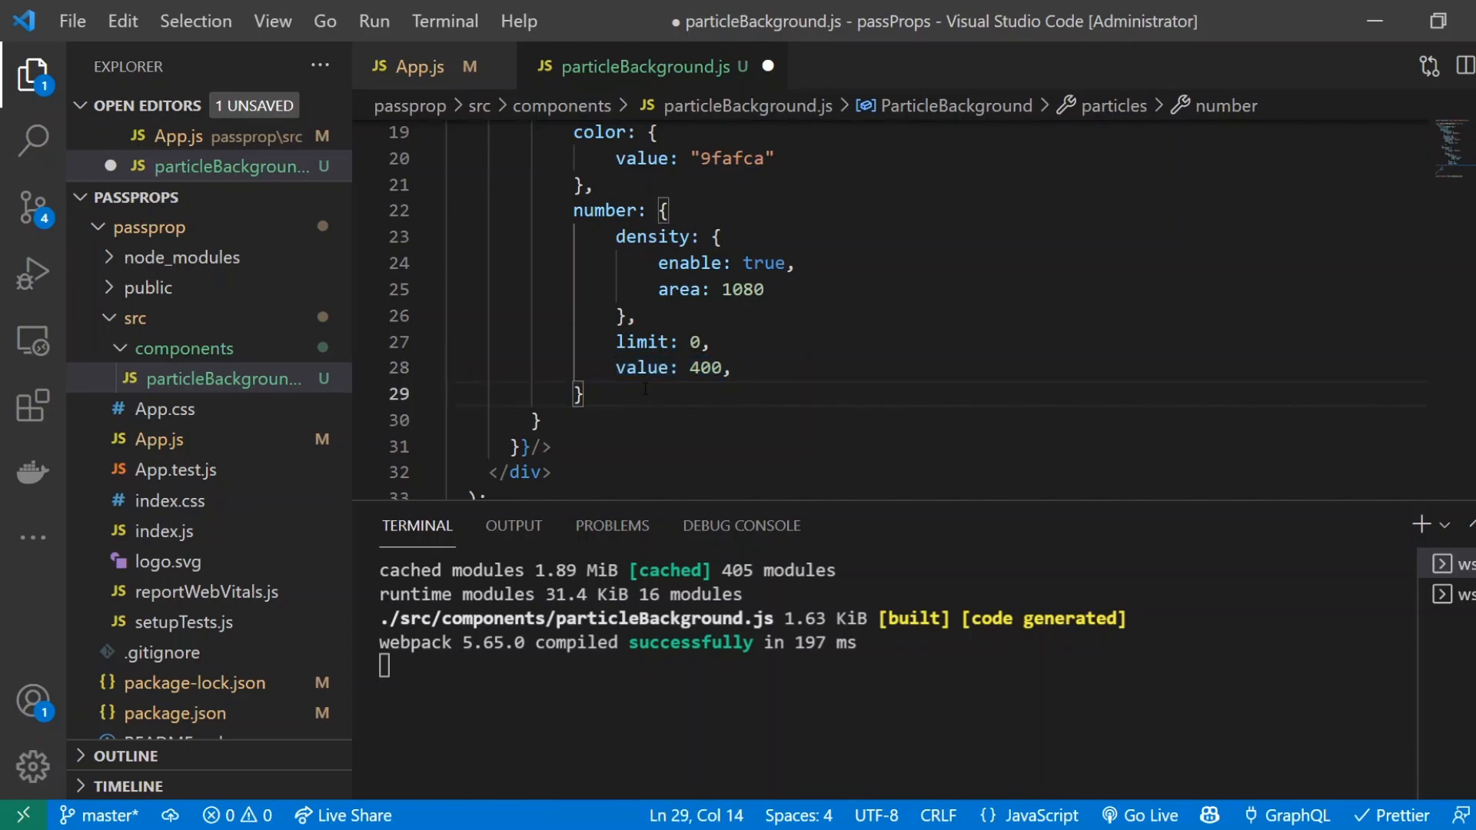
Add particle opacity with an enabled animation: minimumValue 0.05, speed 1, sync false
type("o")
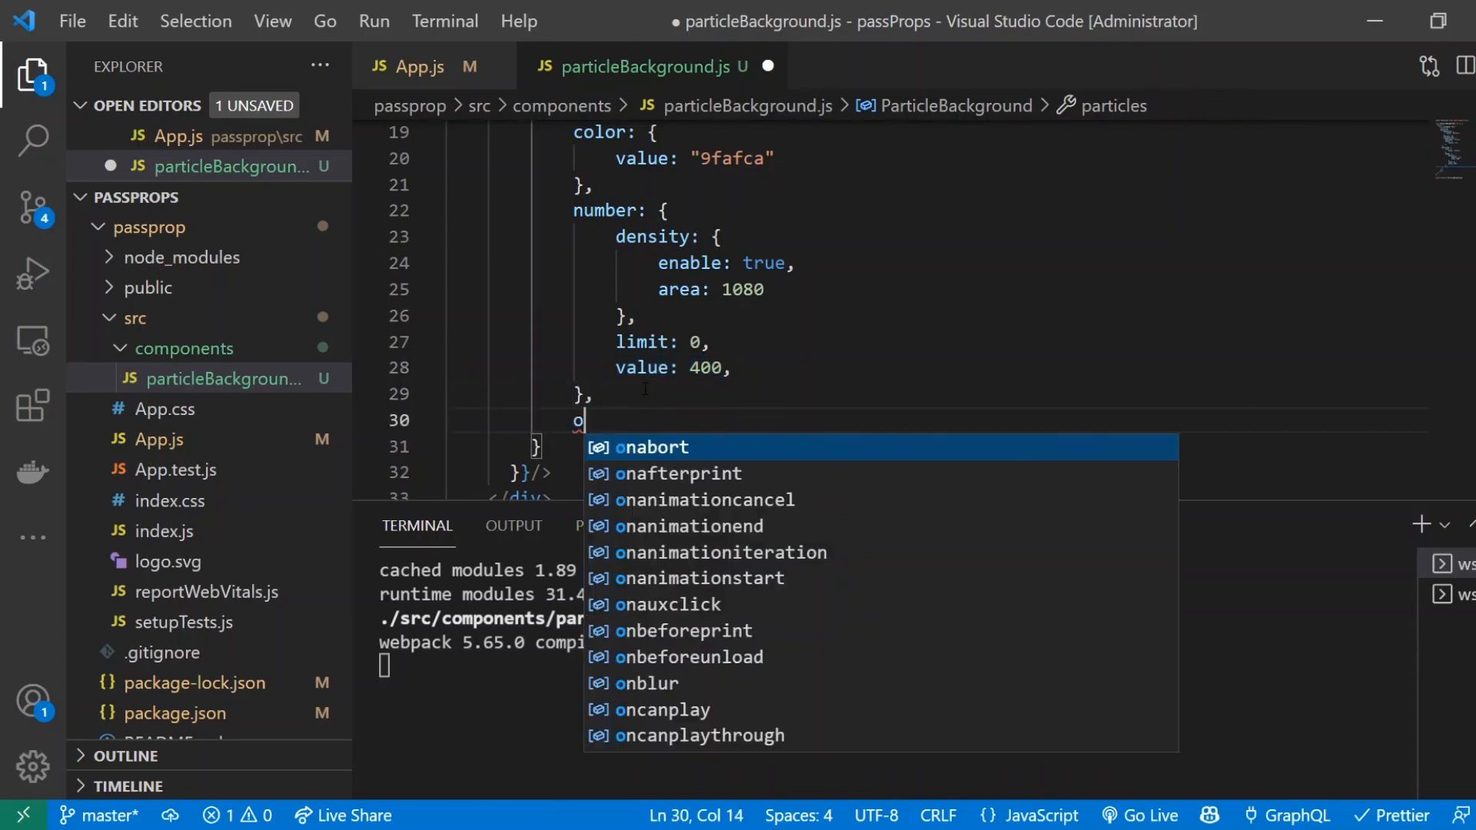
type("pacit")
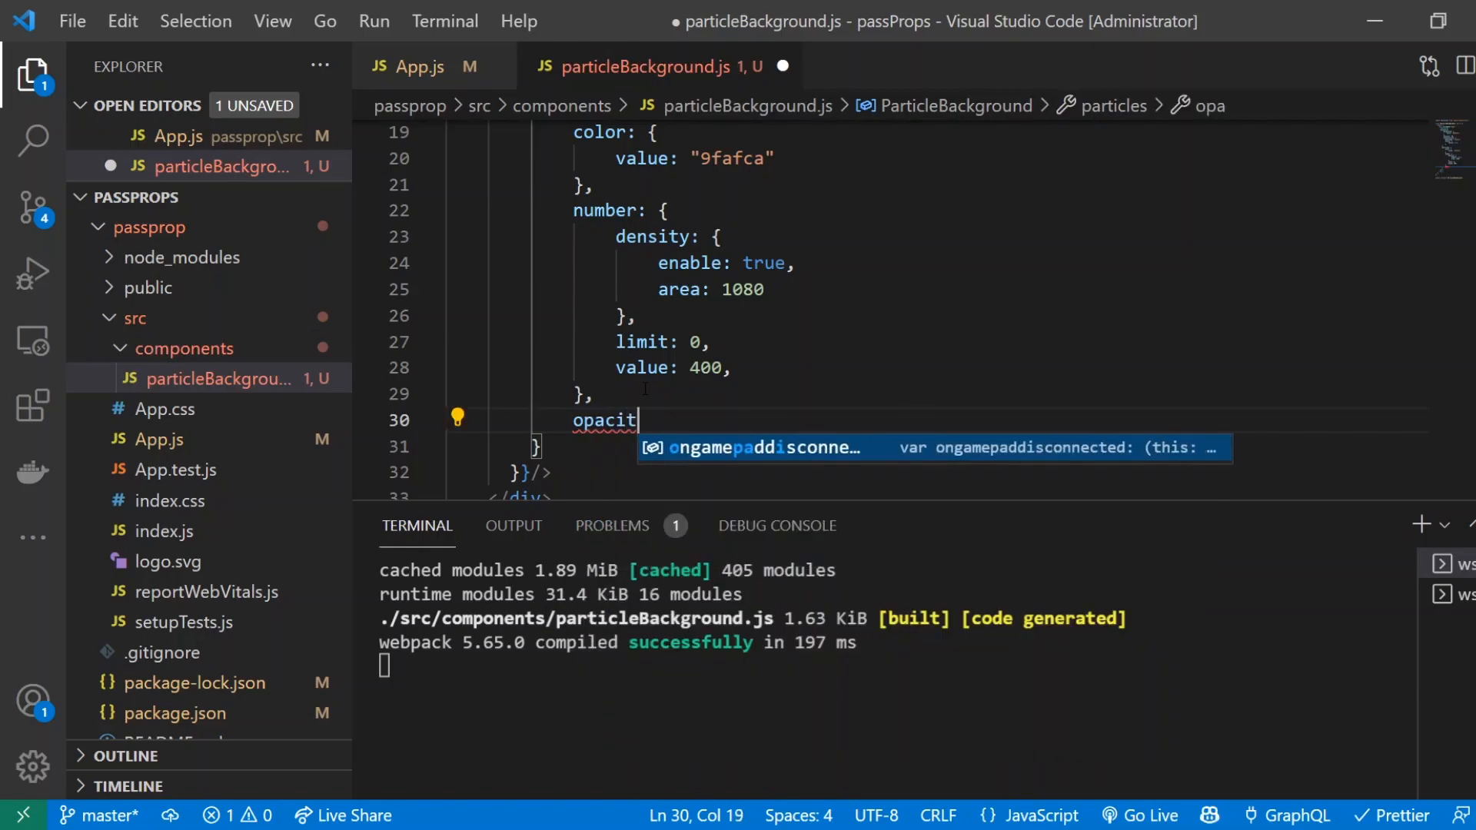
type("y: {")
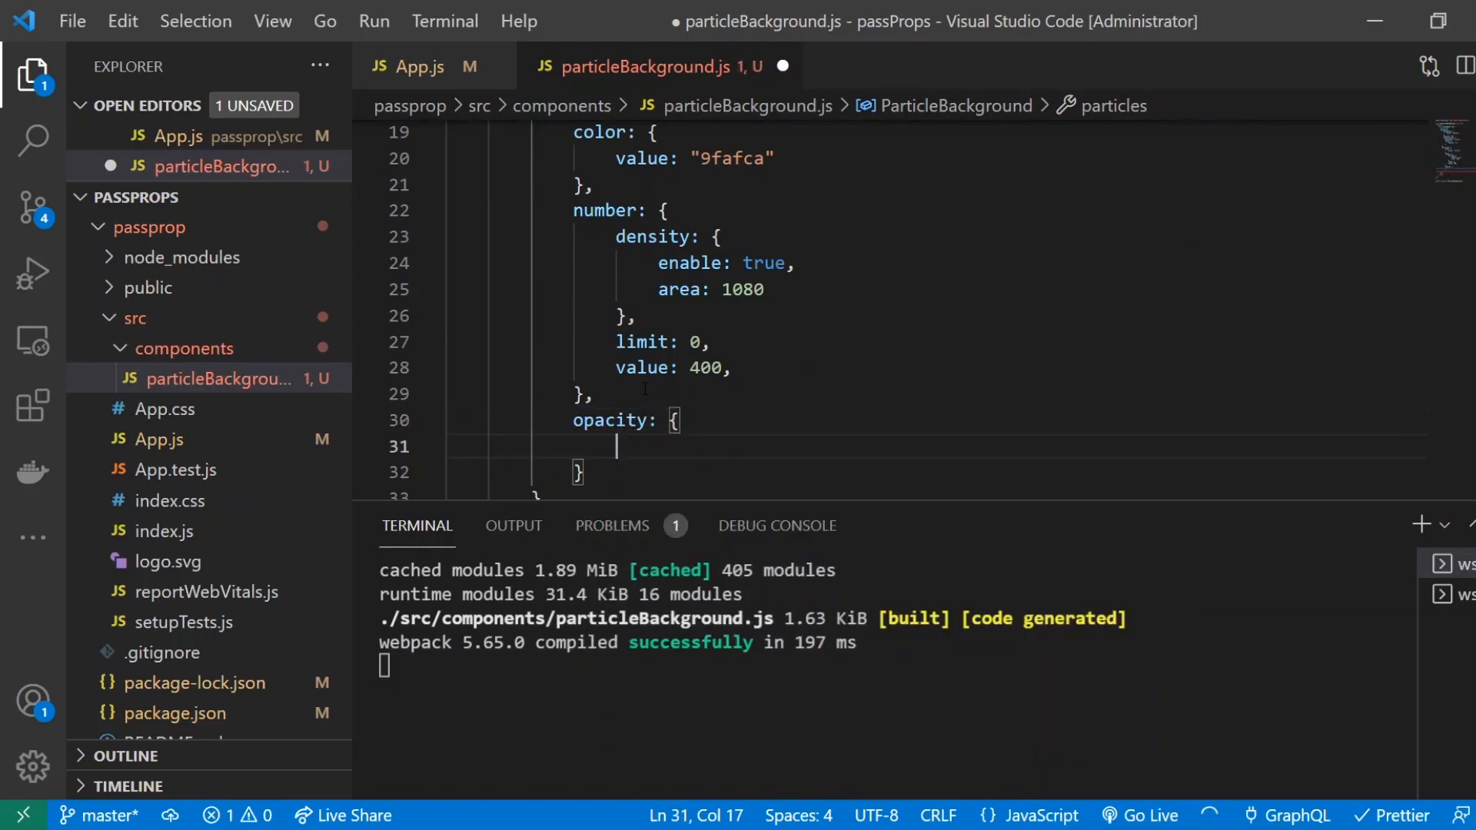
type("value: 0.5,")
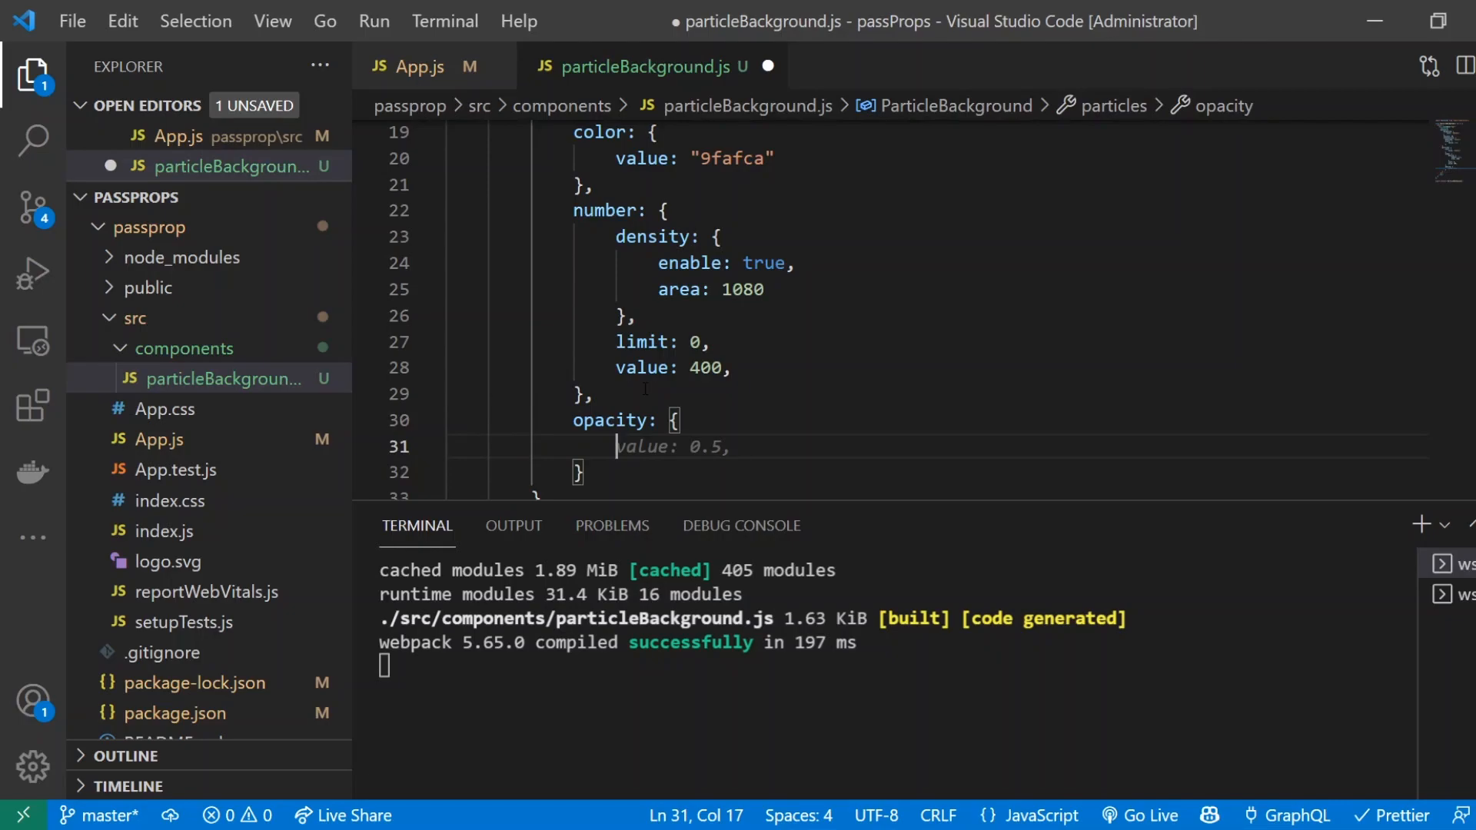
type("animation: {")
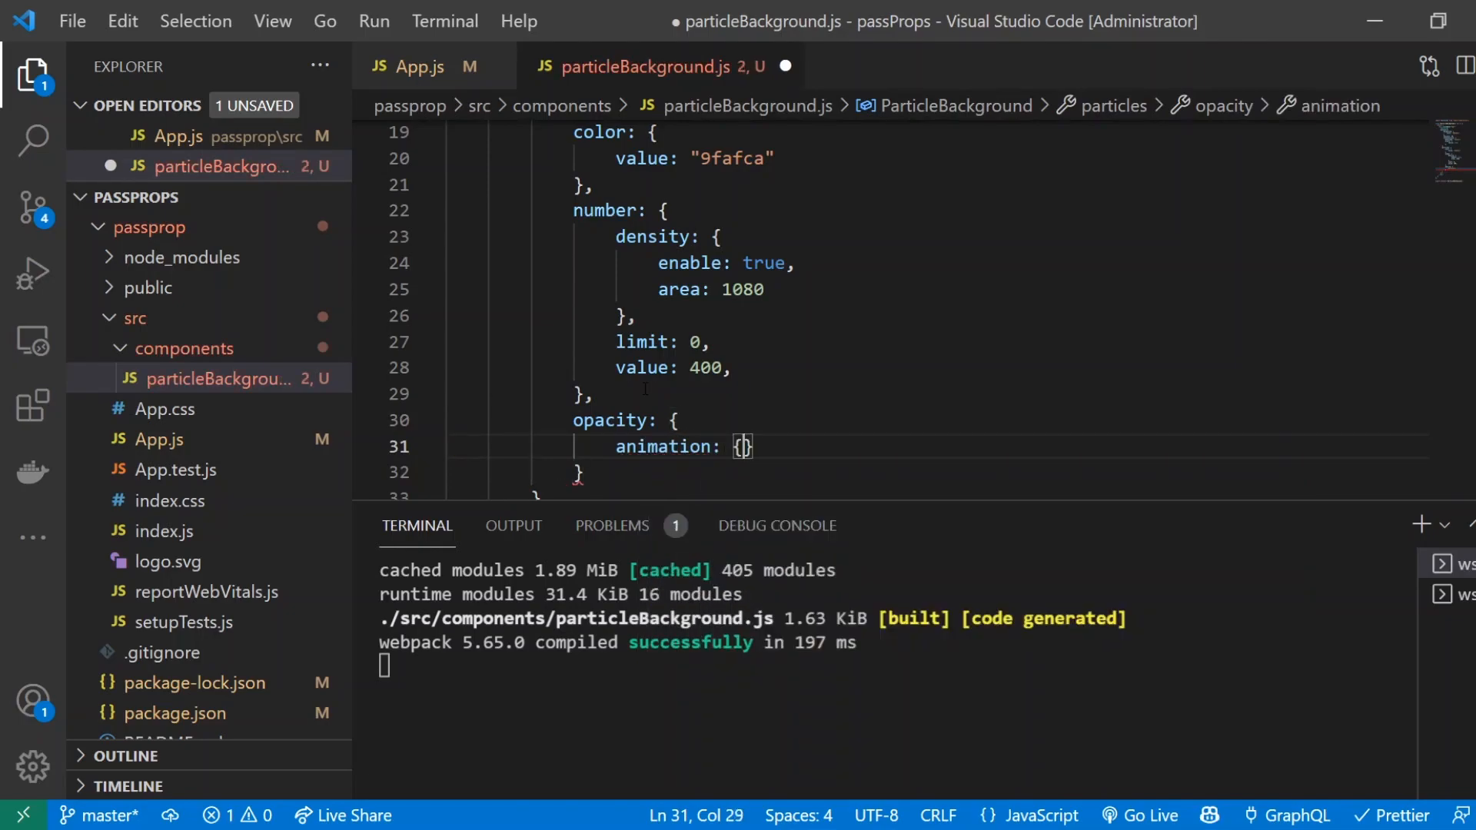
type("enable: true,")
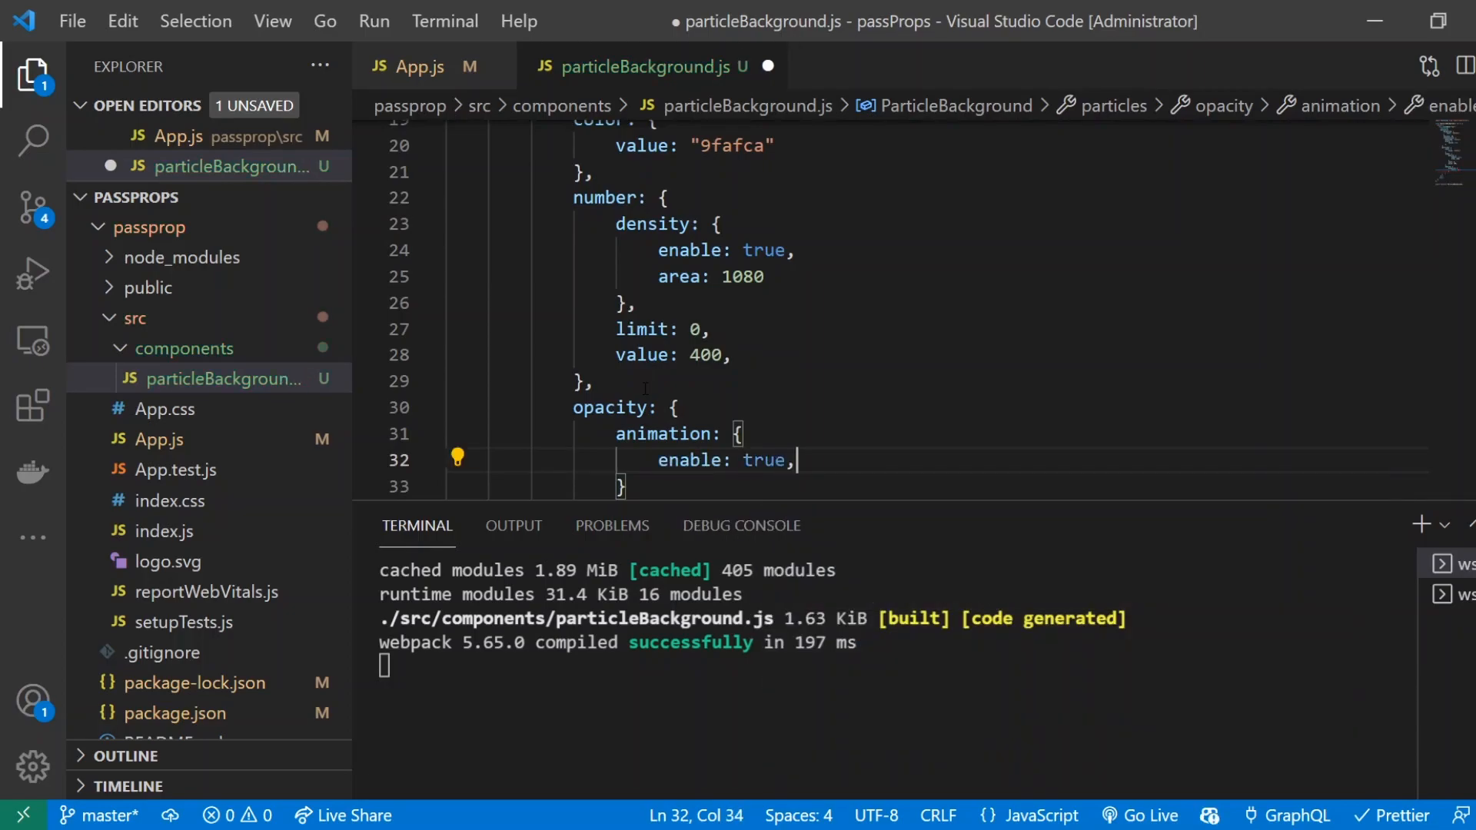
type("minimumValue: 0.05,")
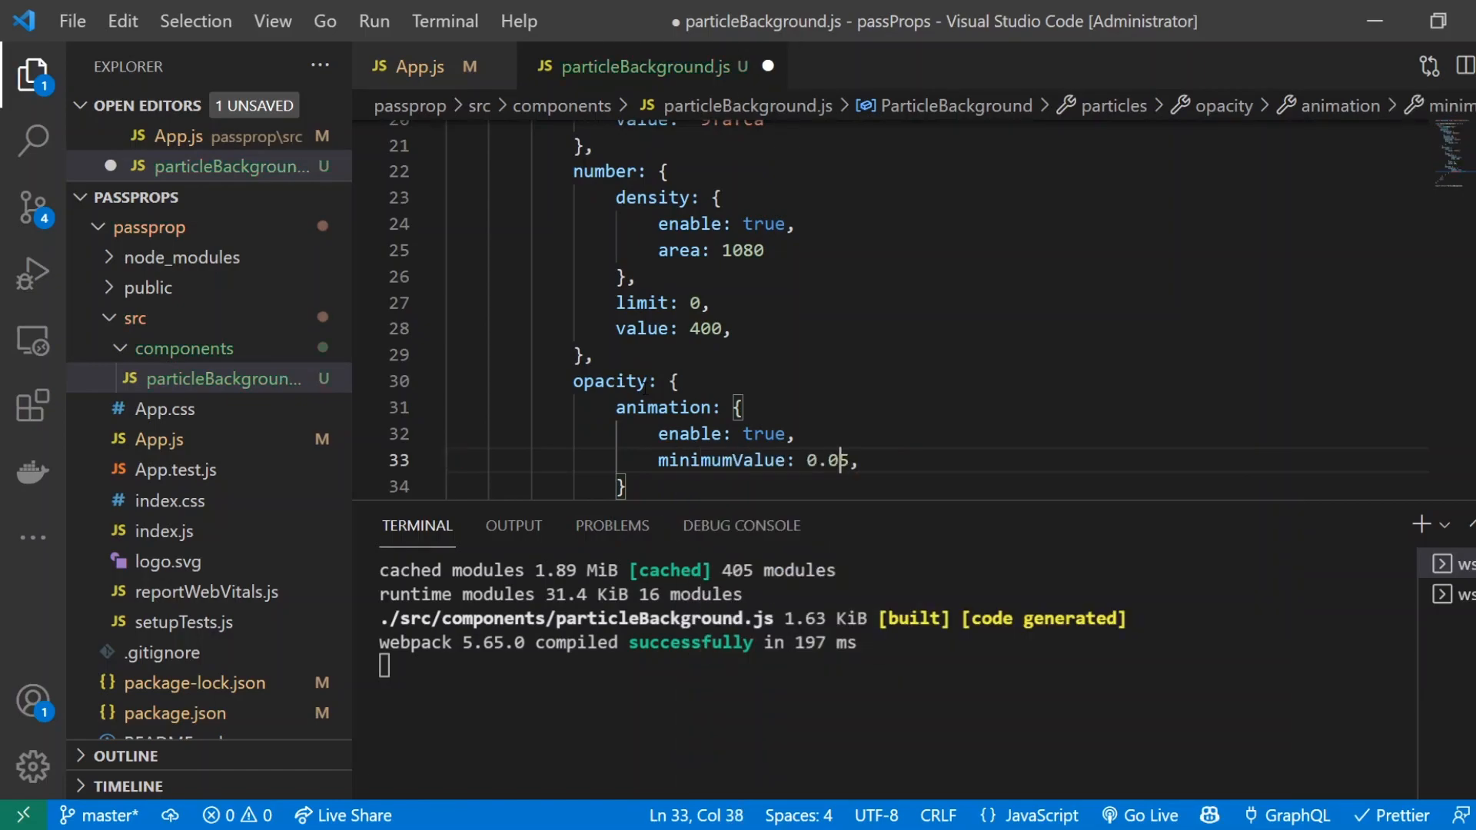
type("speed: 1,")
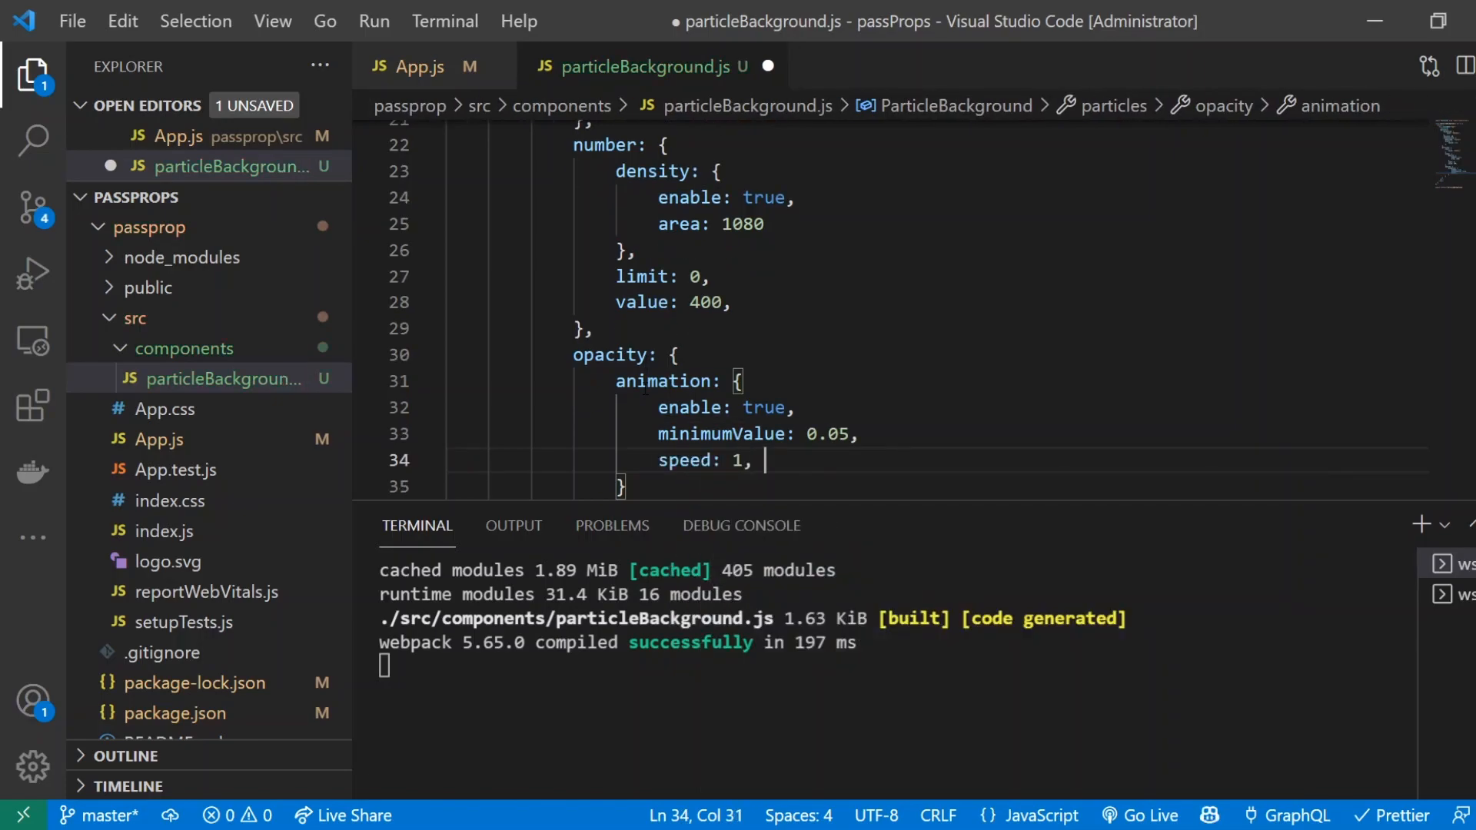
type("sync:")
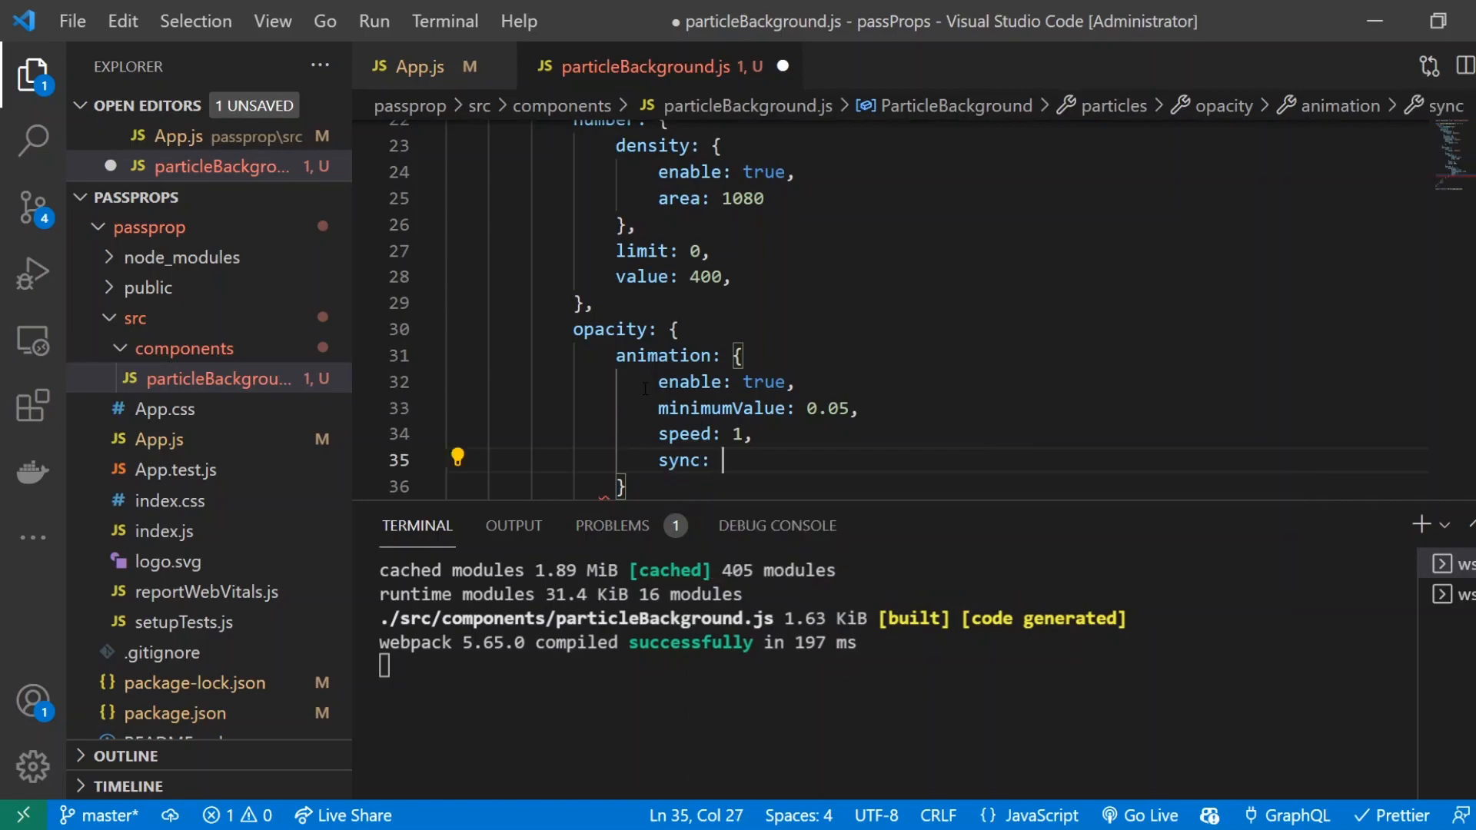
type("false")
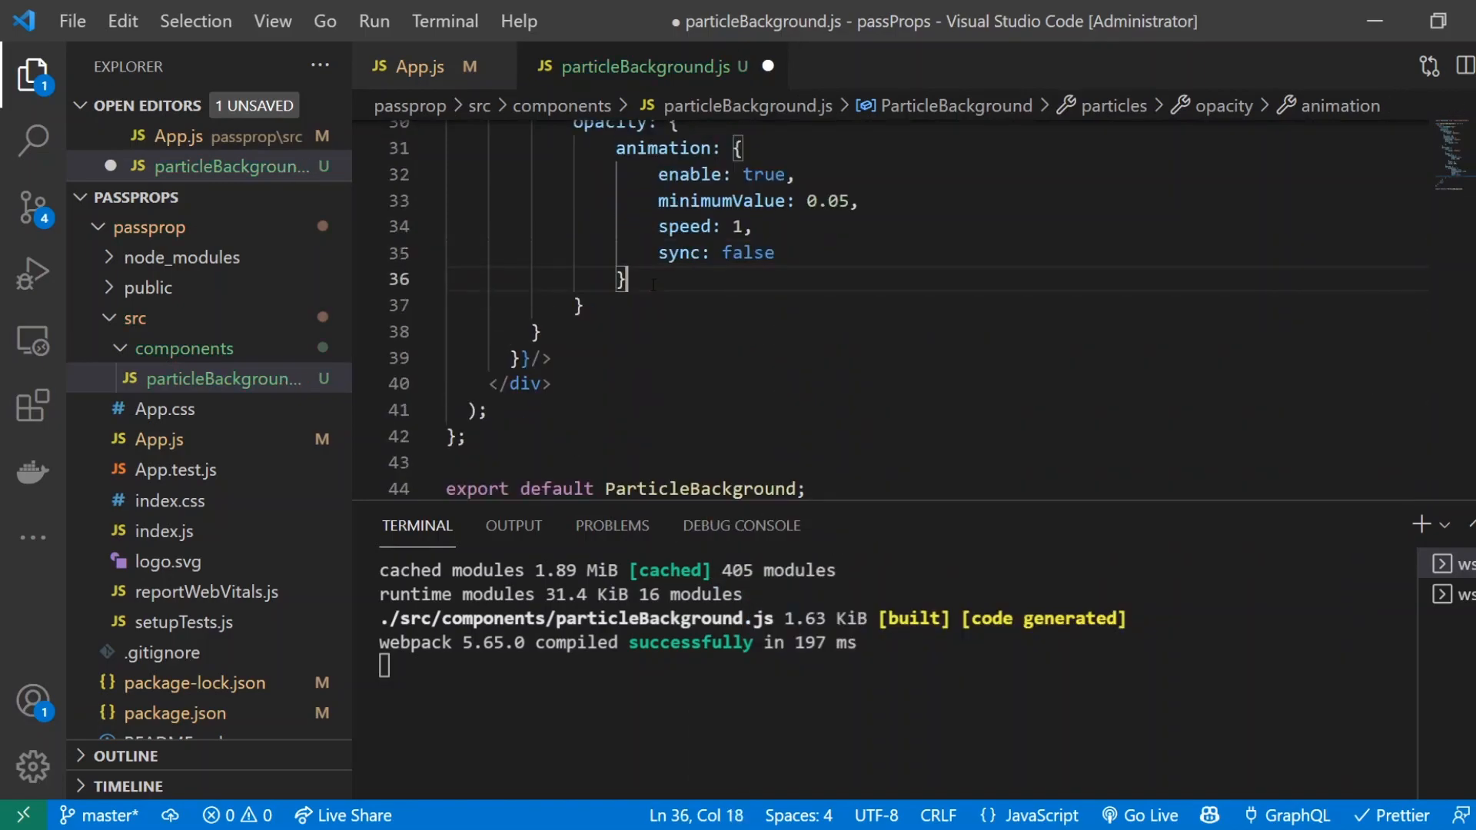
Enable random opacity with minimumValue 0.05 and set opacity value to 1
type("random: {")
type("enable: true,")
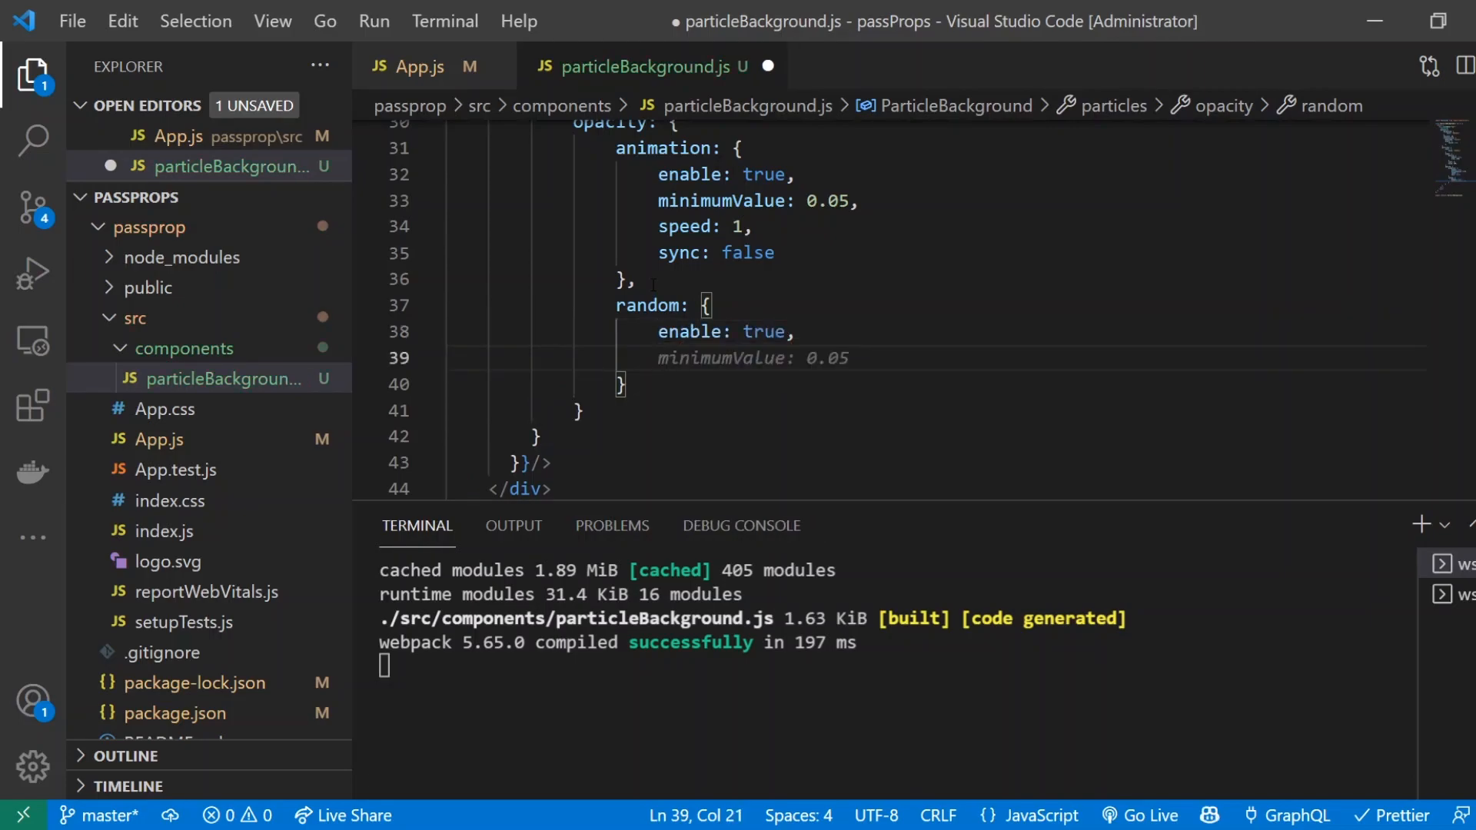
type("minimumValue: 0.05,")
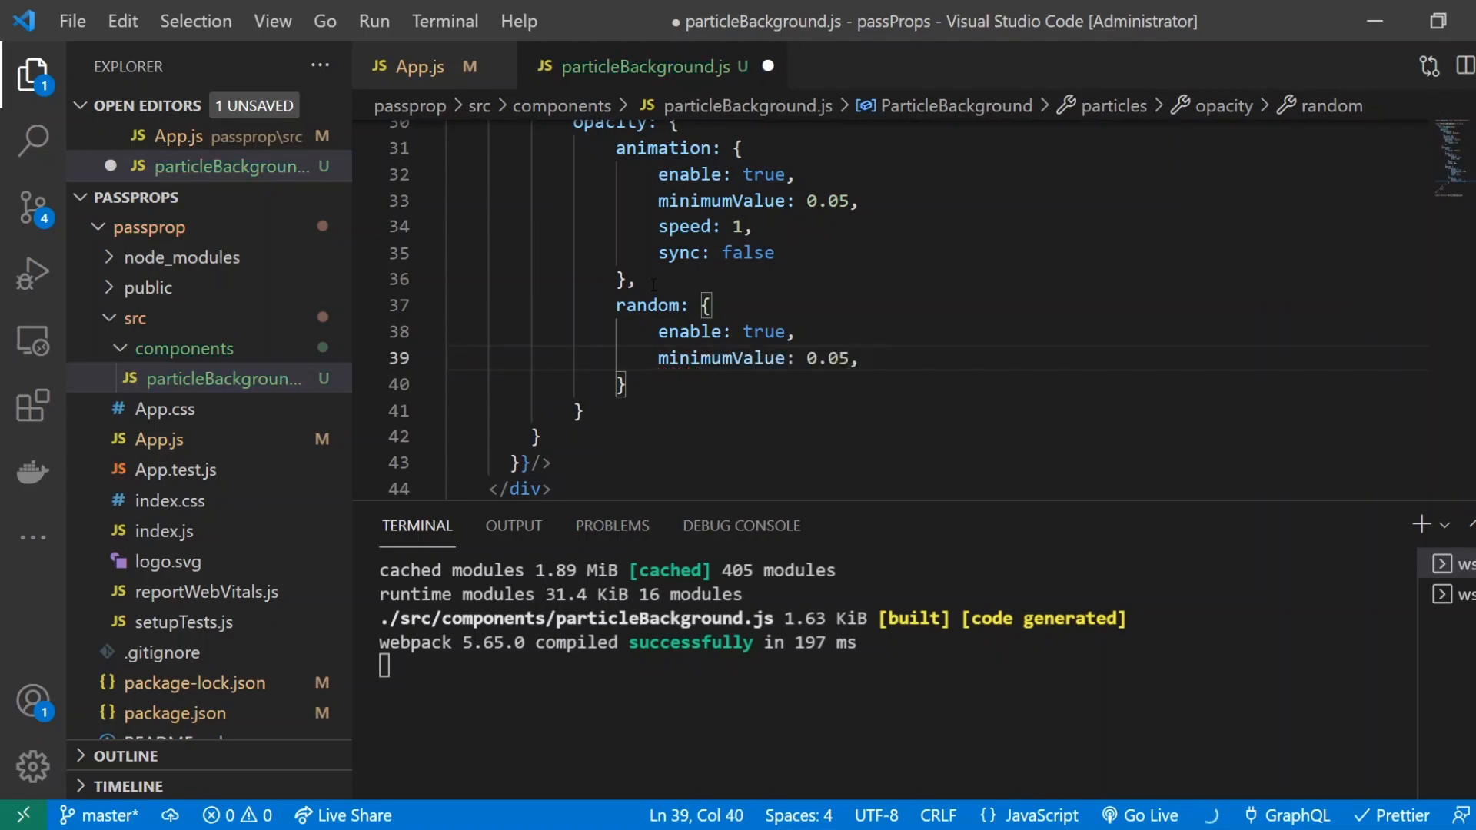
type("value: 0.05")
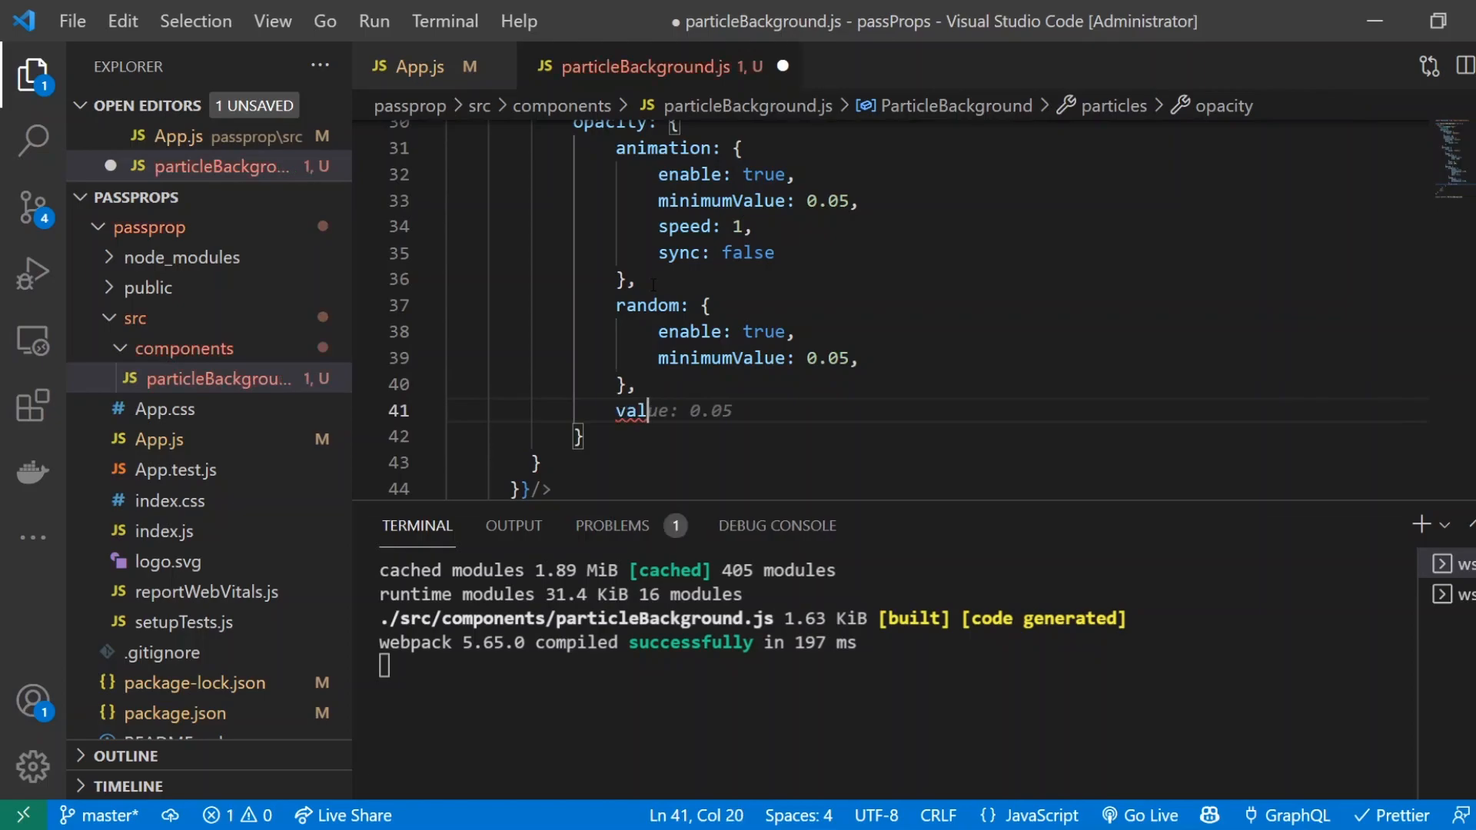
type("1")
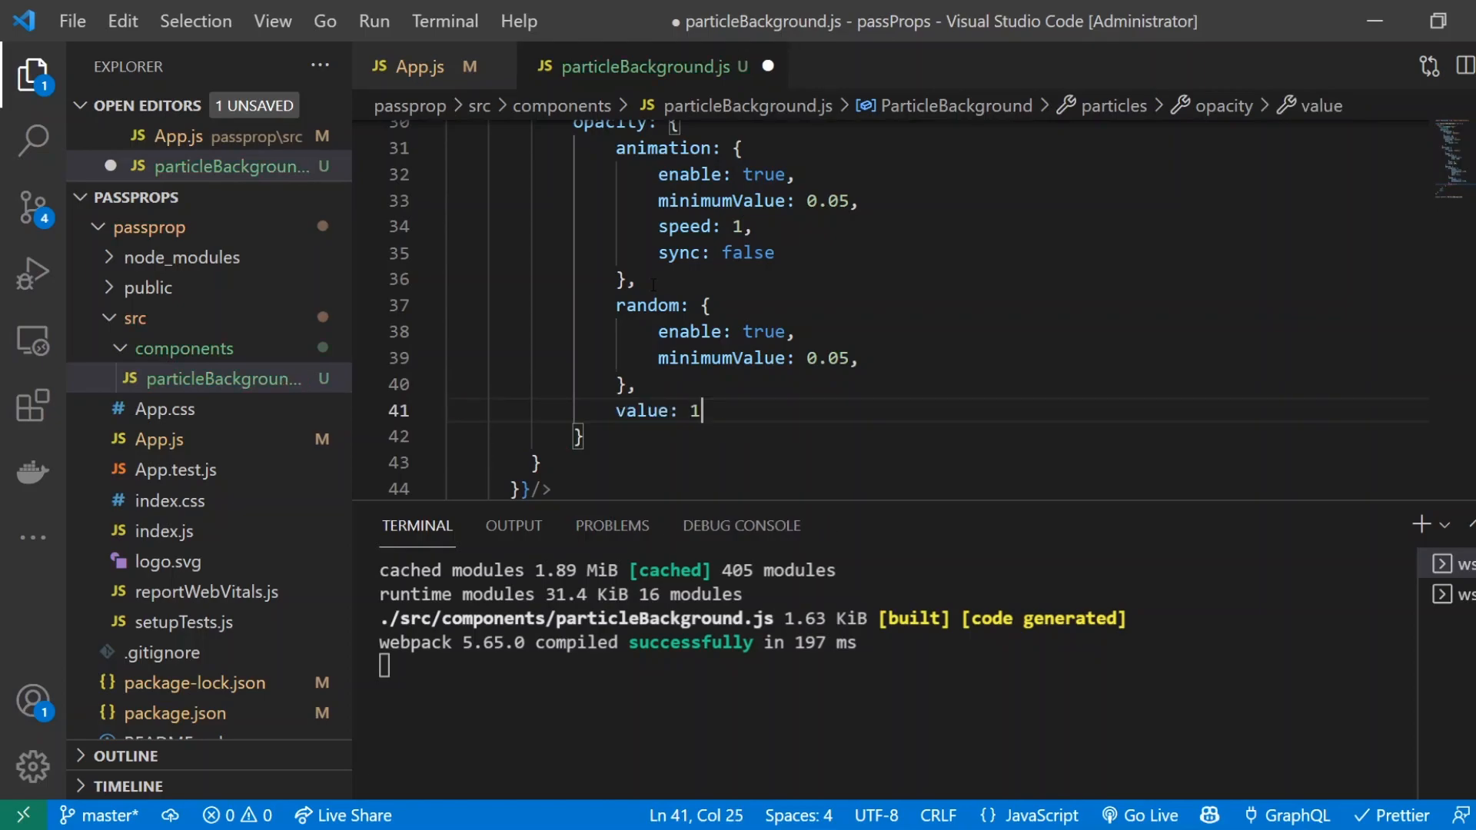
scroll("down", 3)
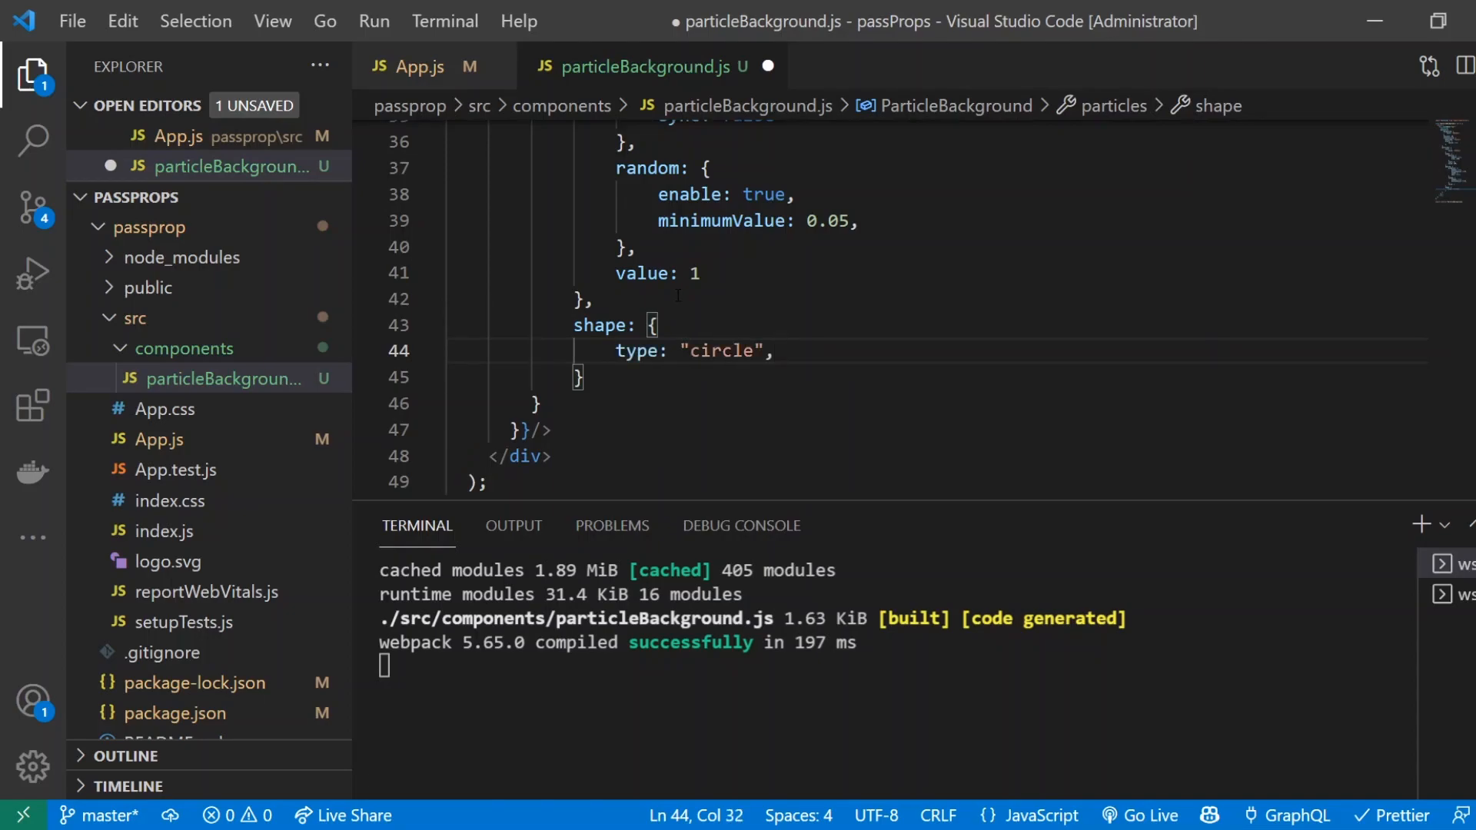
Add shape type "circle" after briefly trying "square" and triangle
type("square")
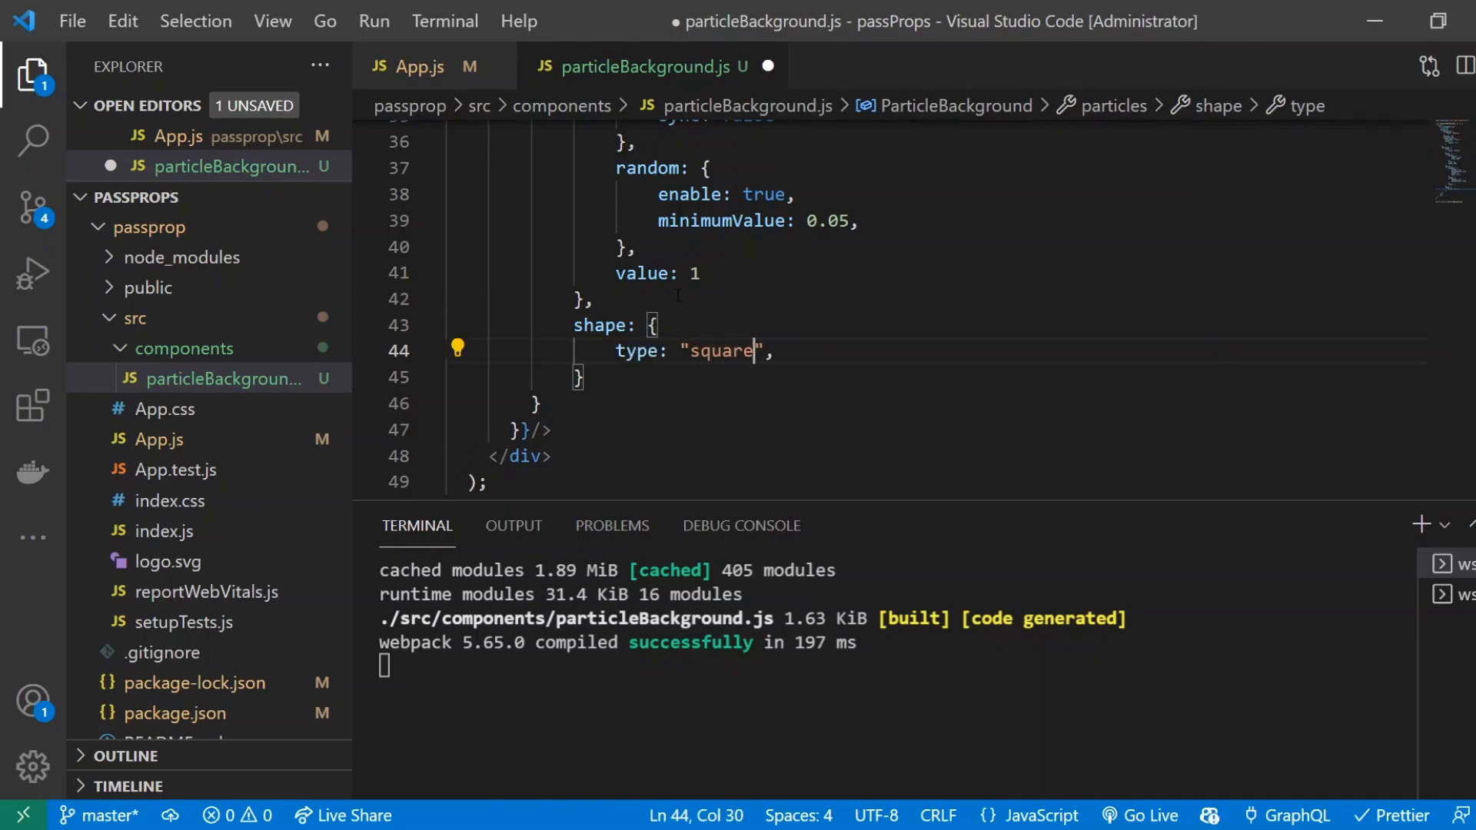
type("tria")
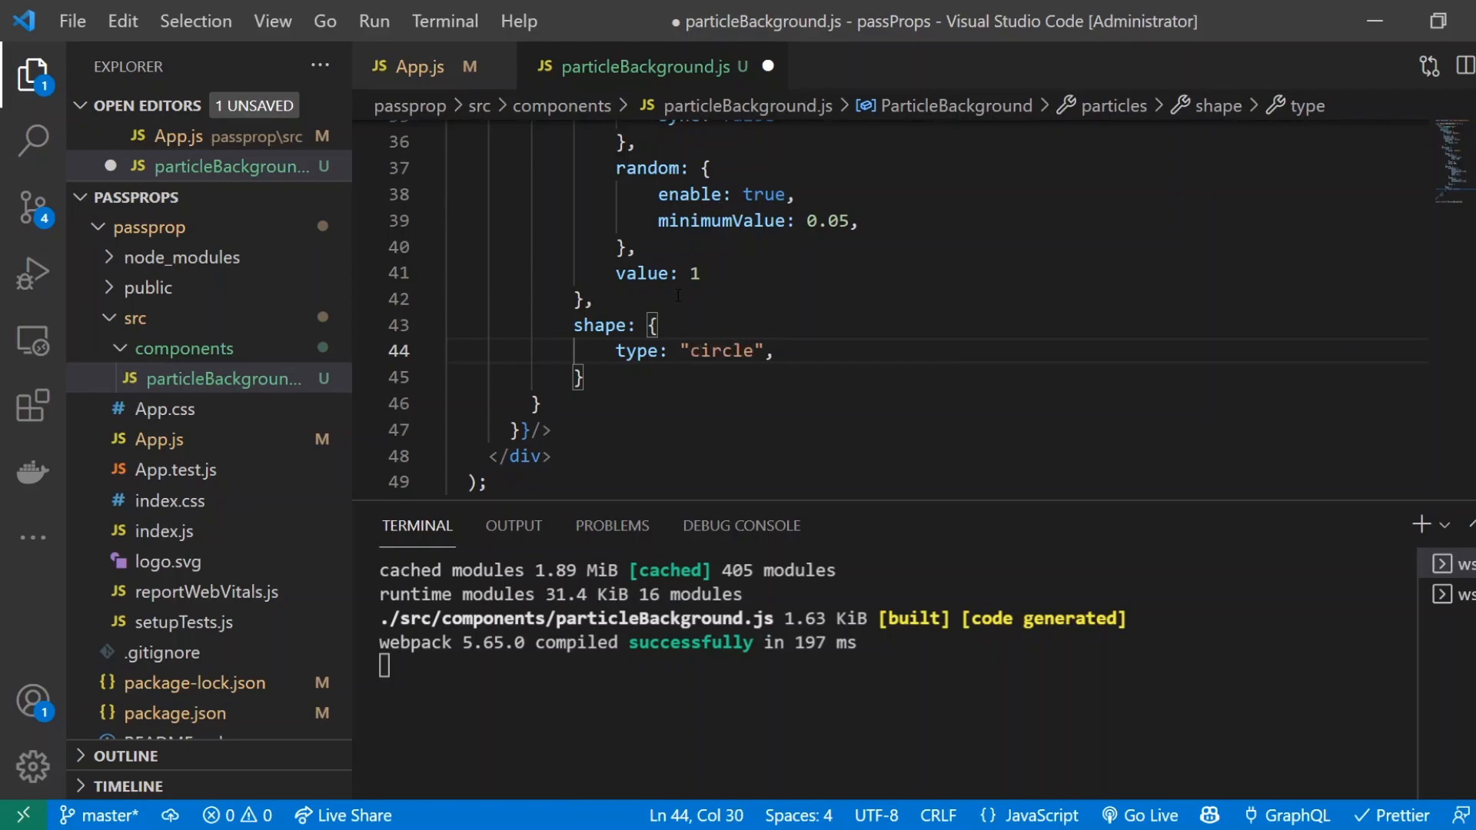
scroll("down", 3)
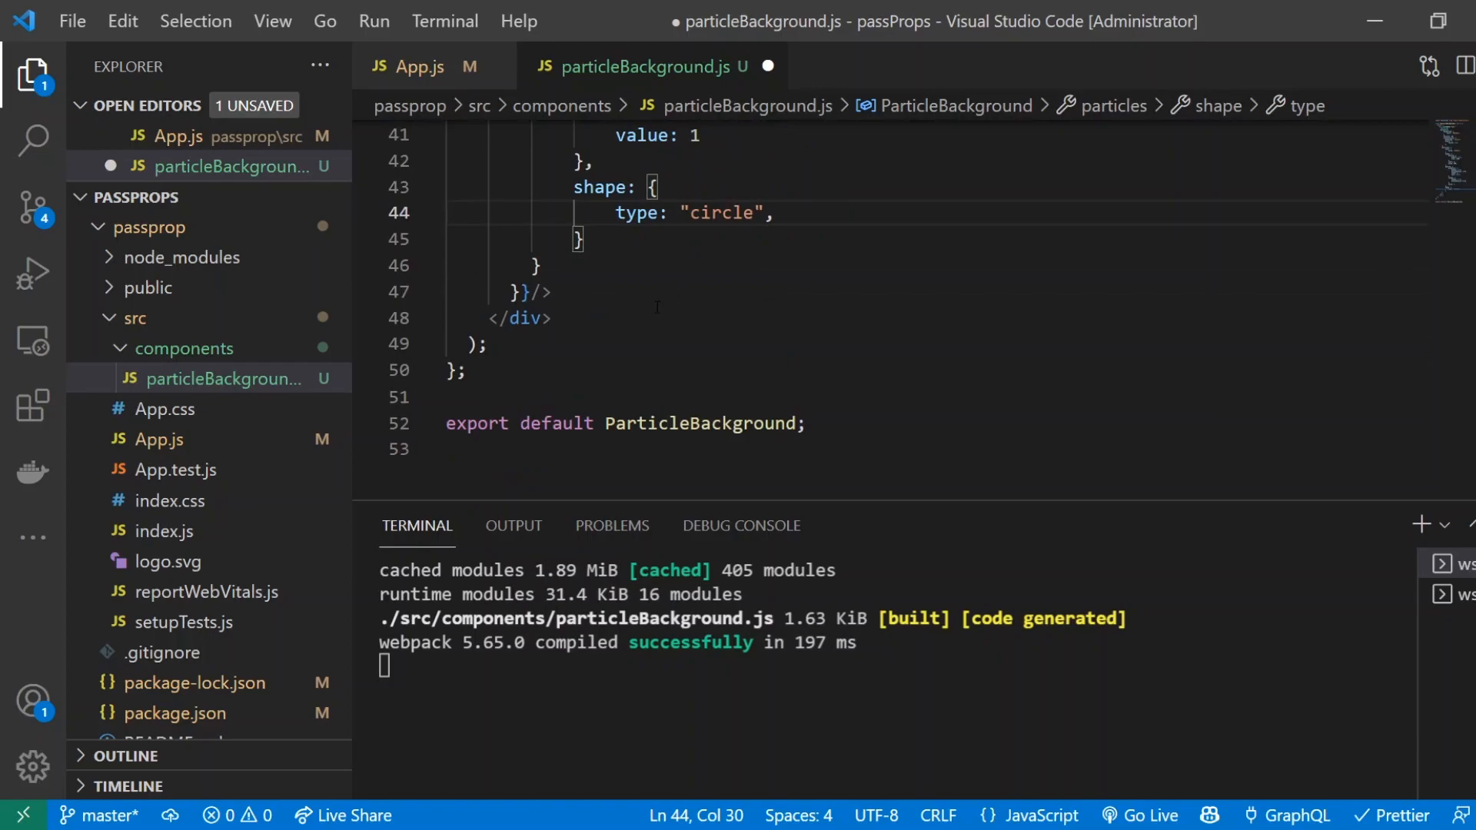
left_click(612, 239)
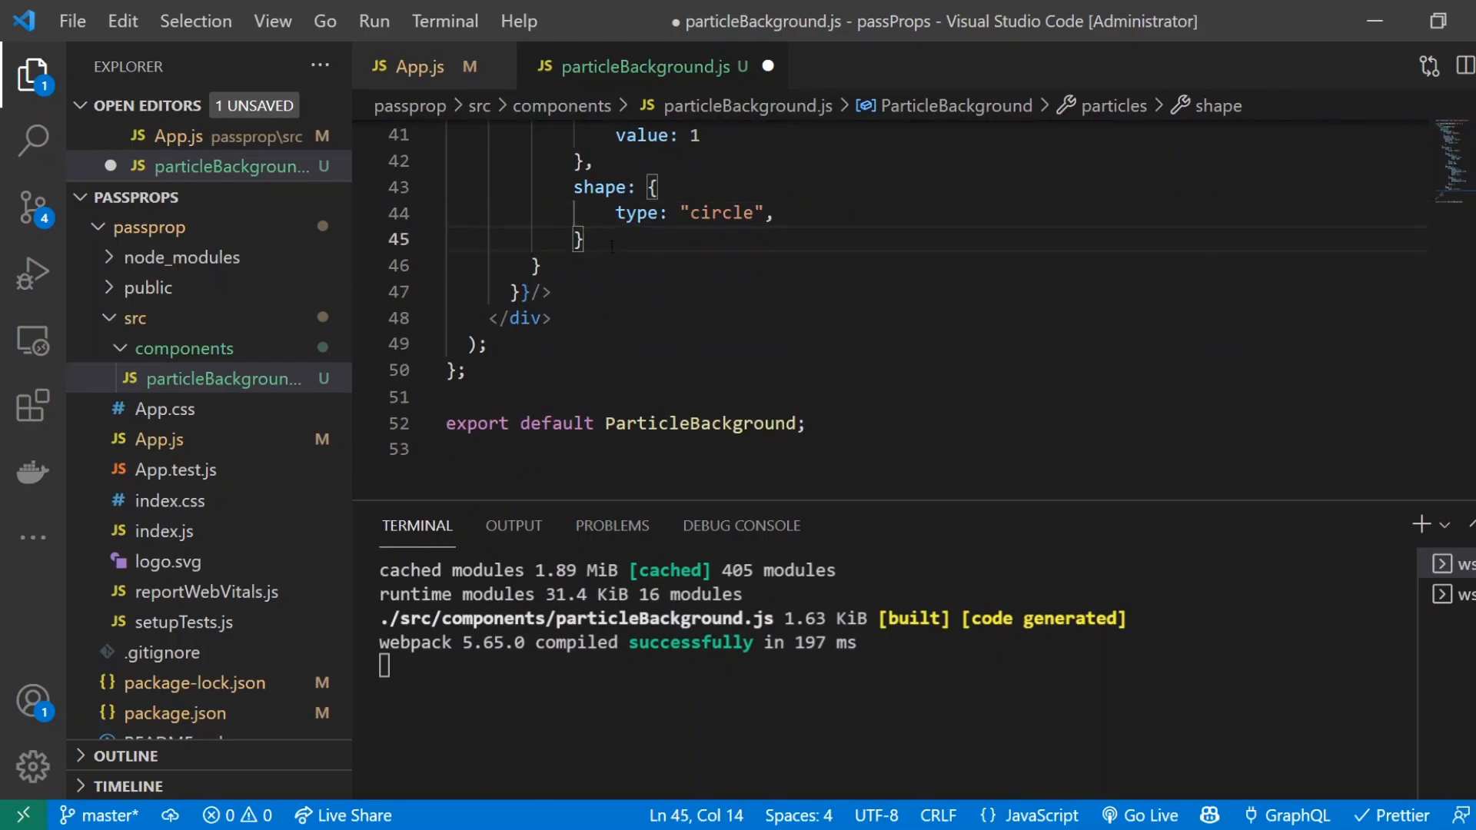
Add size with random enabled, minimumValue 0.5, and value 1
type("size: {")
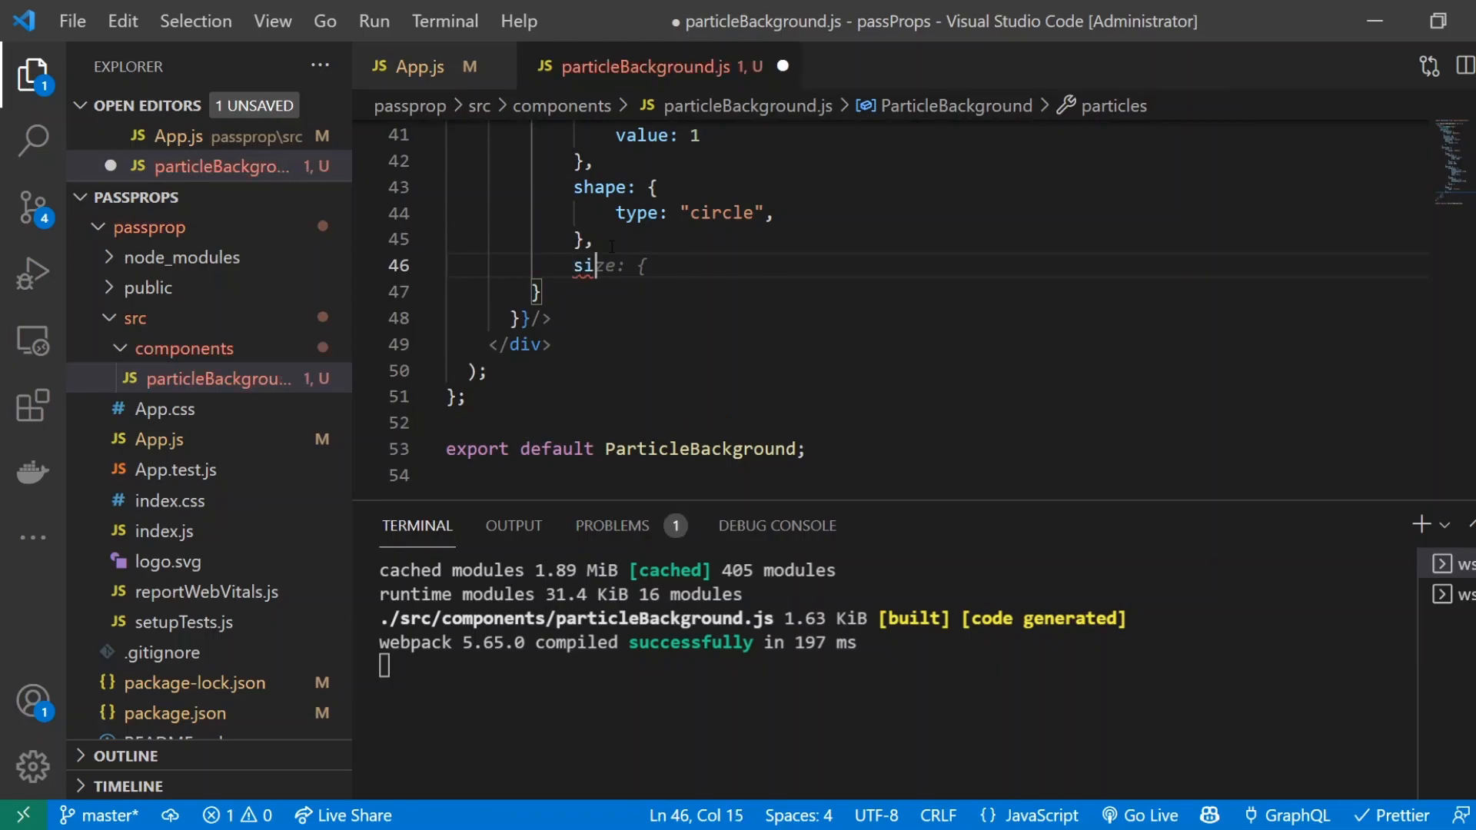
key("enter")
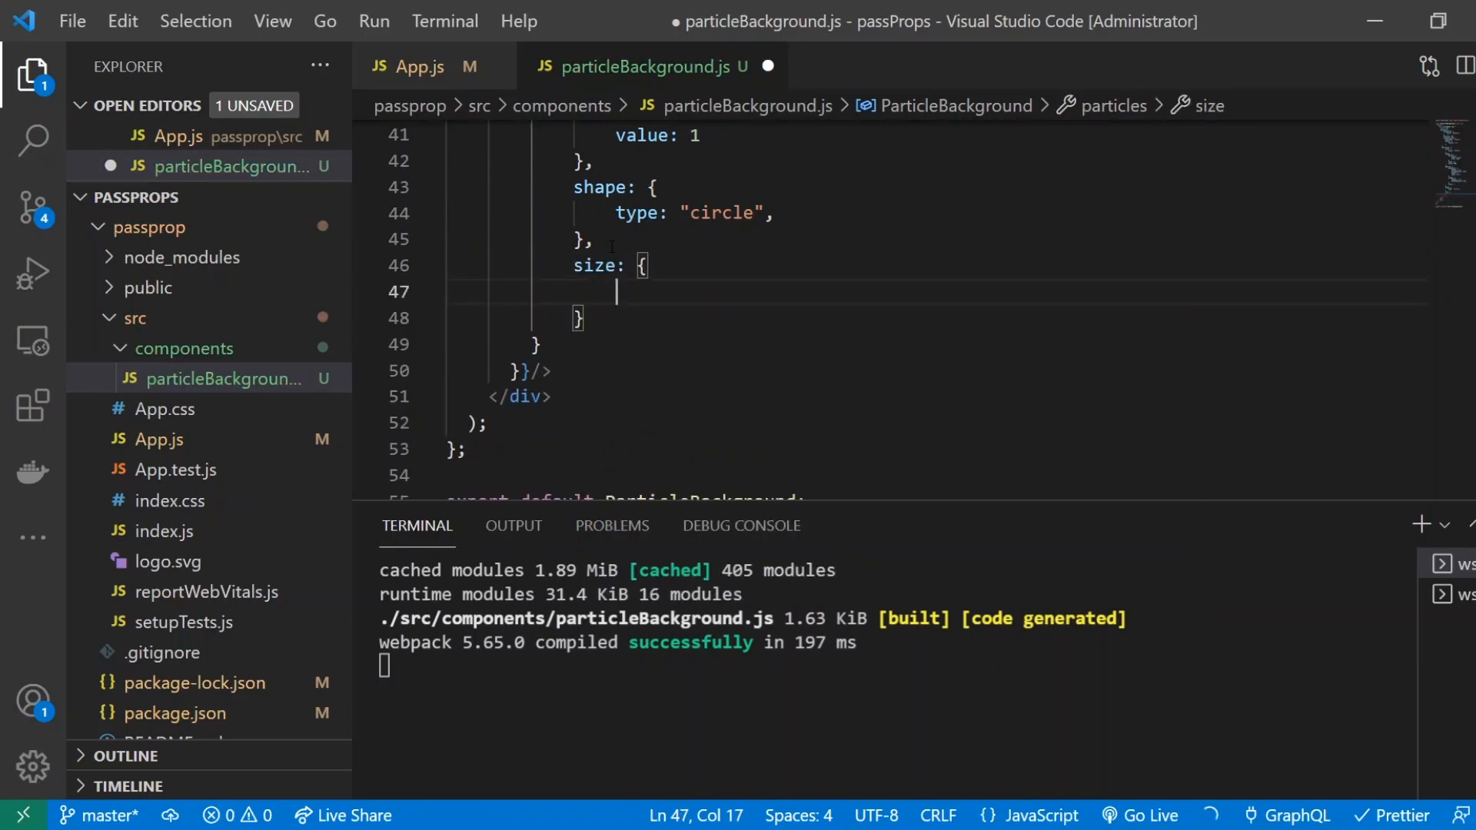
type("animation: {")
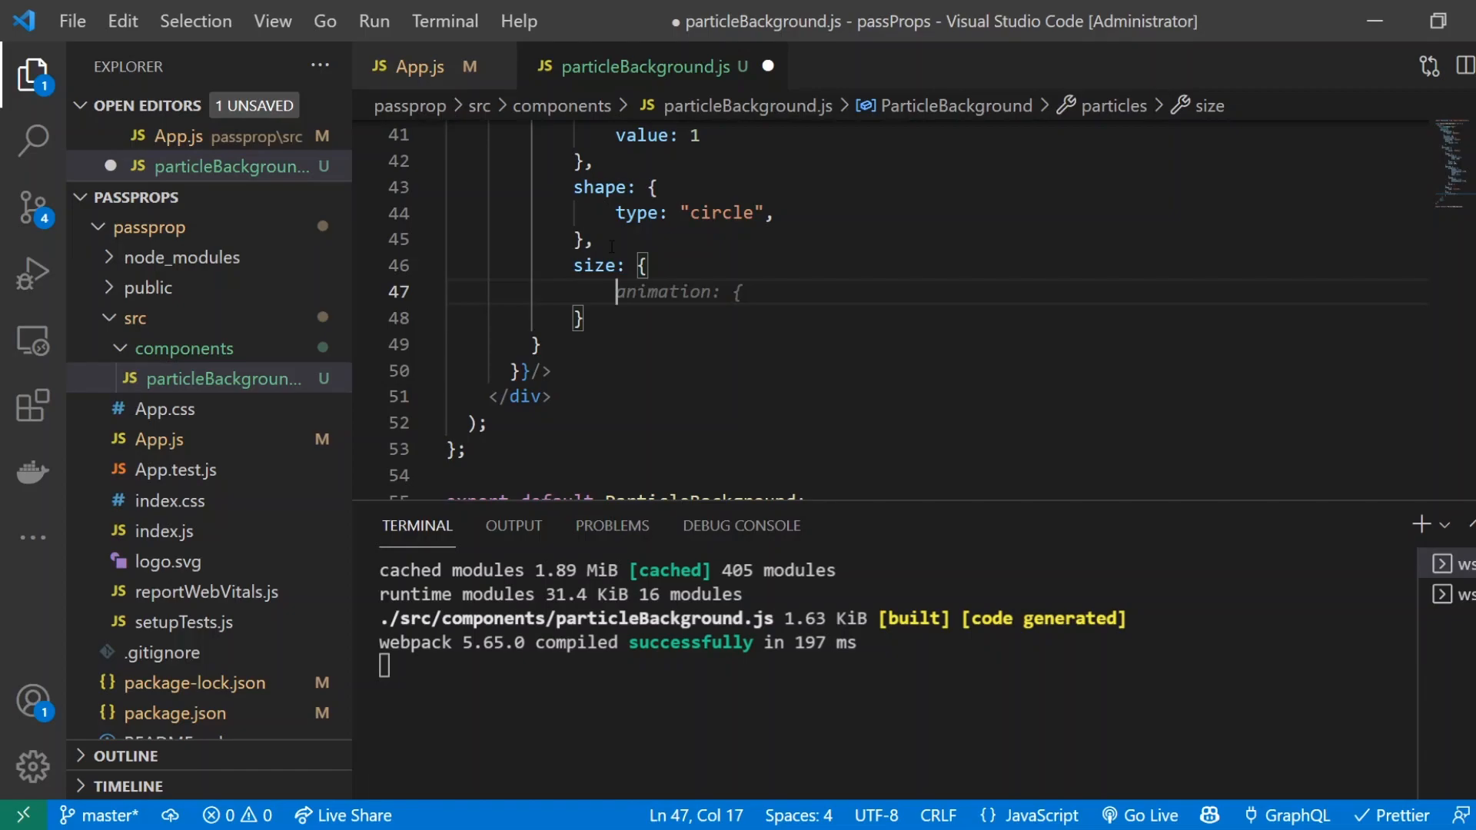
type("random: [")
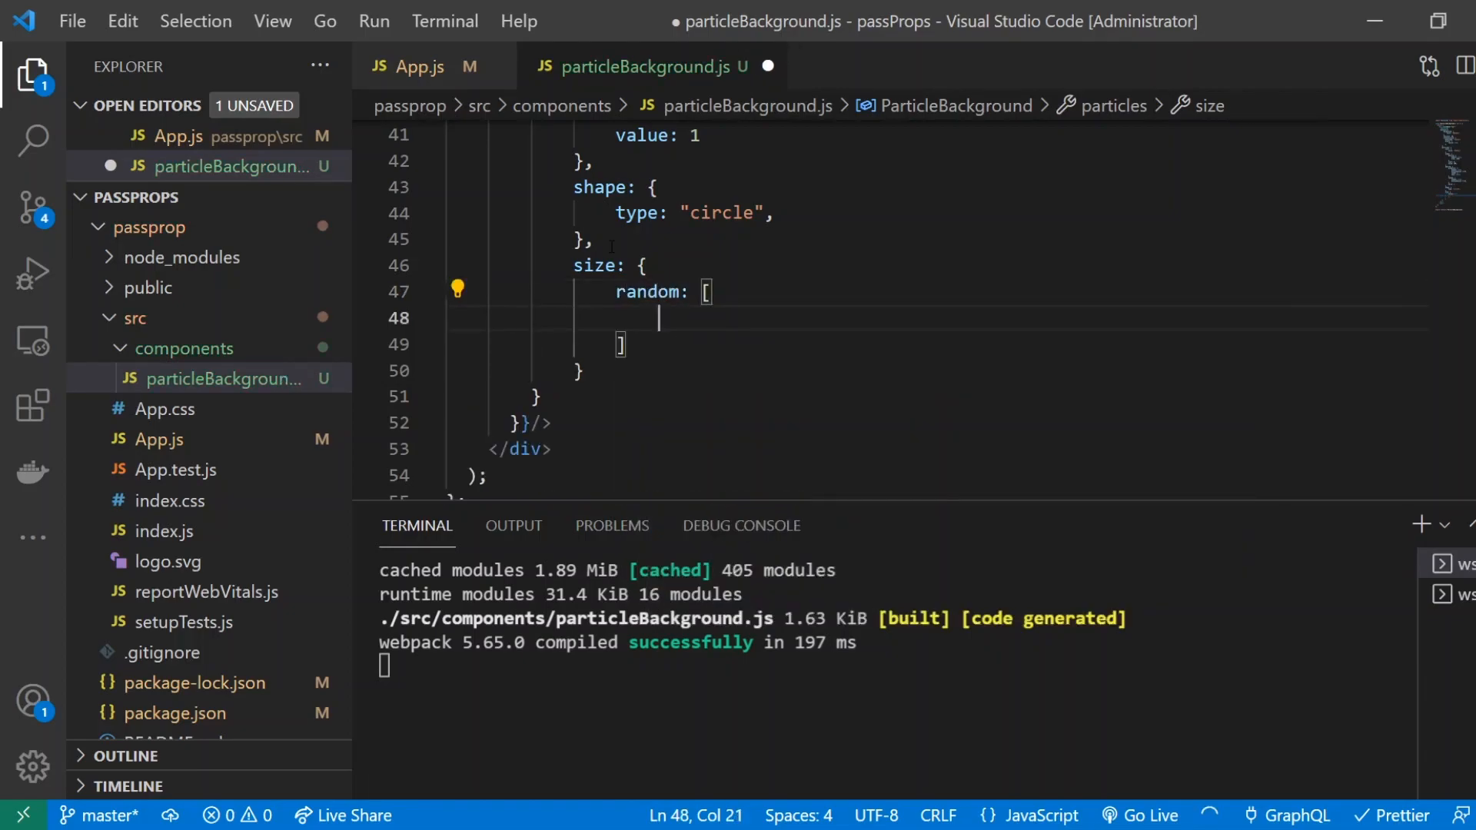
type("{")
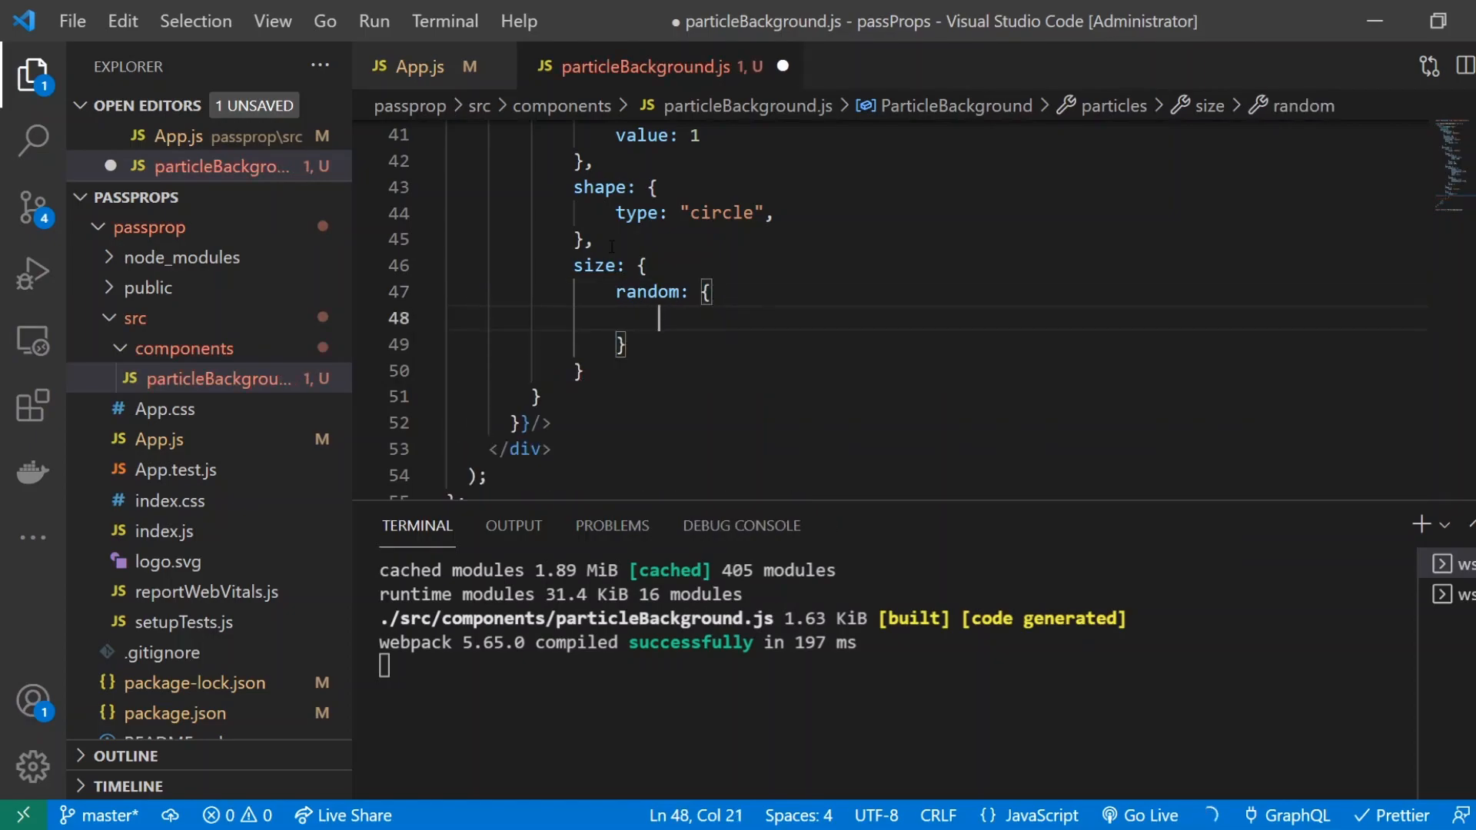
type("enable: true,")
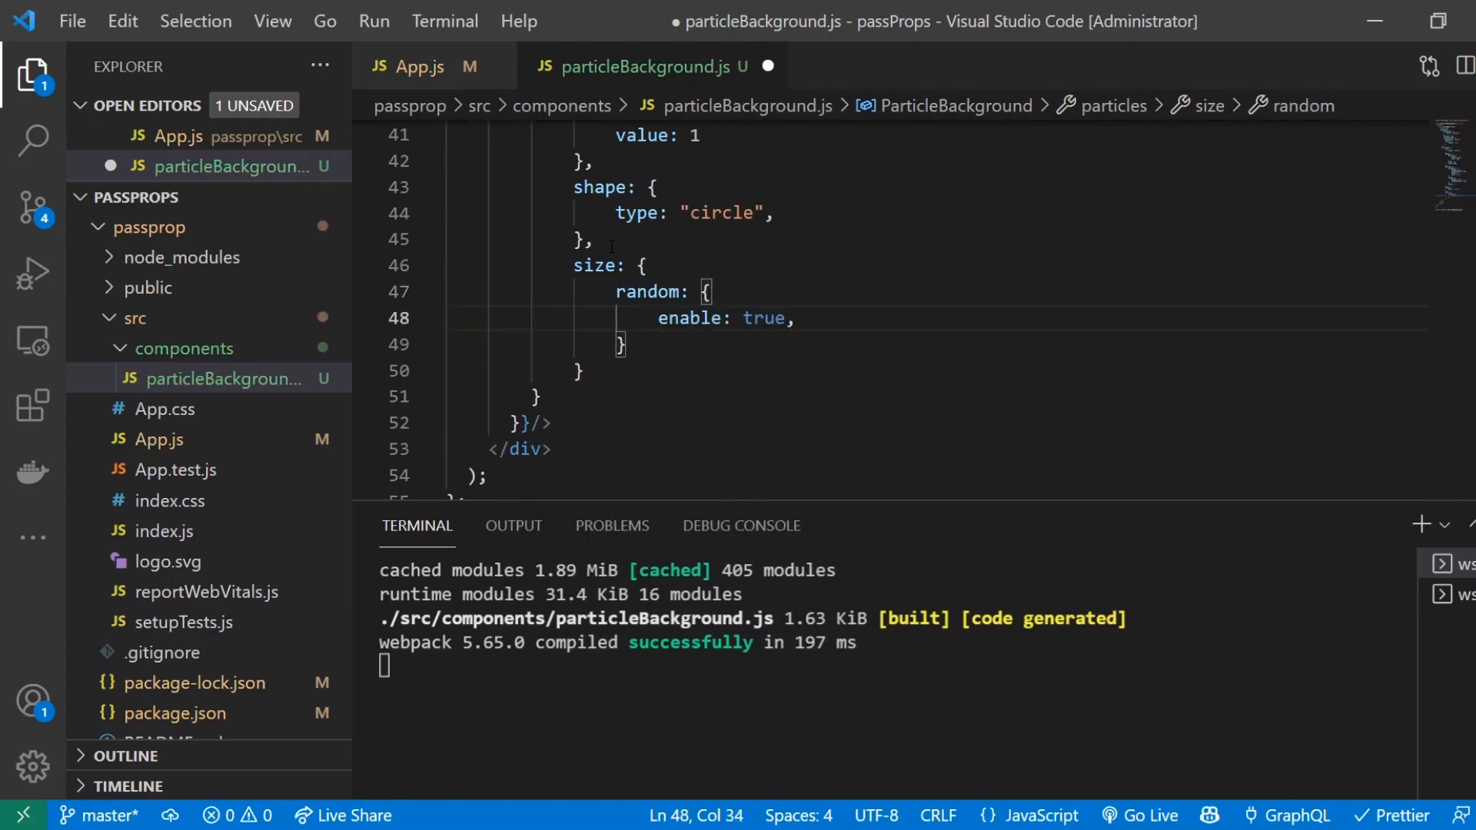
type("minimumValue: 1")
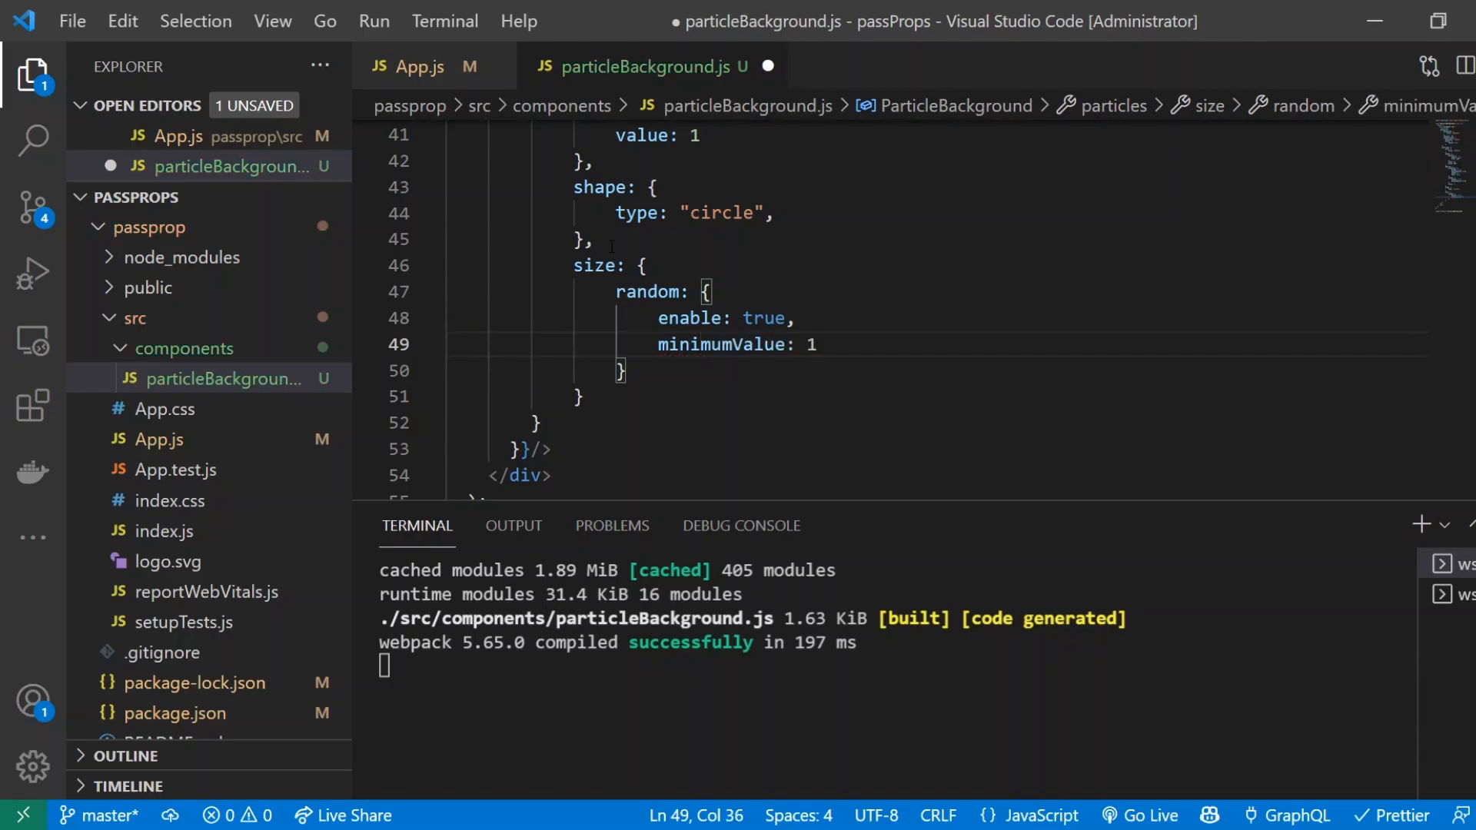
type(".5,")
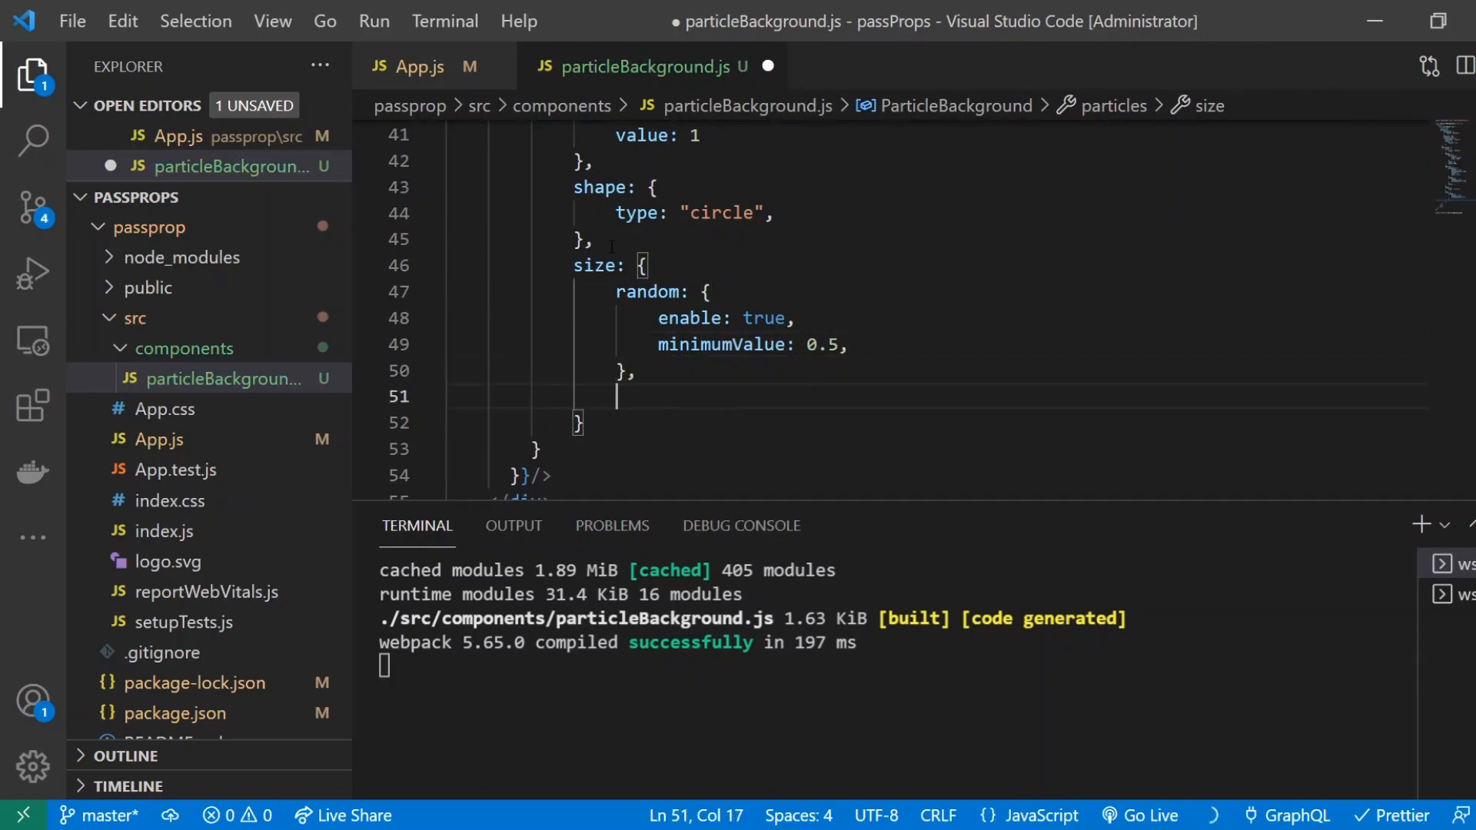
type("value: 1,")
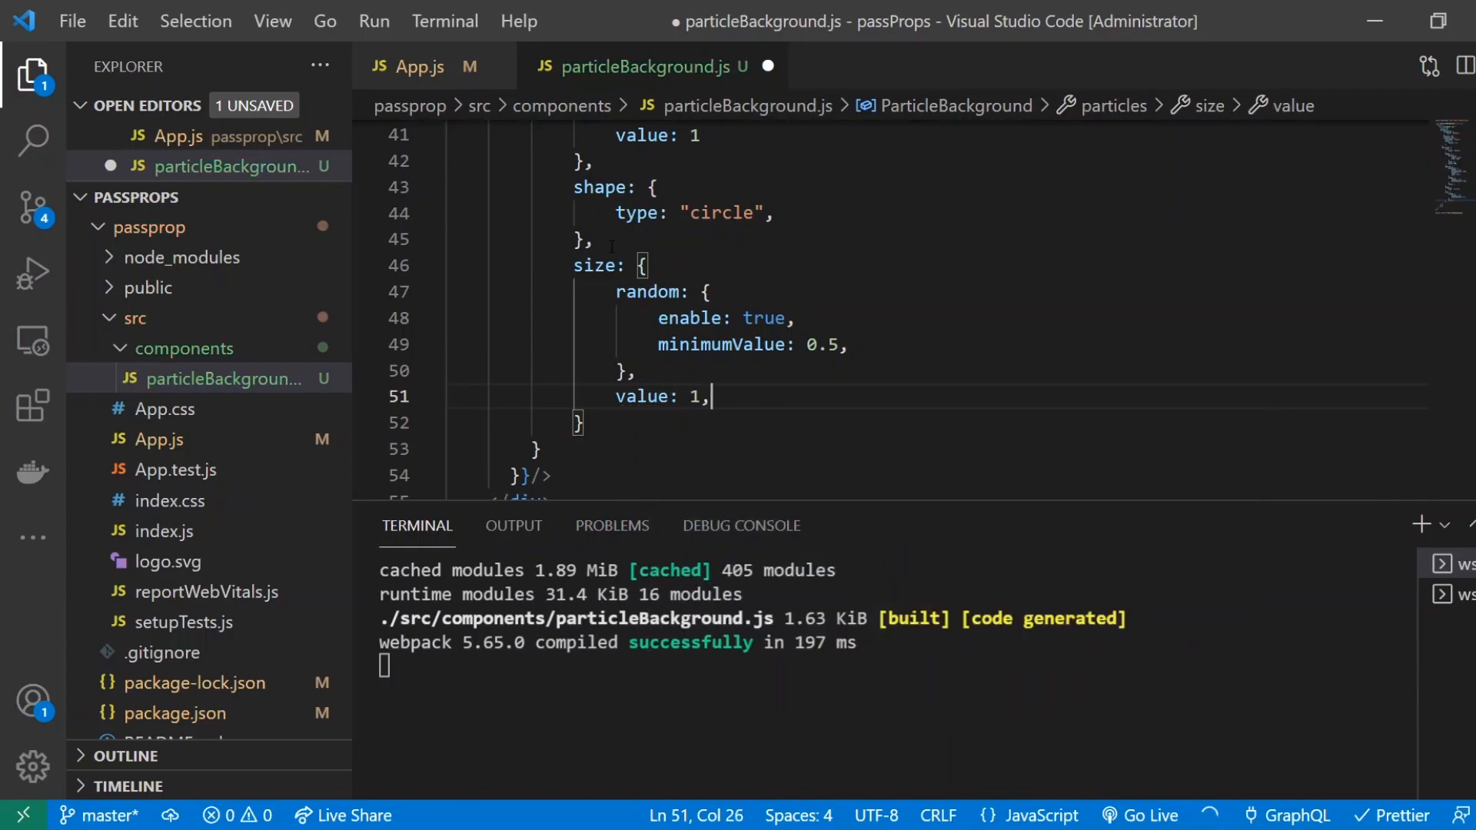